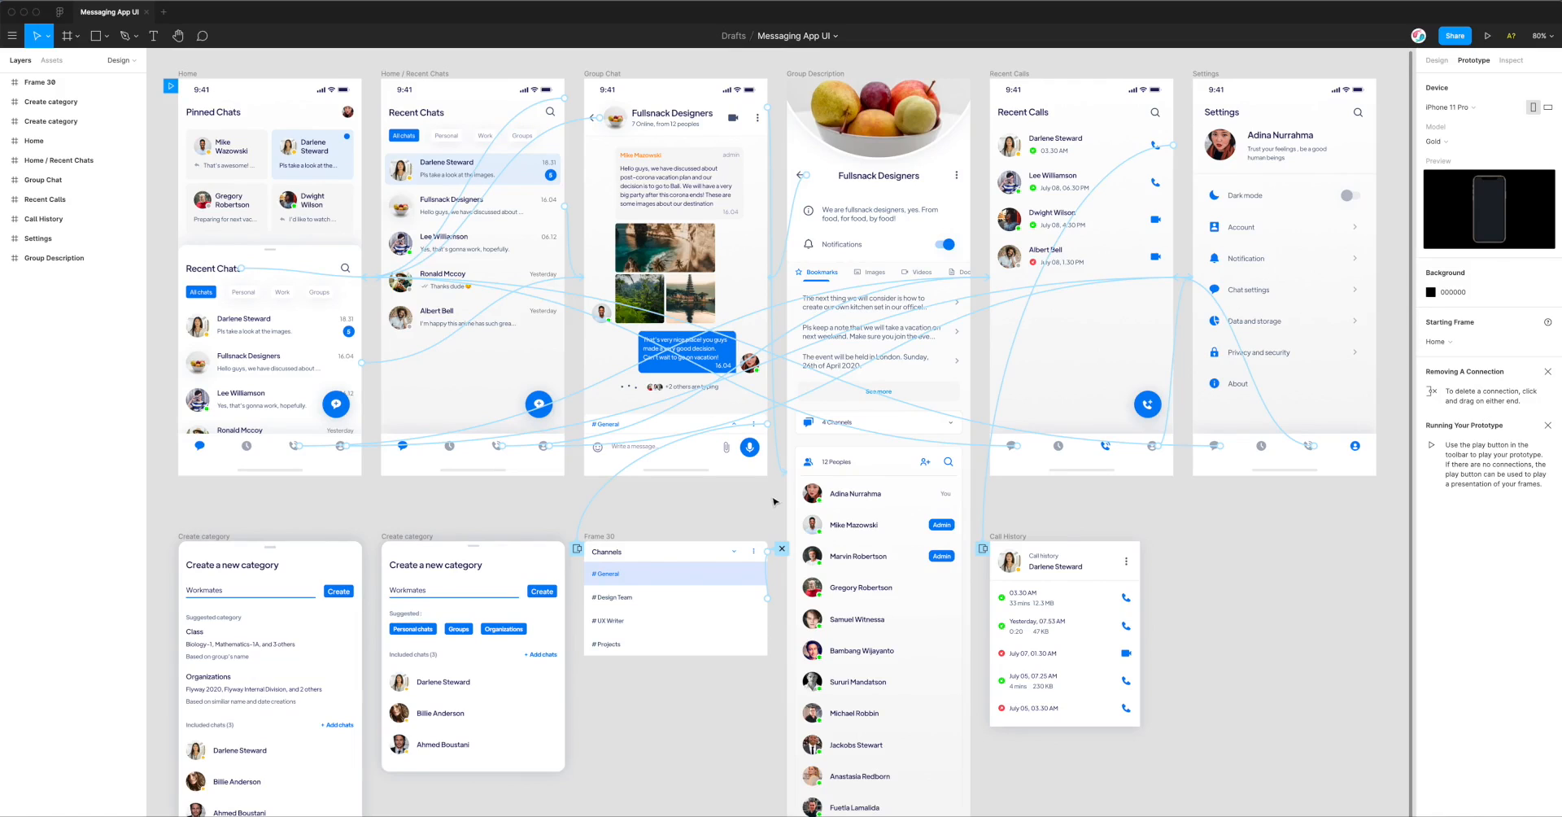
mouse_move(774, 501)
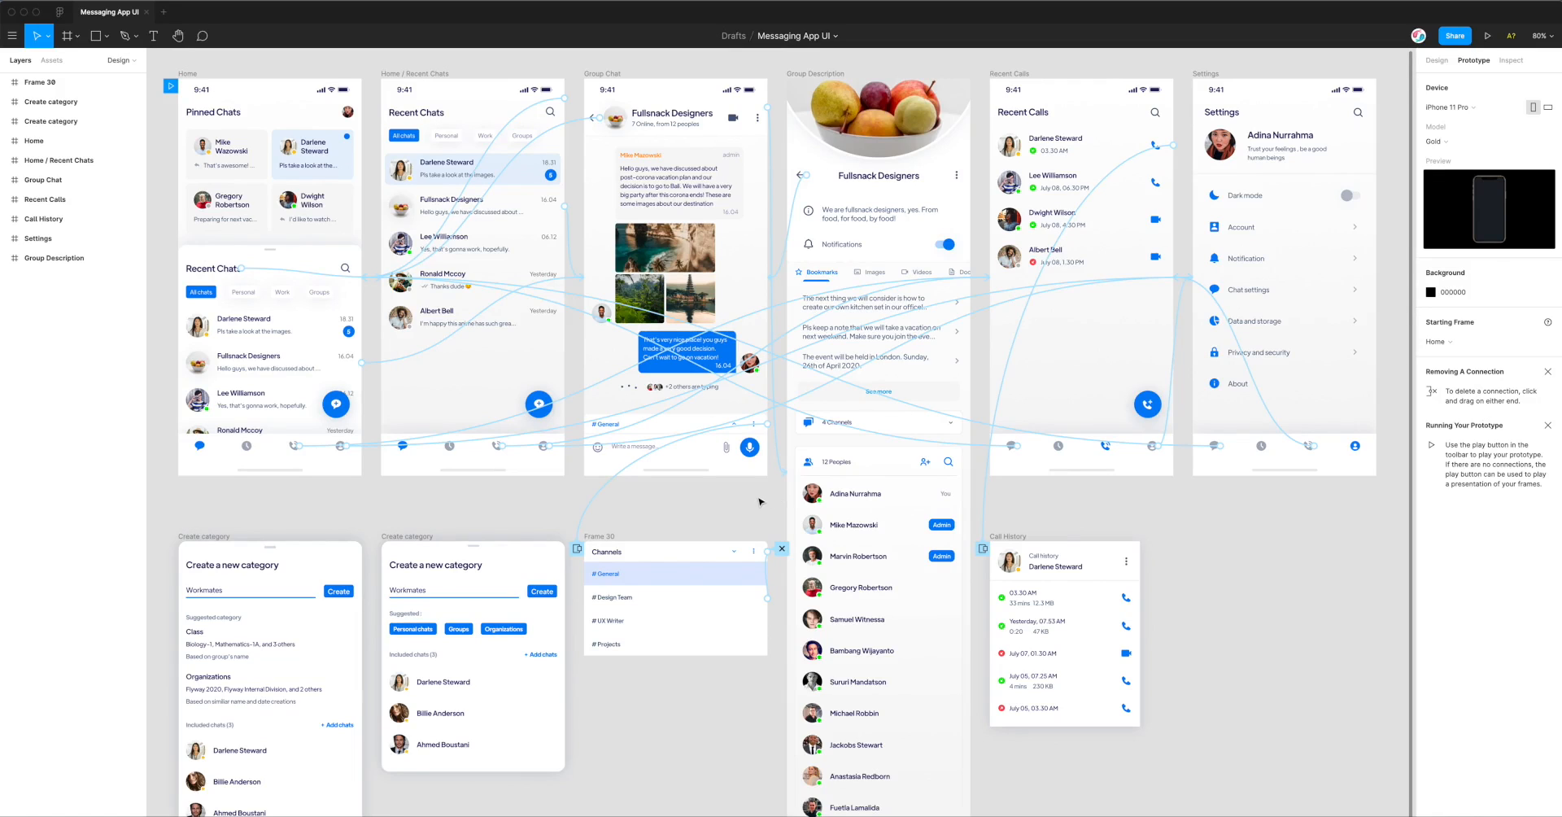
mouse_move(171, 181)
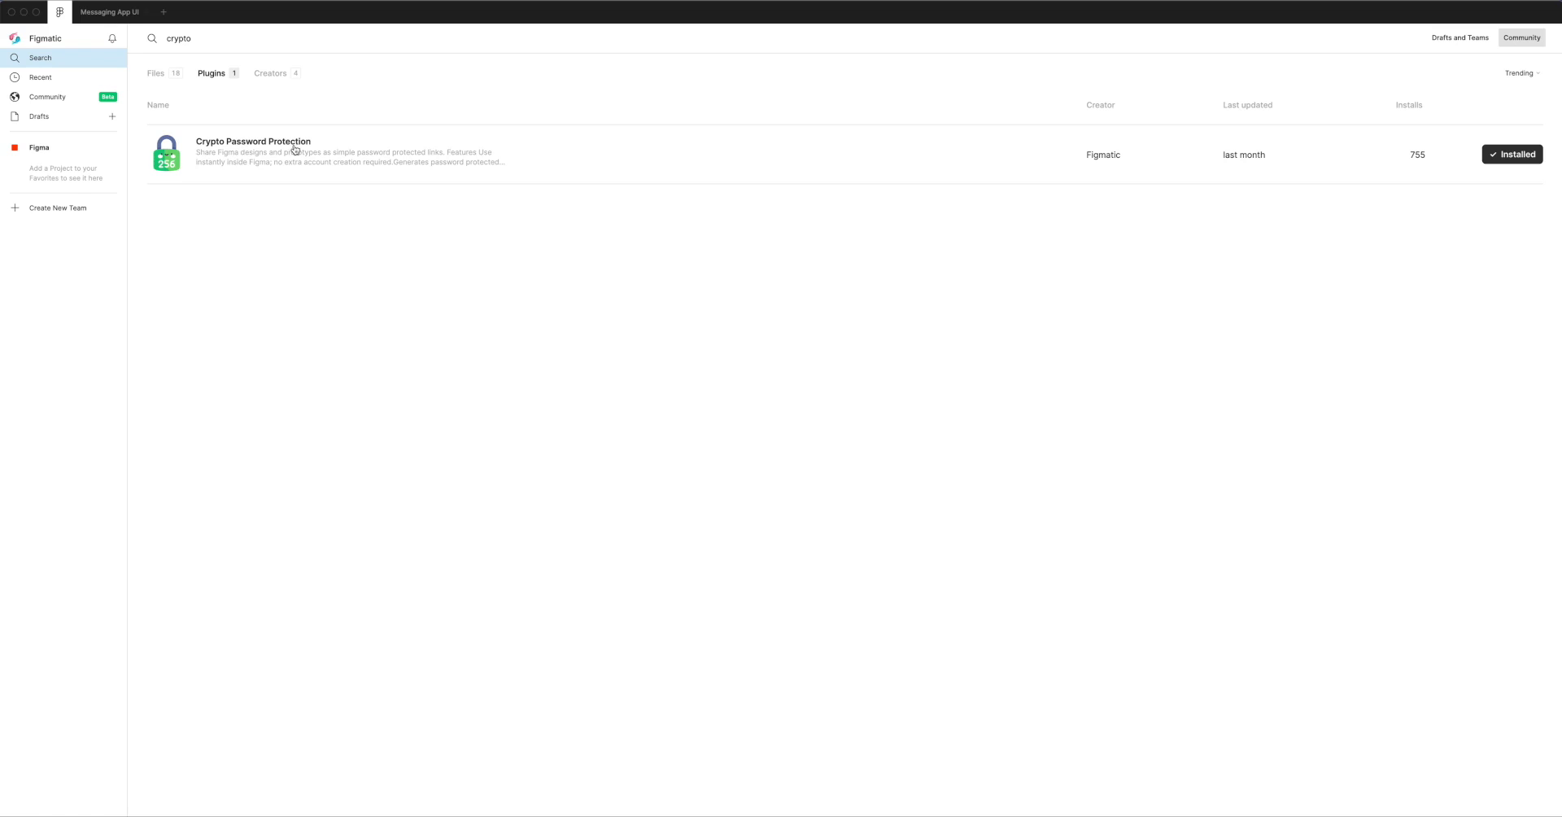
mouse_move(1262, 171)
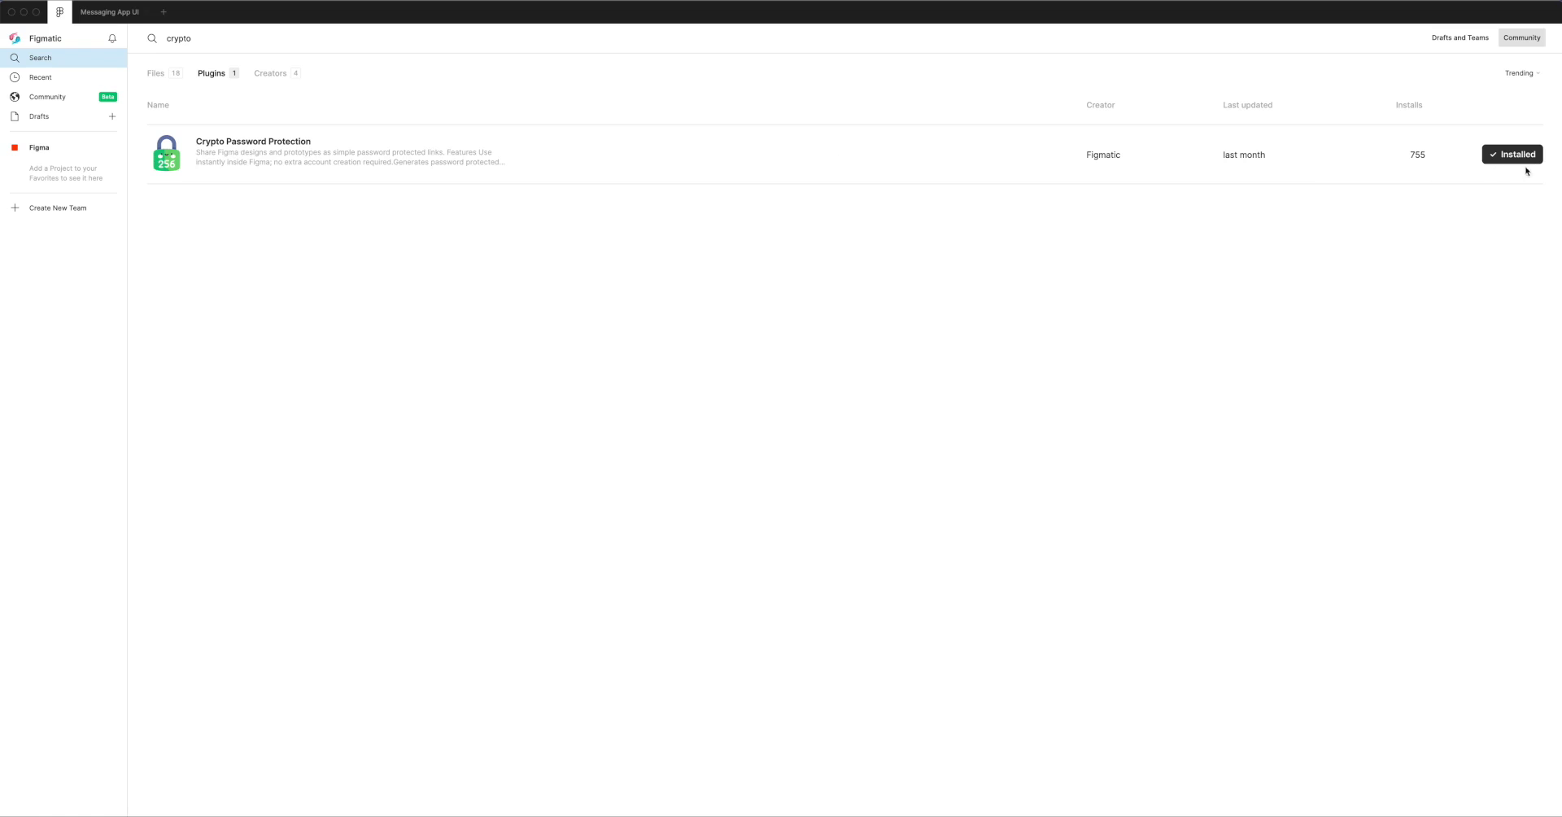
mouse_move(1521, 174)
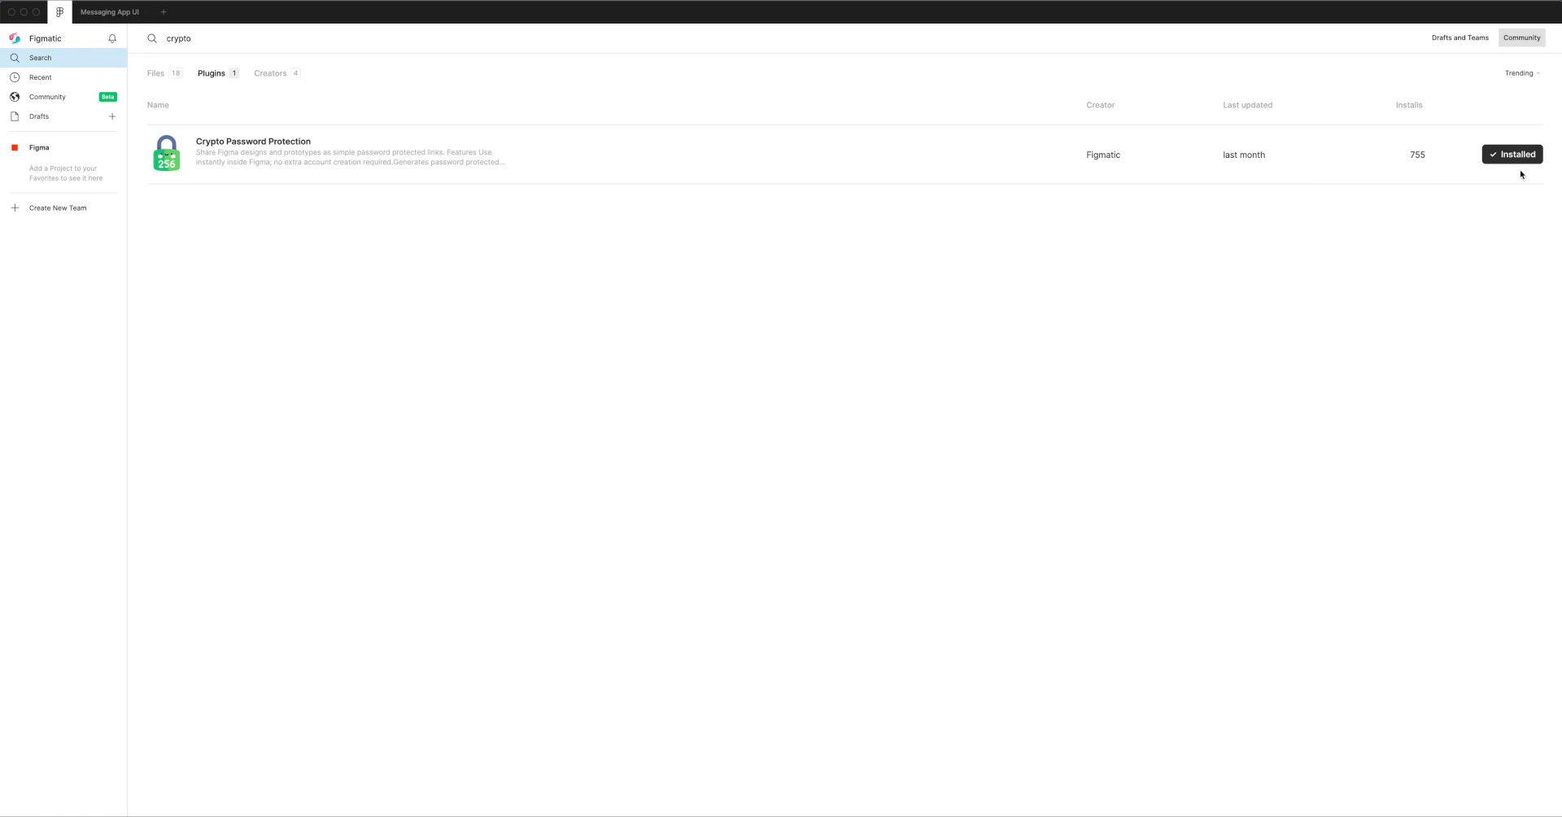
mouse_move(802, 158)
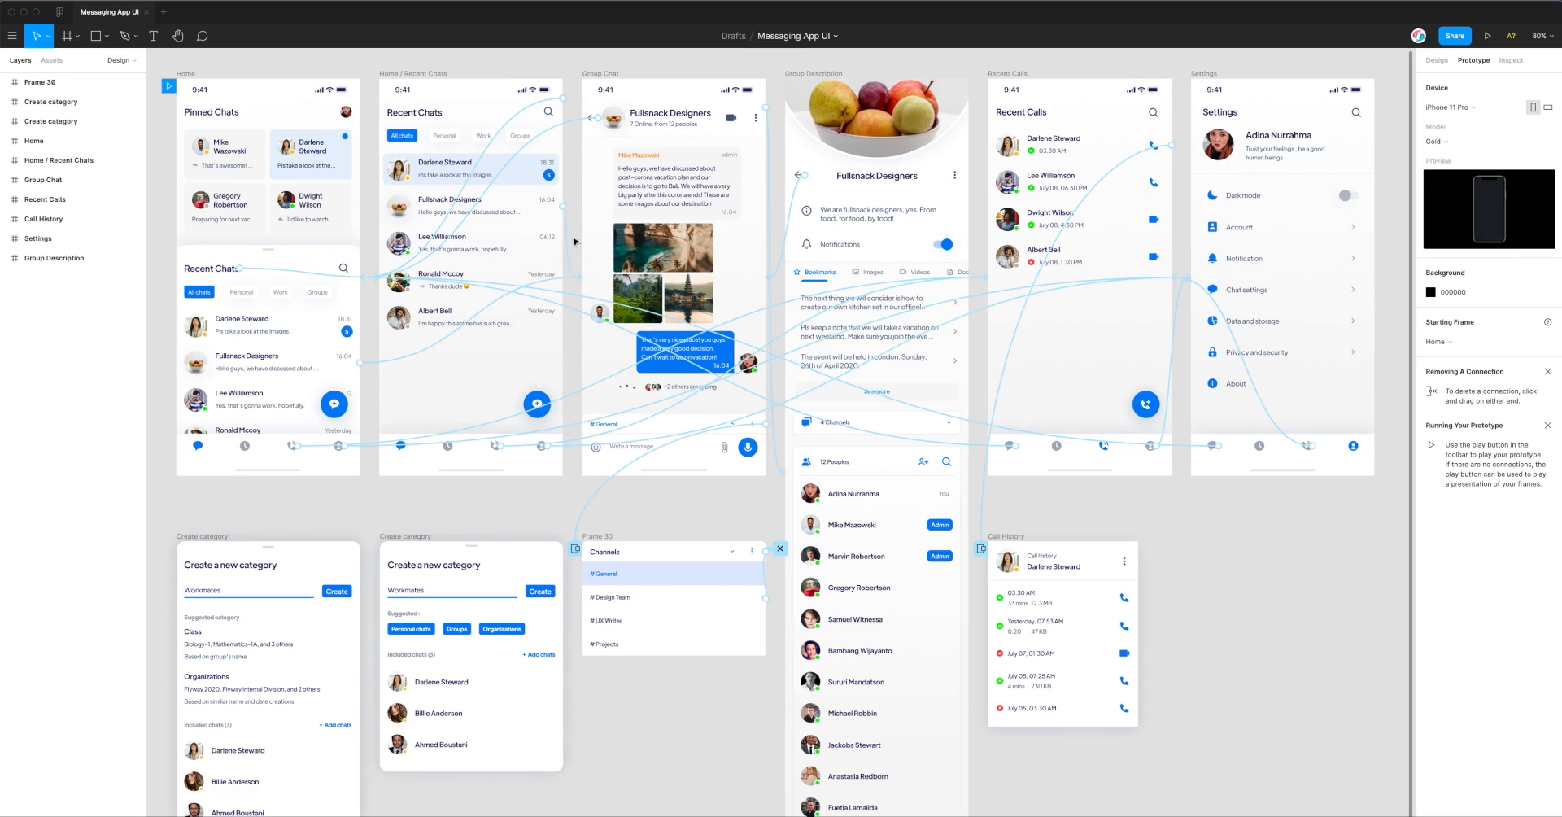
mouse_move(984, 225)
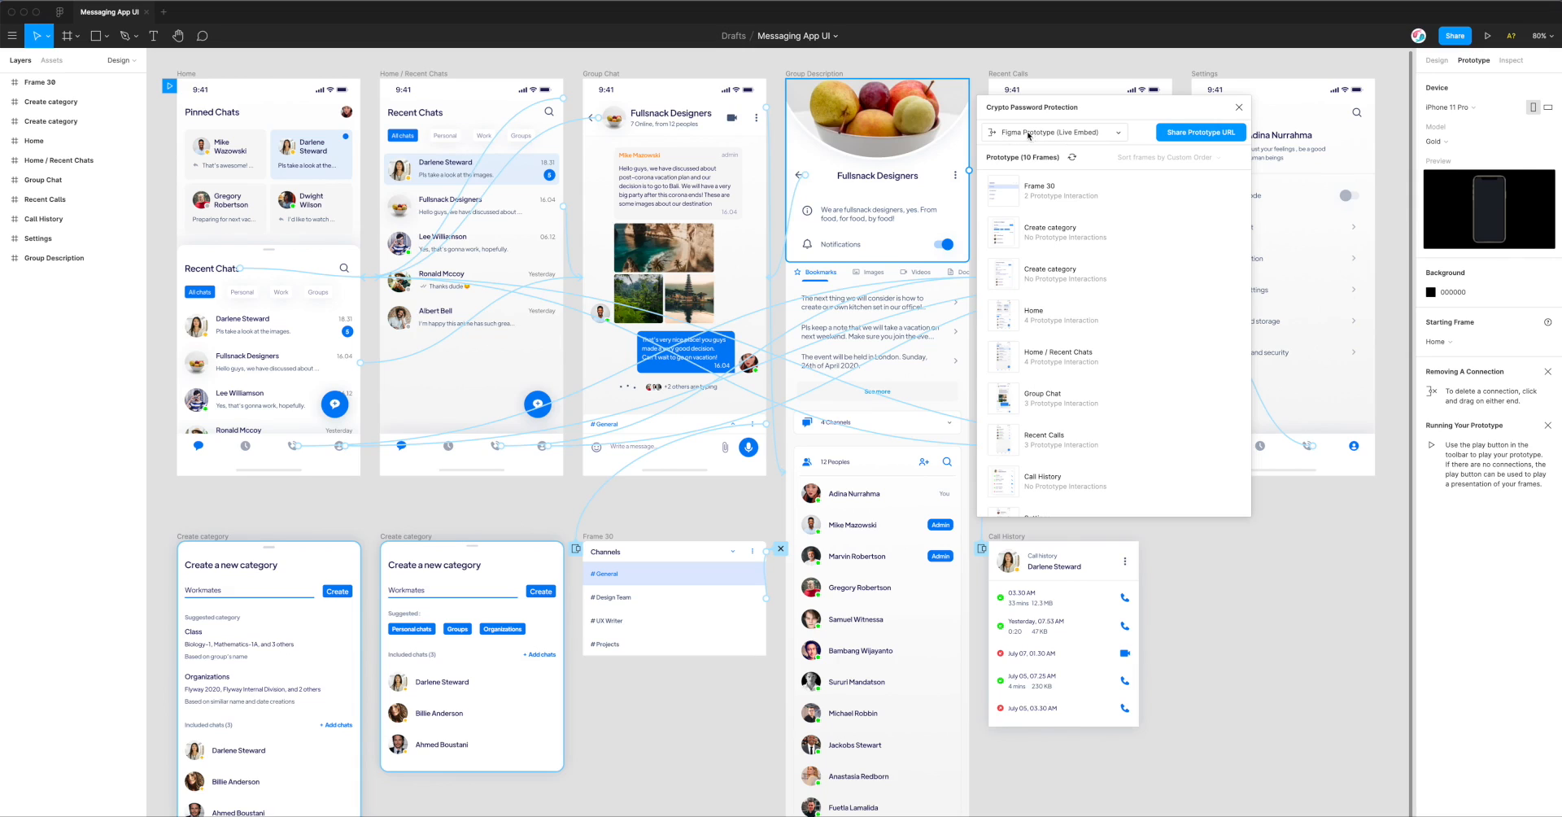
Try the Figma Designs (Static Frames) mode, then set sharing back to Figma Prototype (Live Embed).
click(1050, 132)
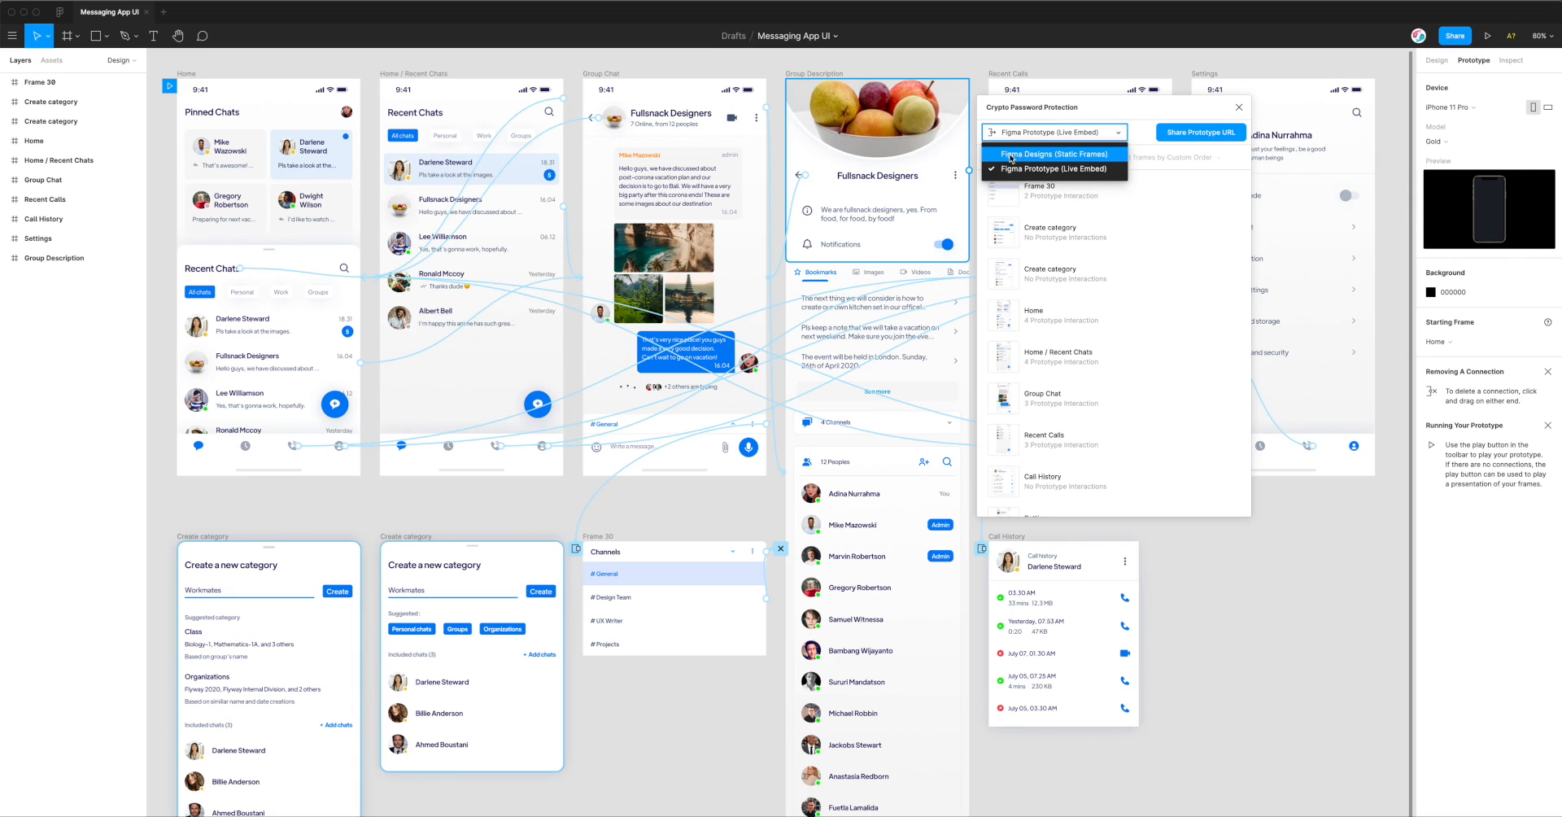
click(1009, 155)
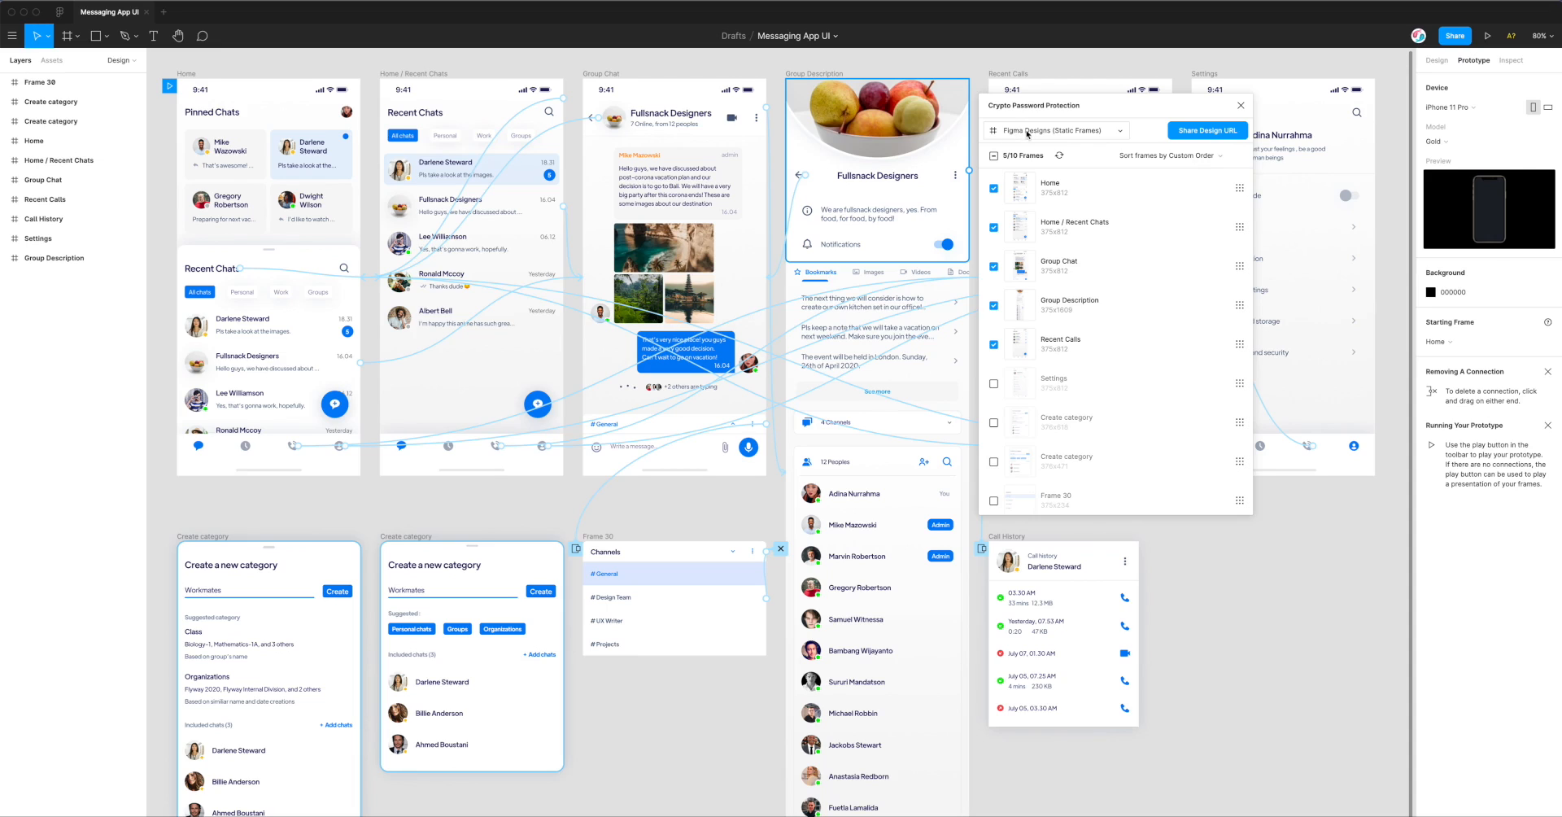
mouse_move(1028, 135)
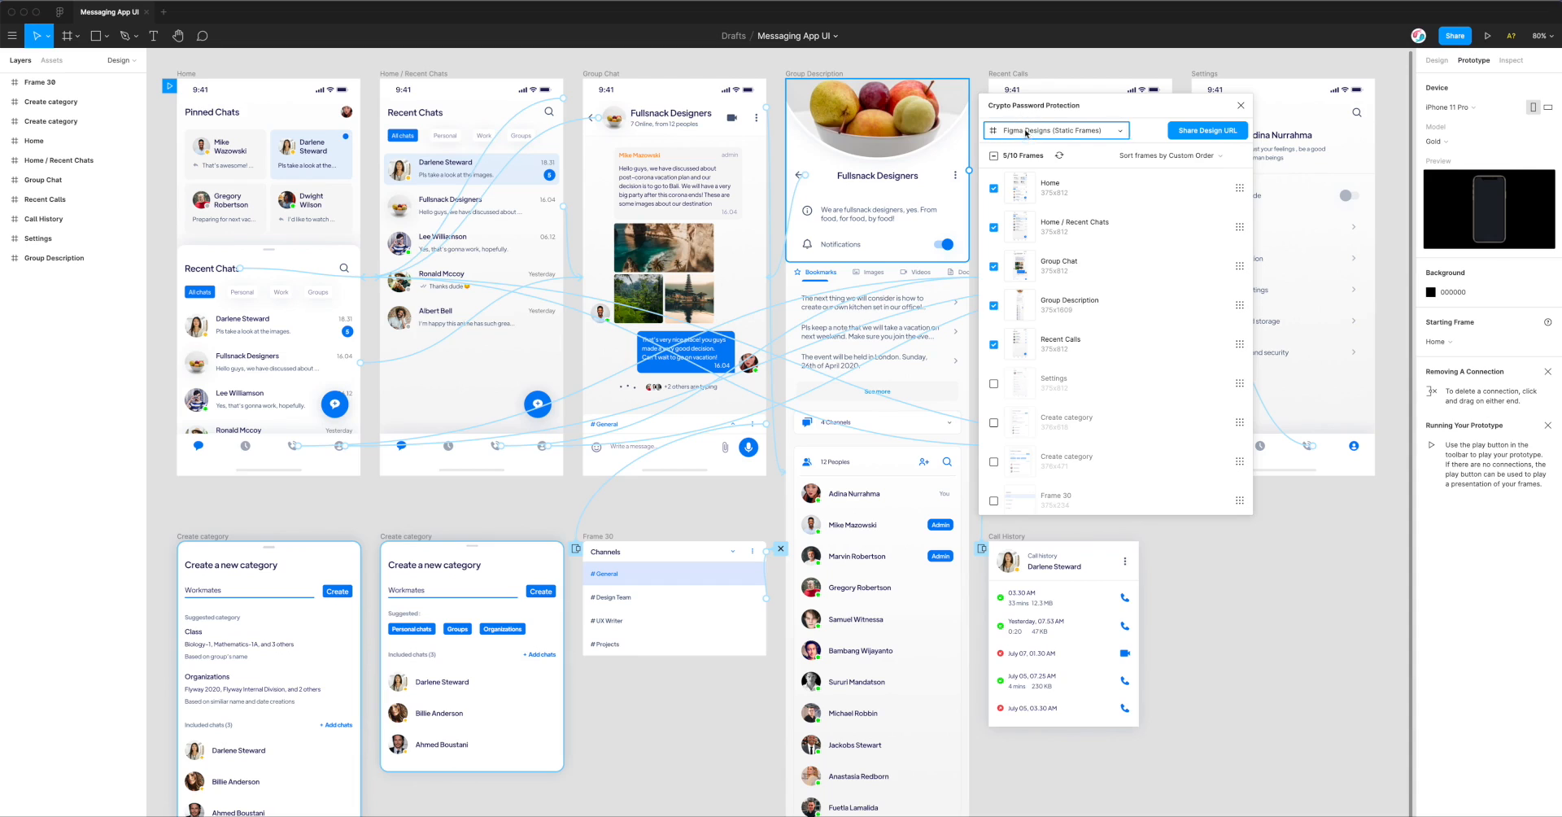
click(1054, 131)
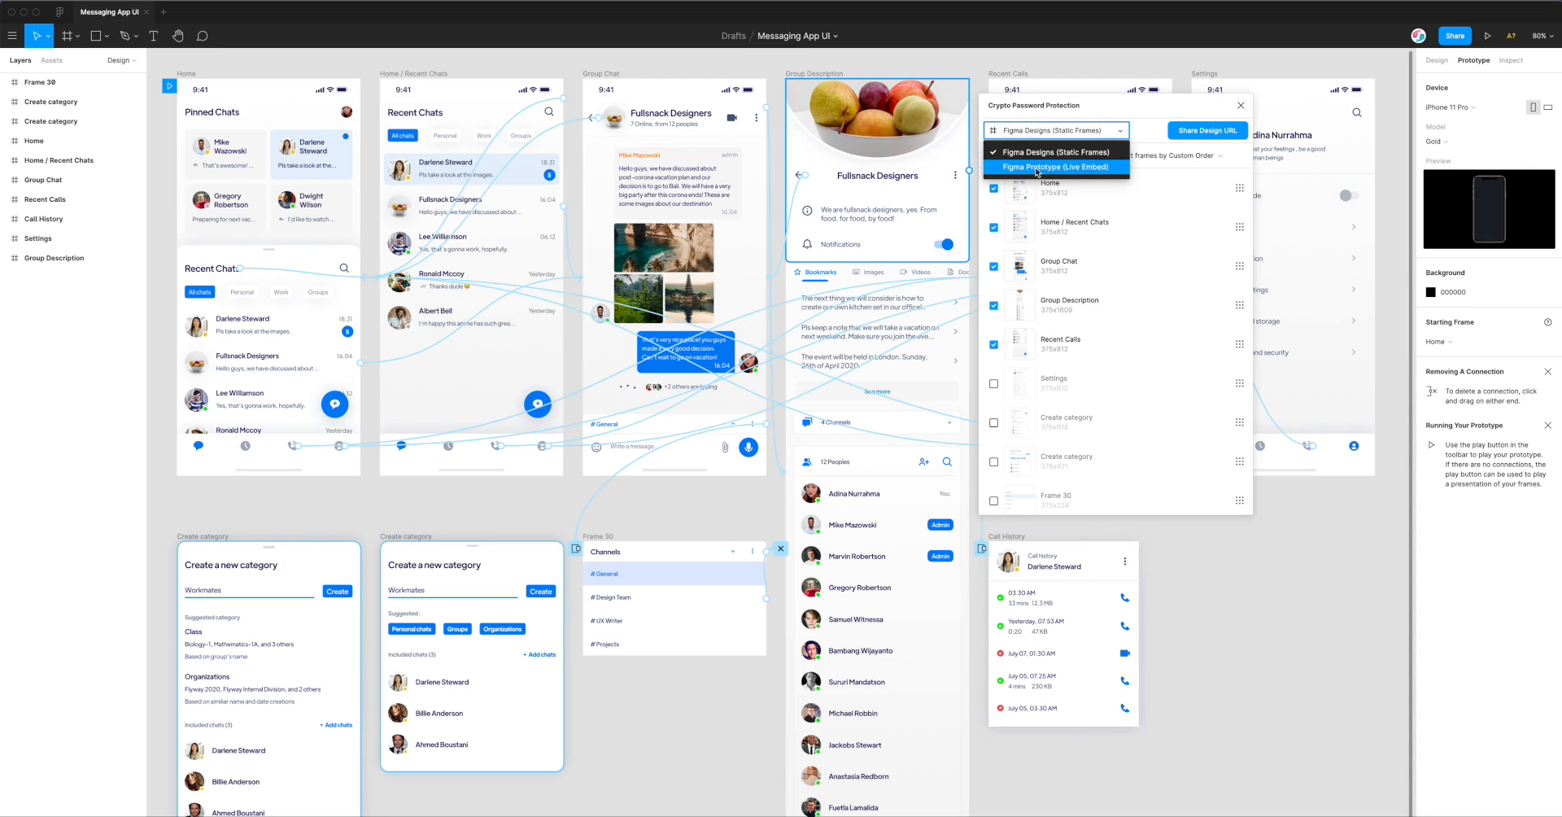
click(1054, 166)
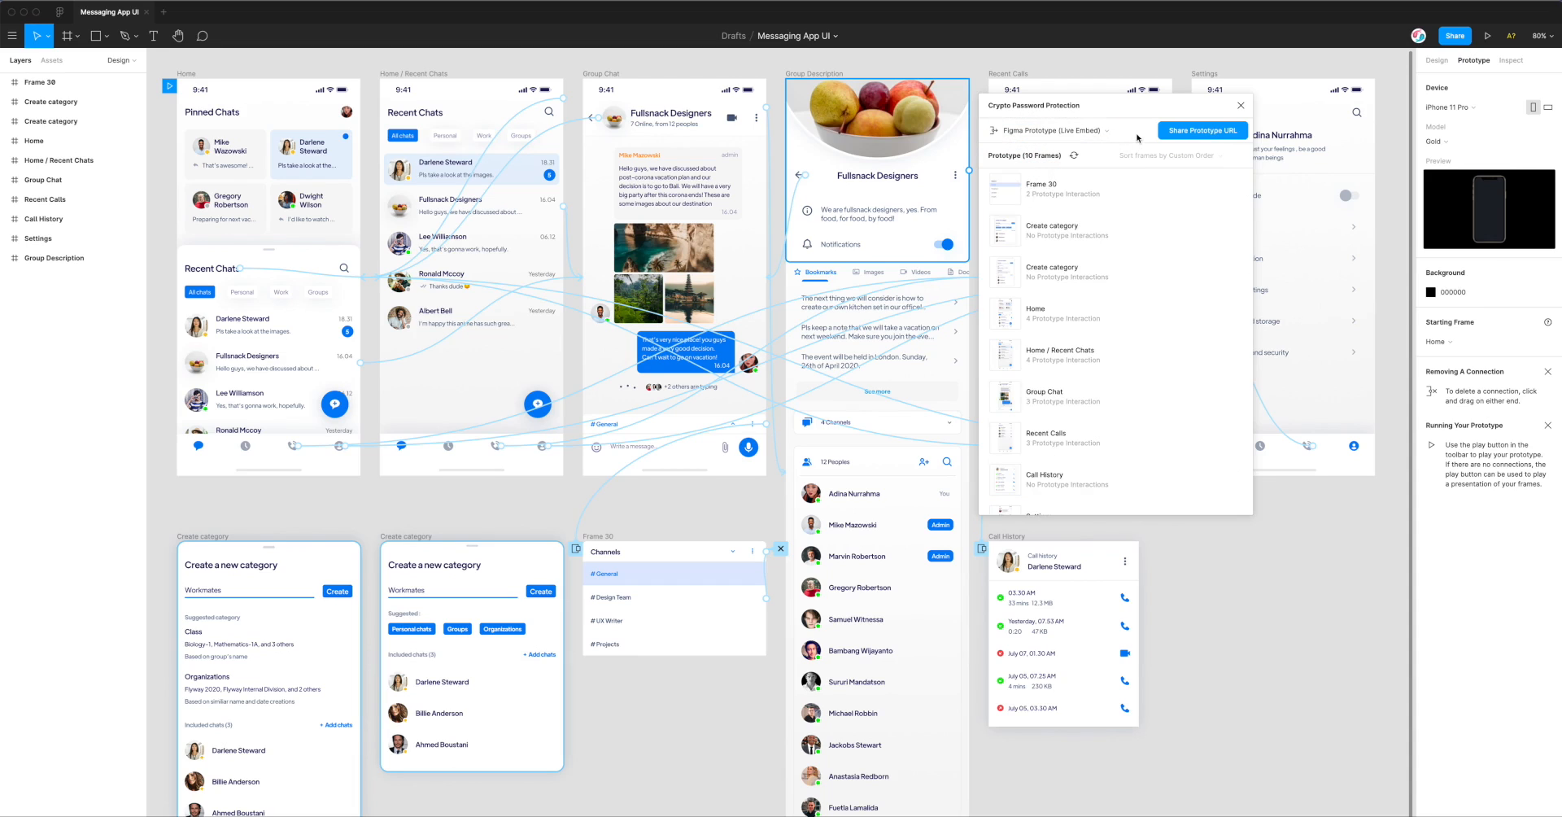
scroll(down, 3)
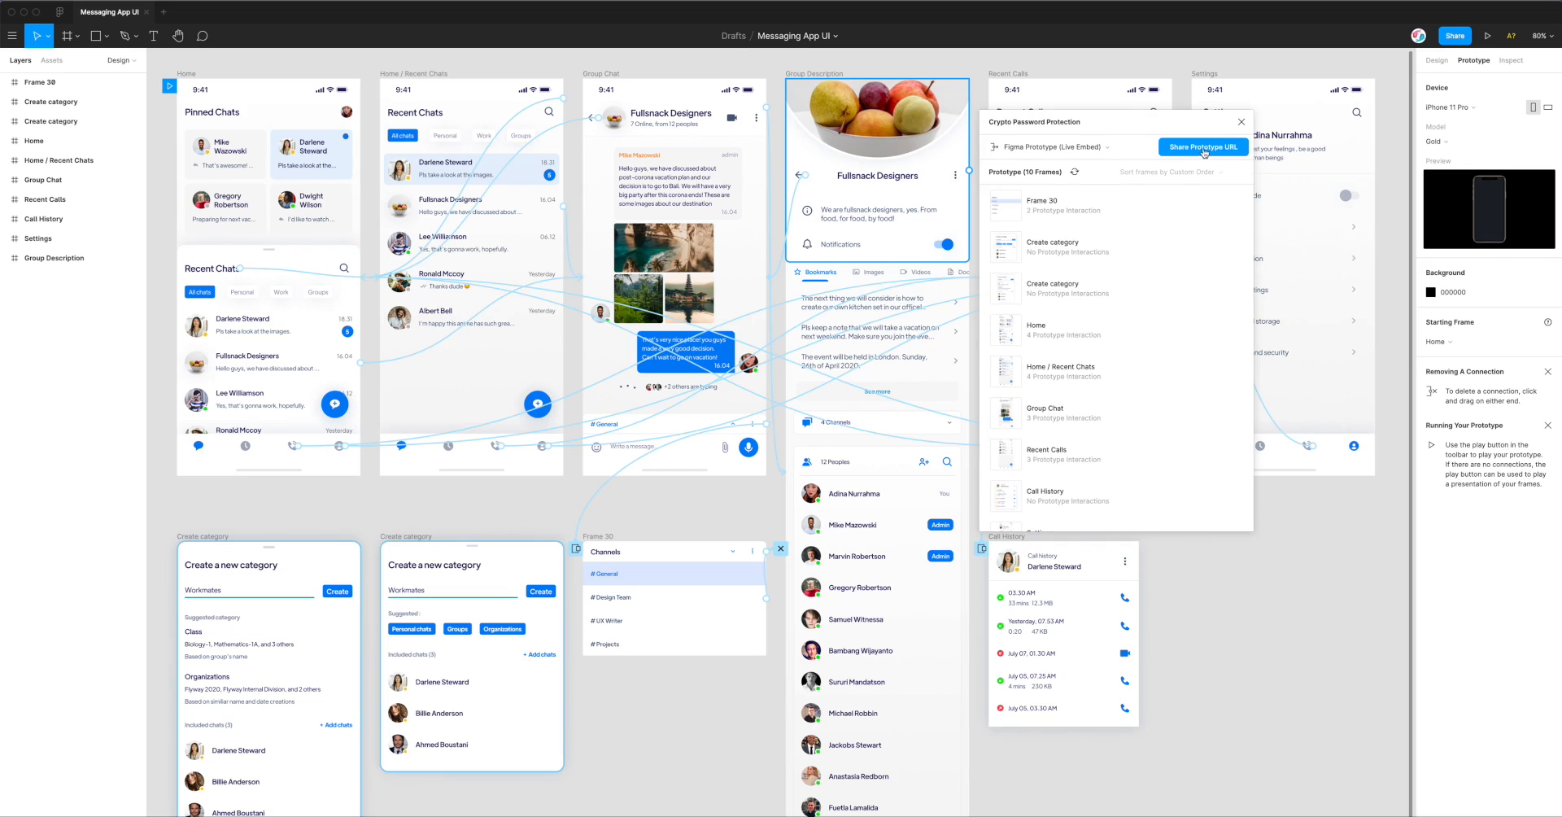
Start a Share Prototype URL form with an empty Figma File URL field.
click(1202, 147)
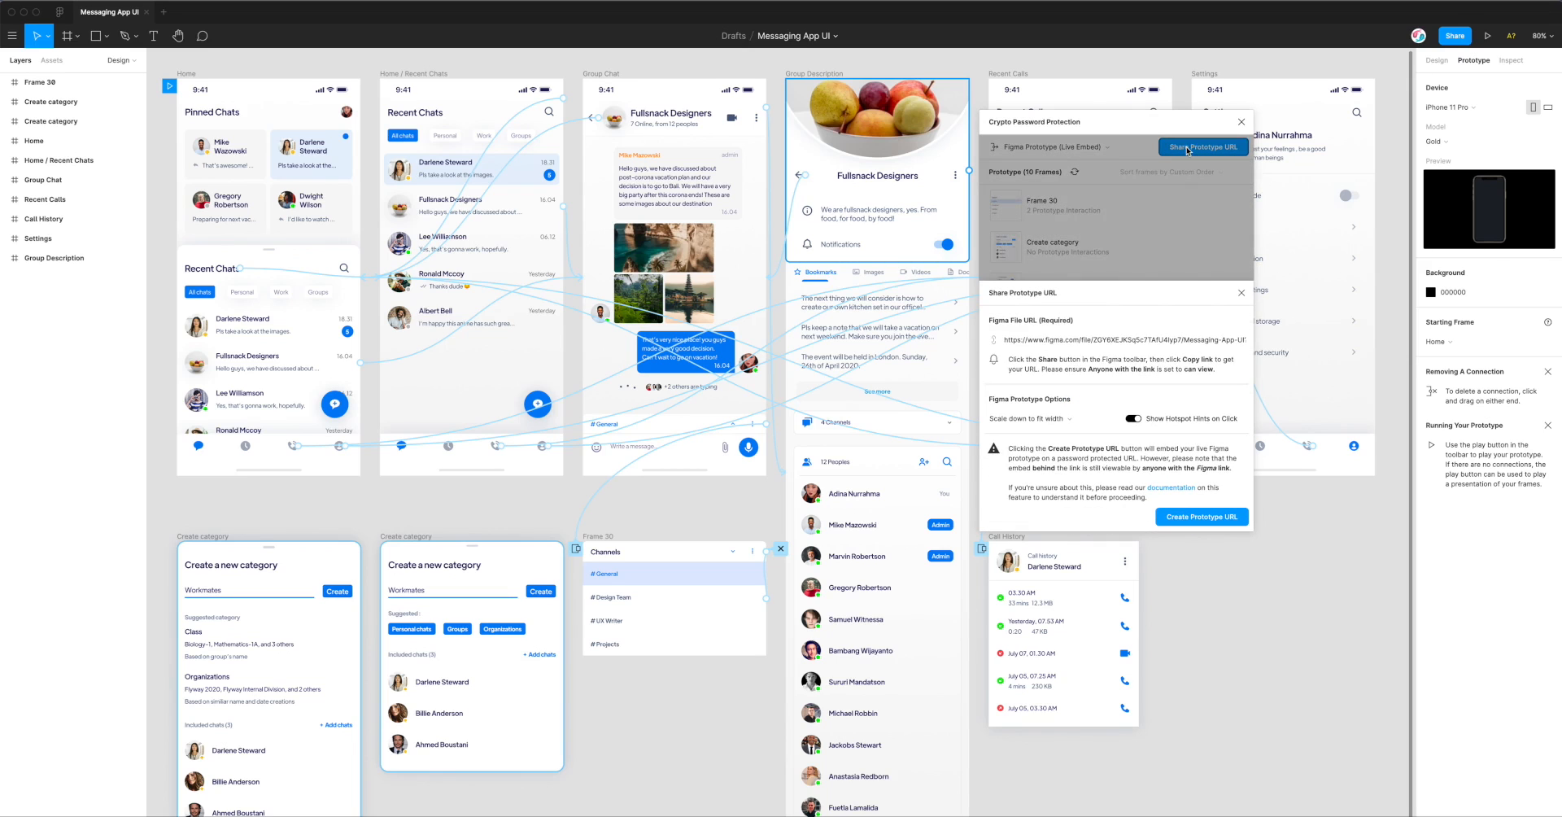
mouse_move(1116, 304)
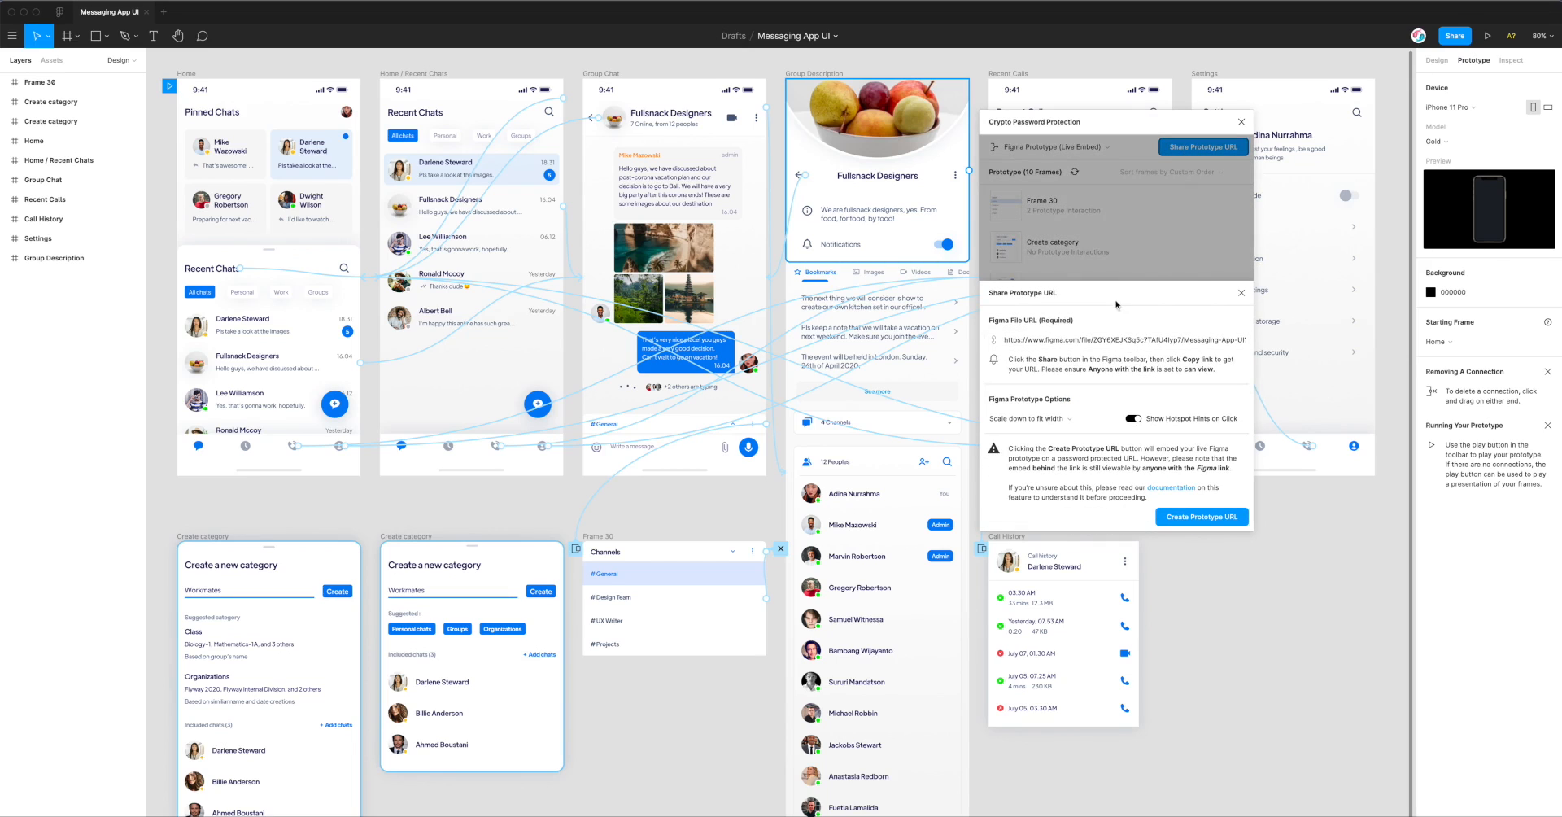
click(1121, 340)
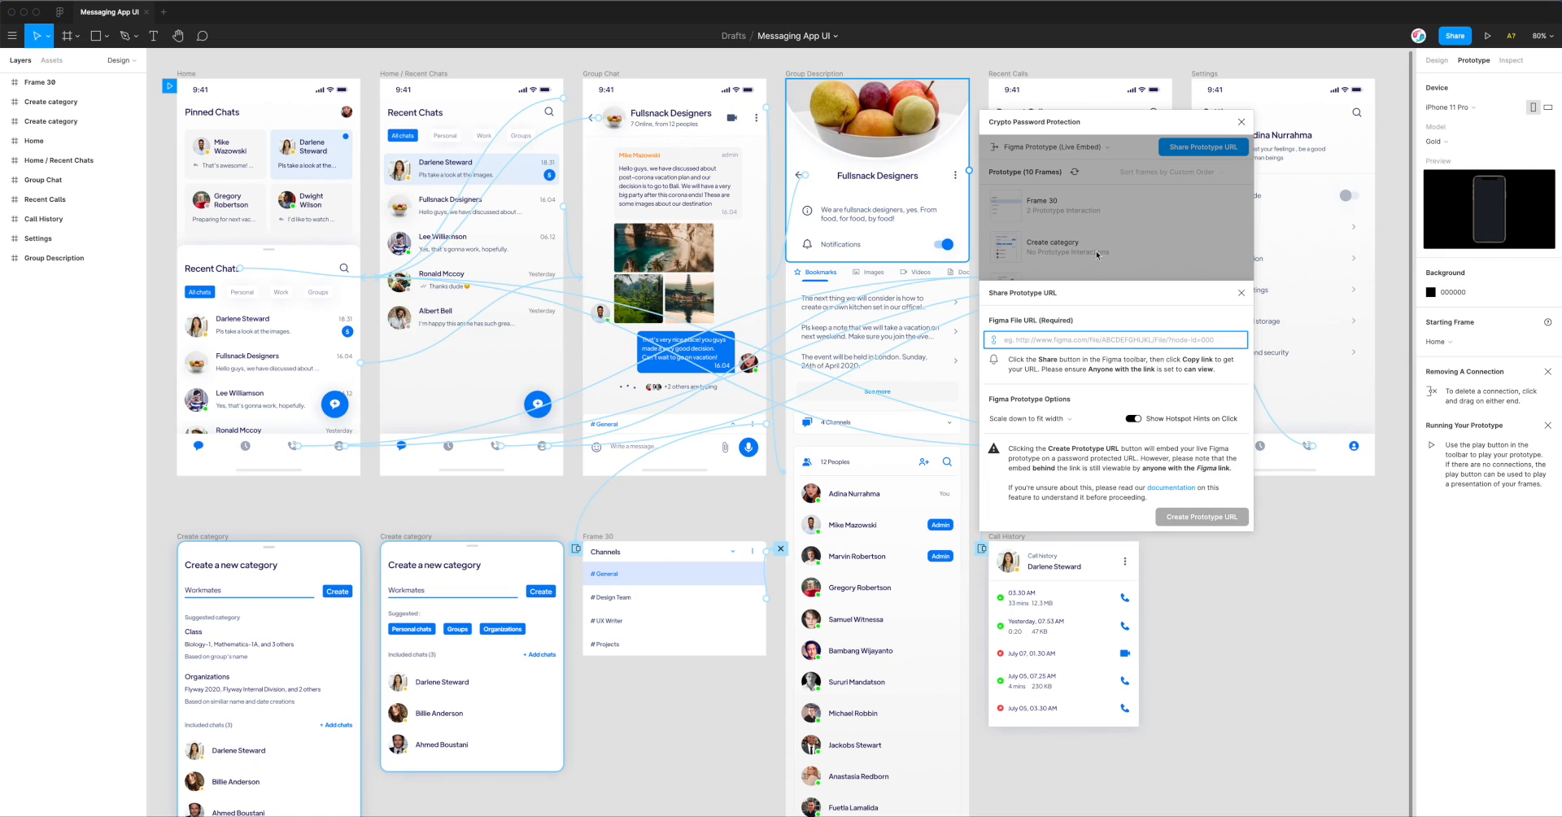
click(1115, 340)
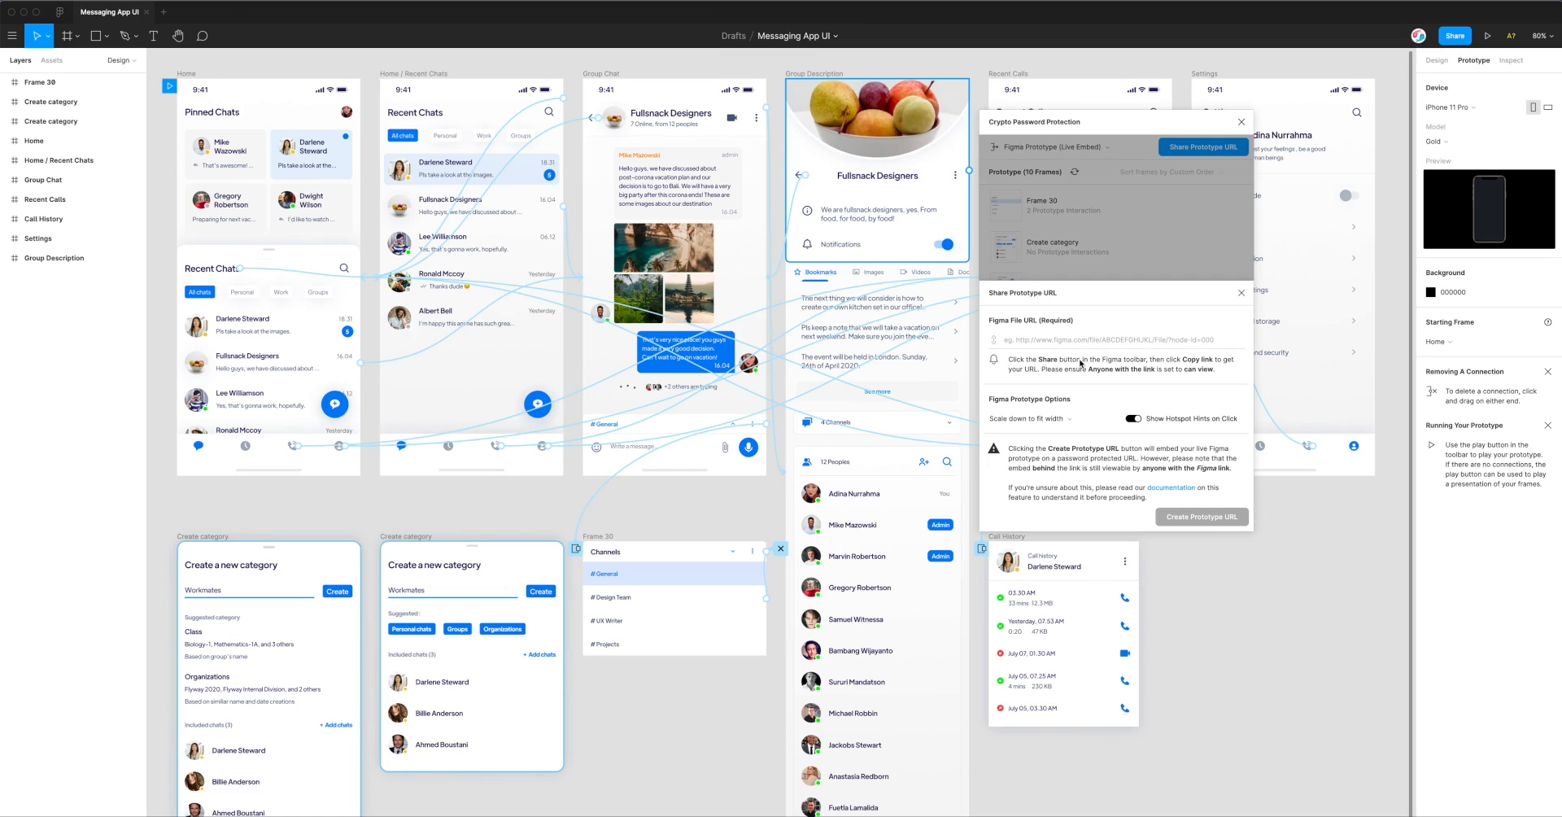
mouse_move(1049, 364)
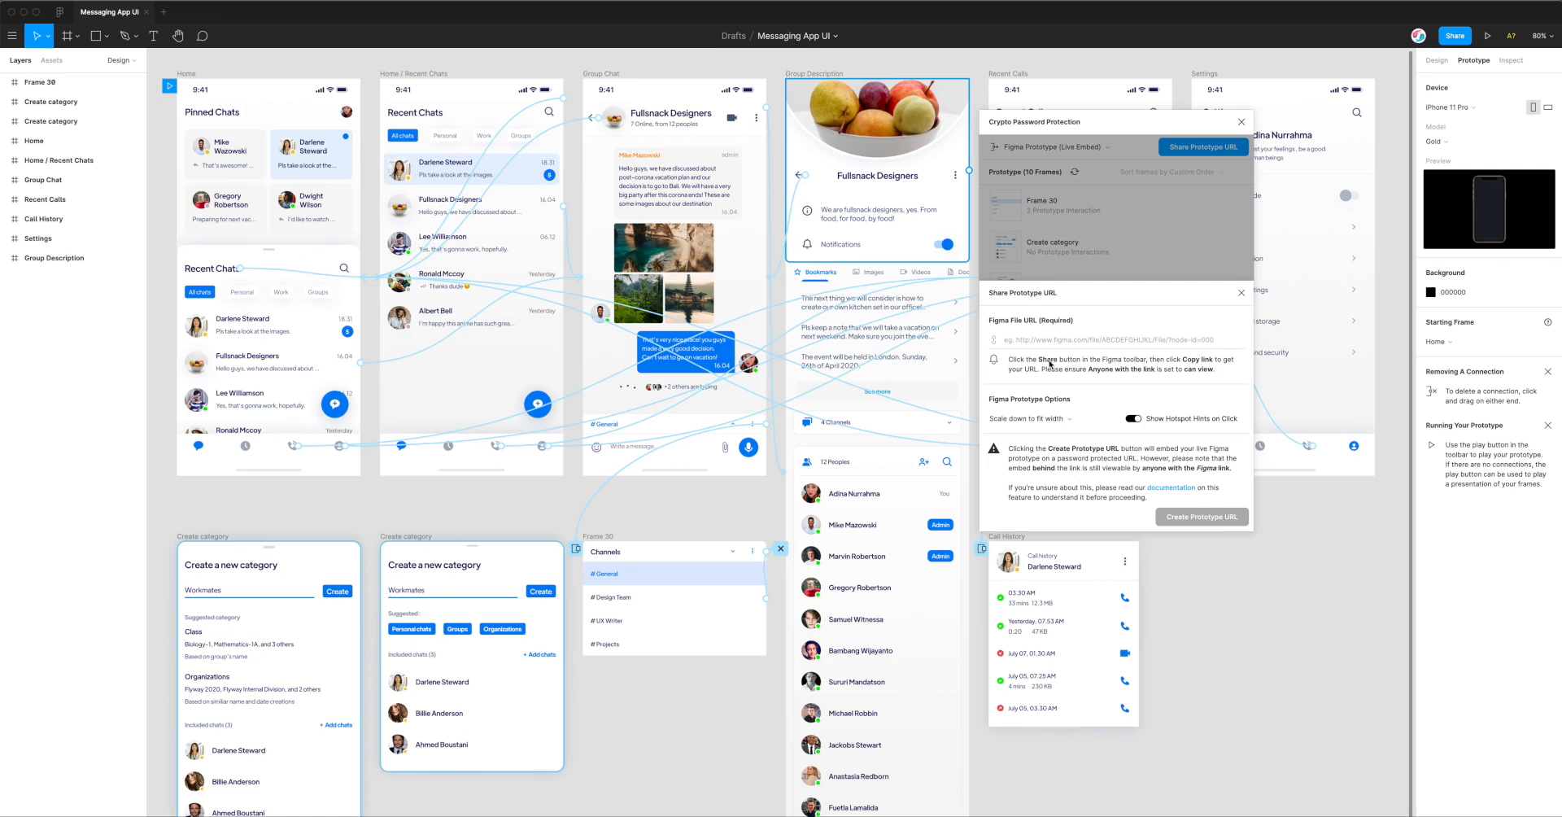
mouse_move(1060, 364)
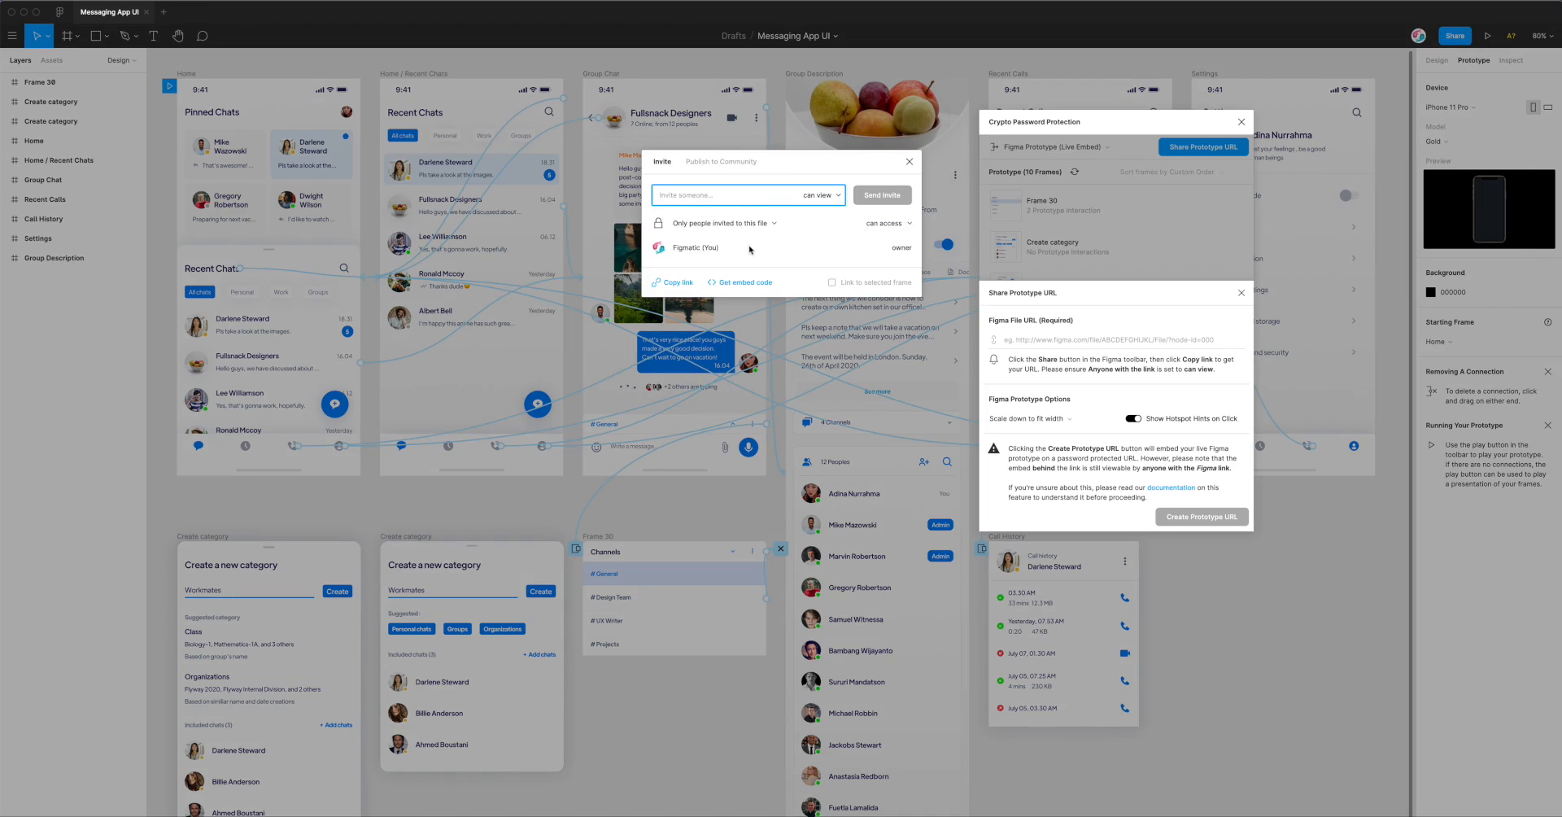
mouse_move(719, 229)
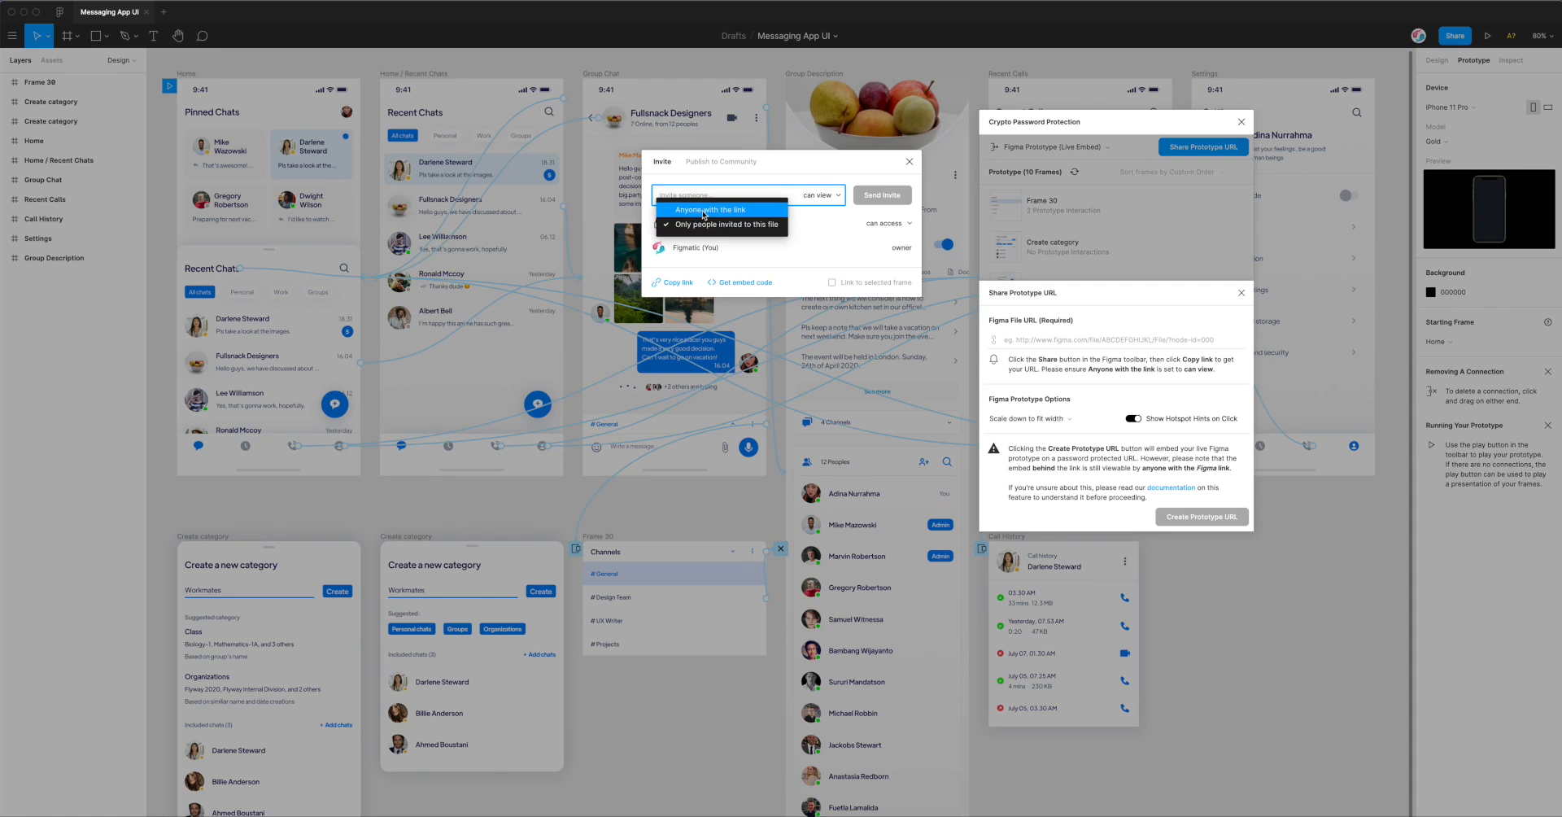
Set file access to 'Anyone with the link – can view' and copy the share link into the plugin.
click(711, 210)
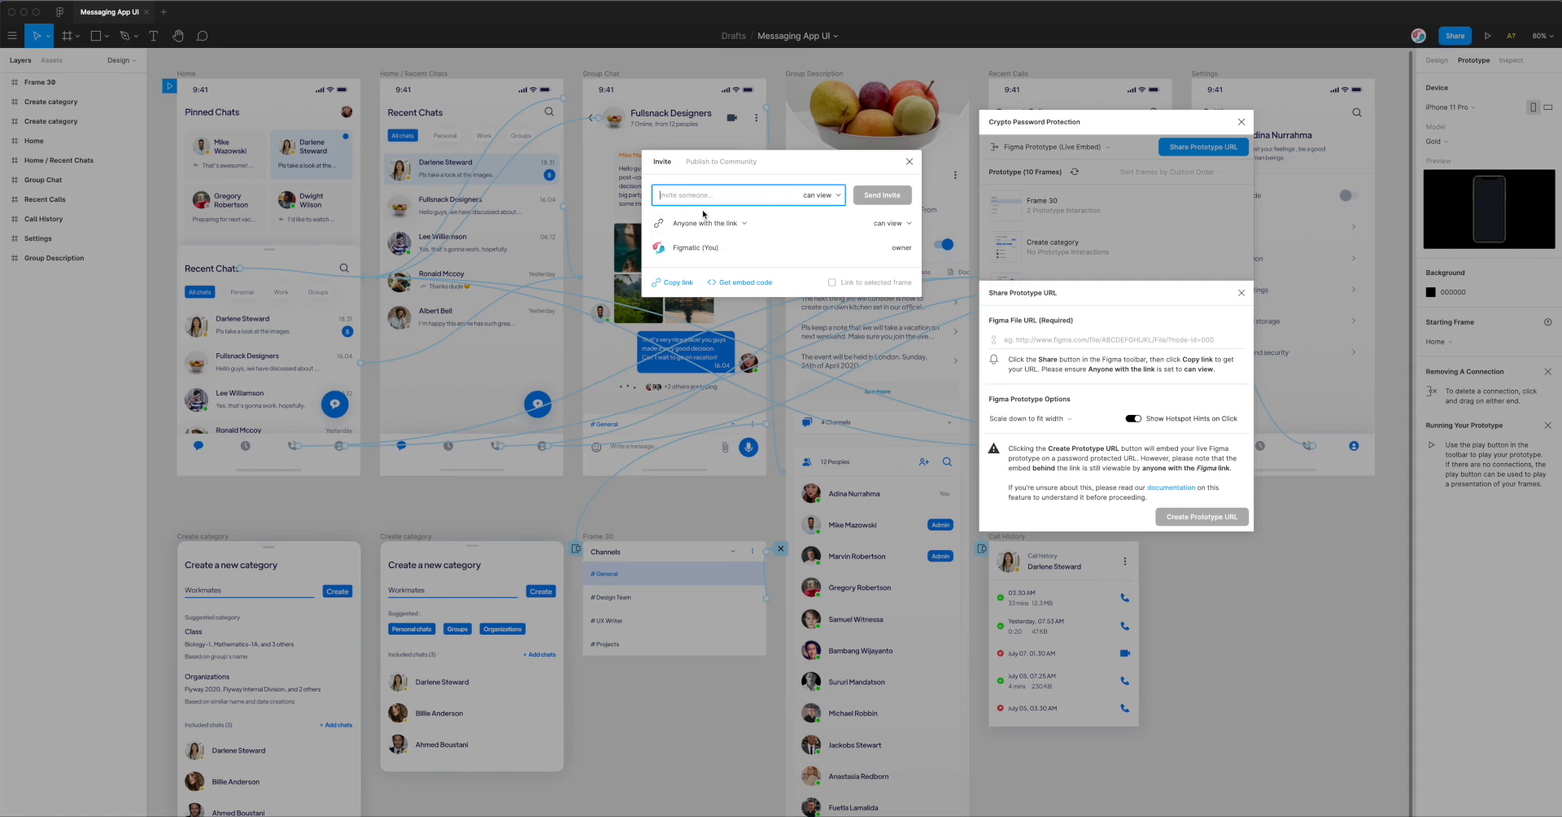
mouse_move(724, 228)
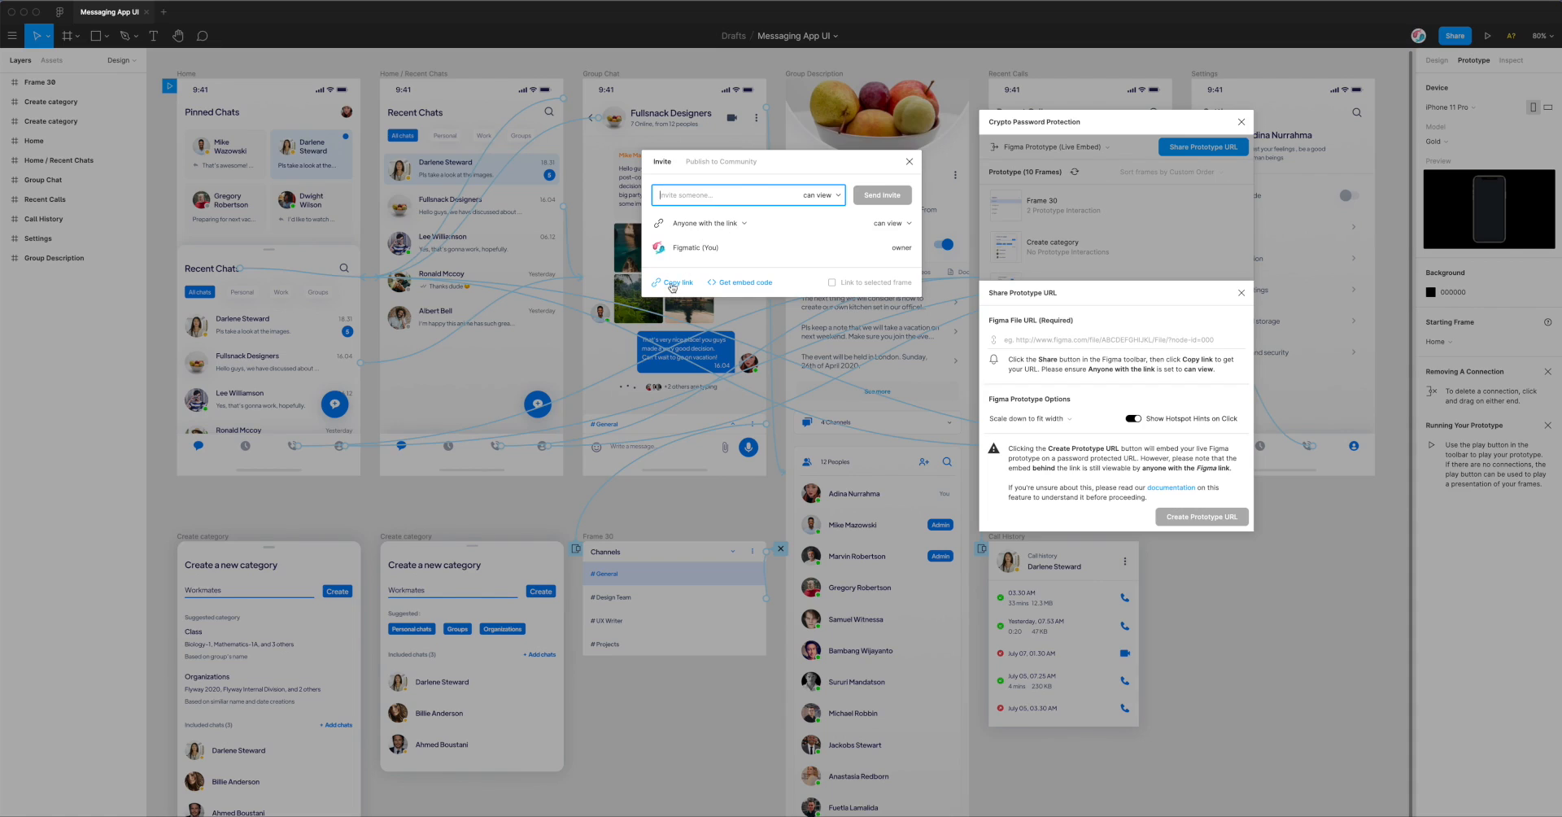
mouse_move(672, 286)
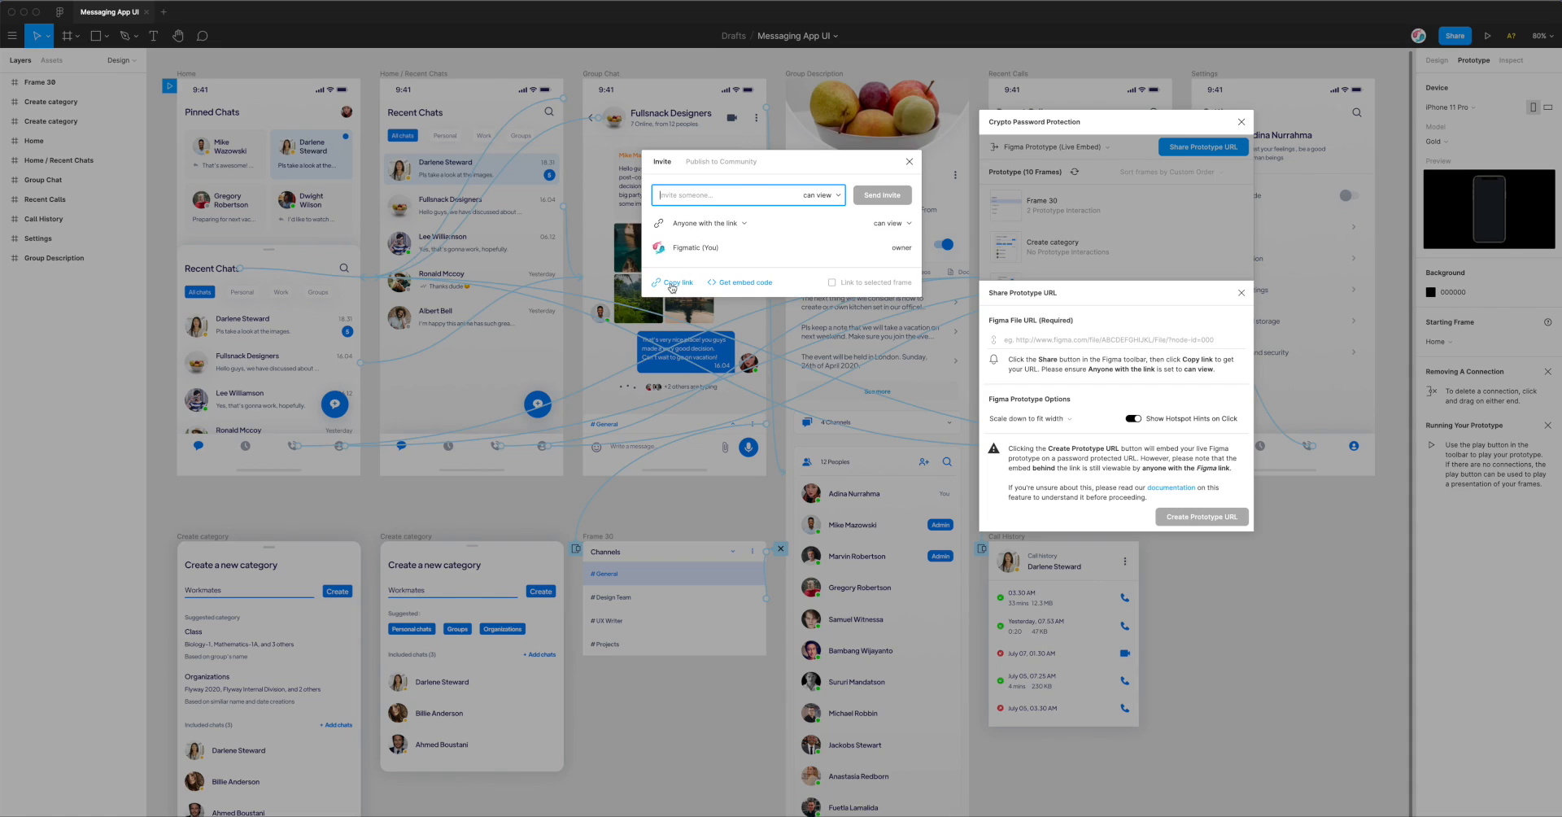
click(742, 194)
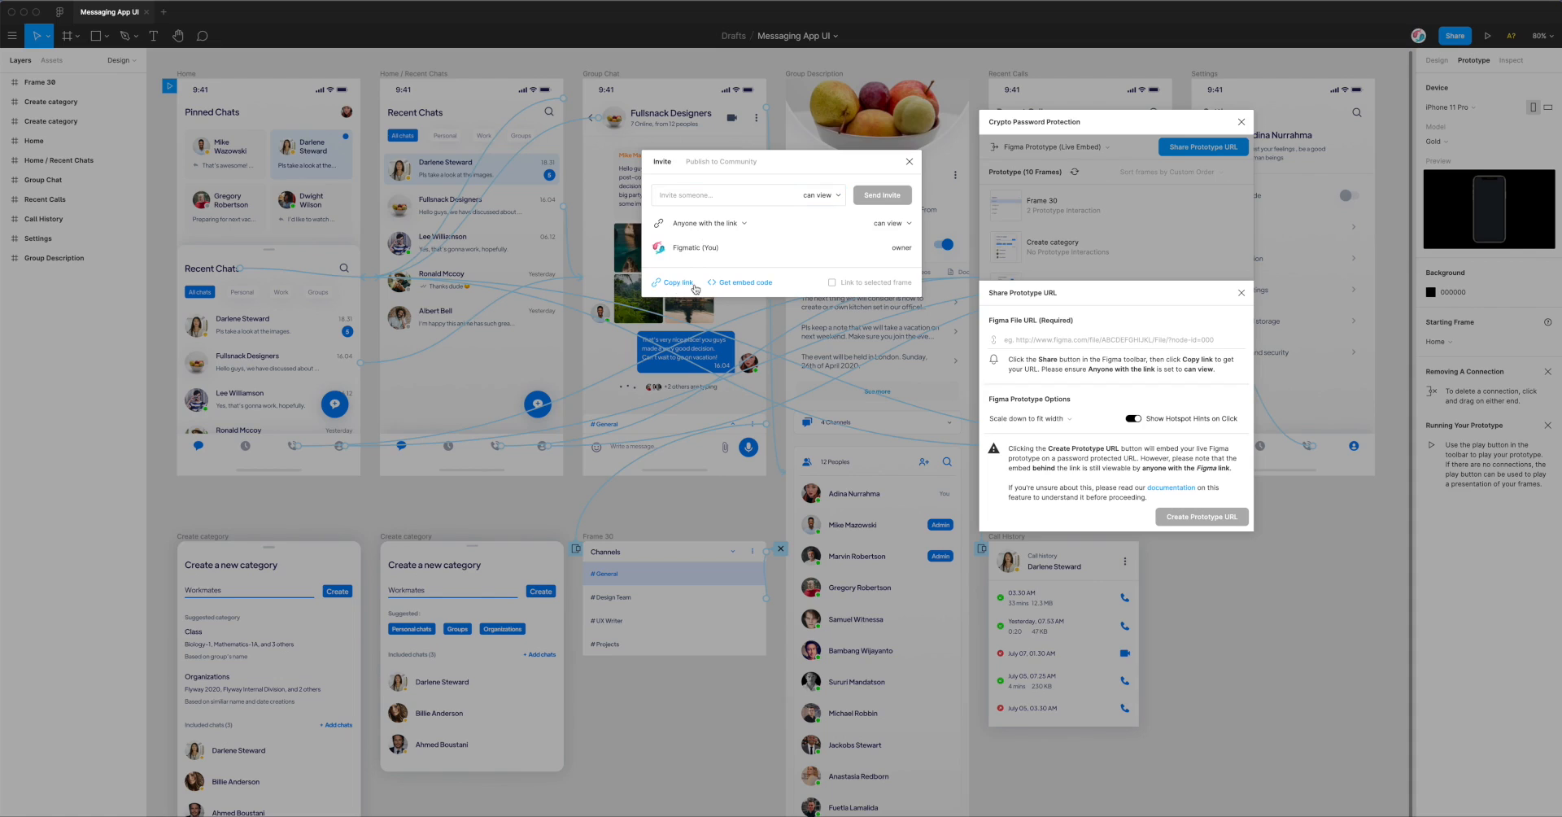
mouse_move(802, 281)
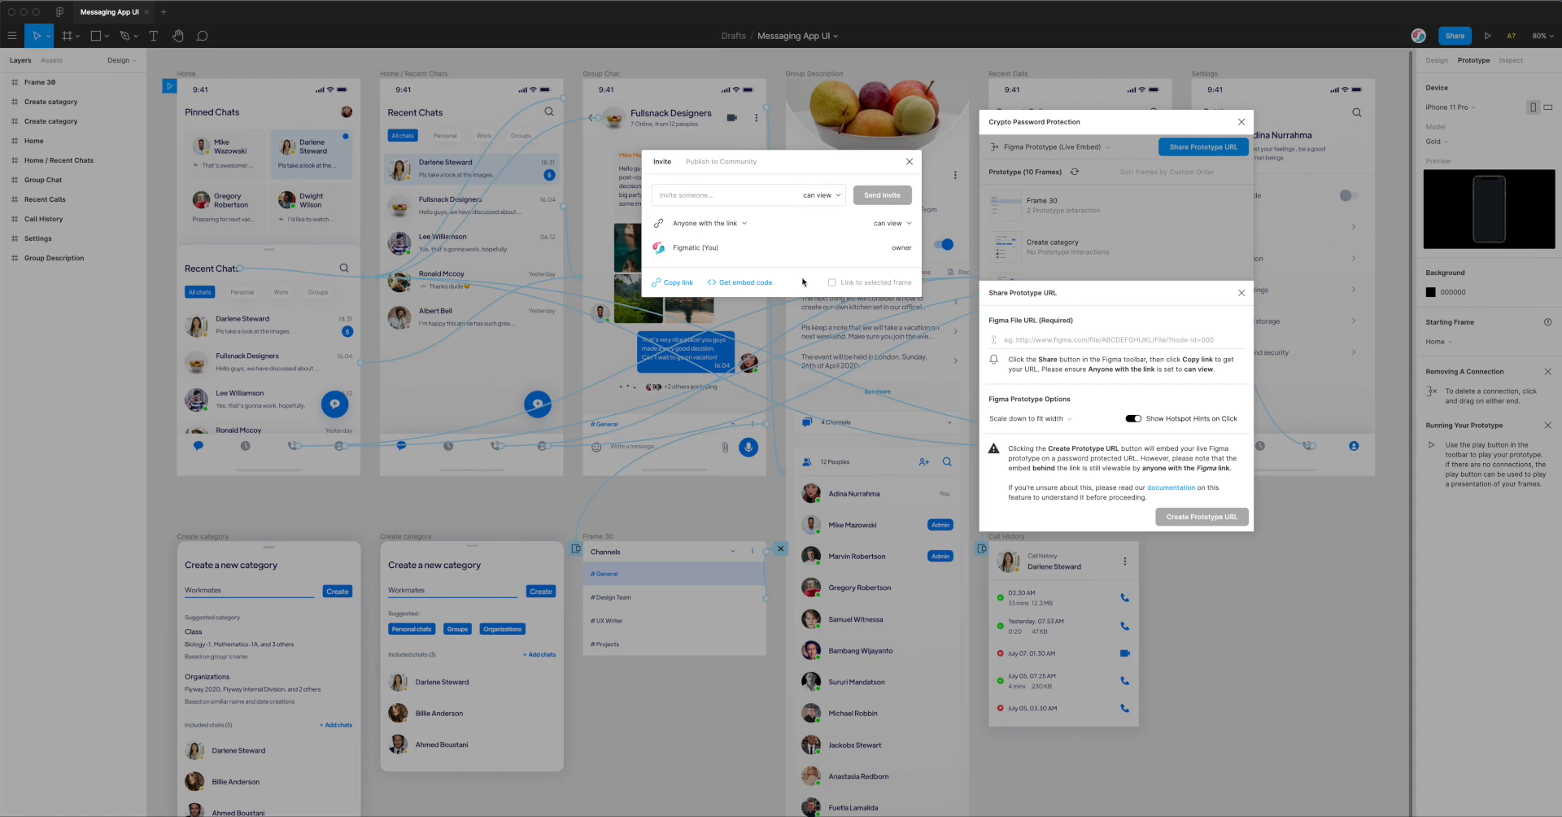
mouse_move(908, 161)
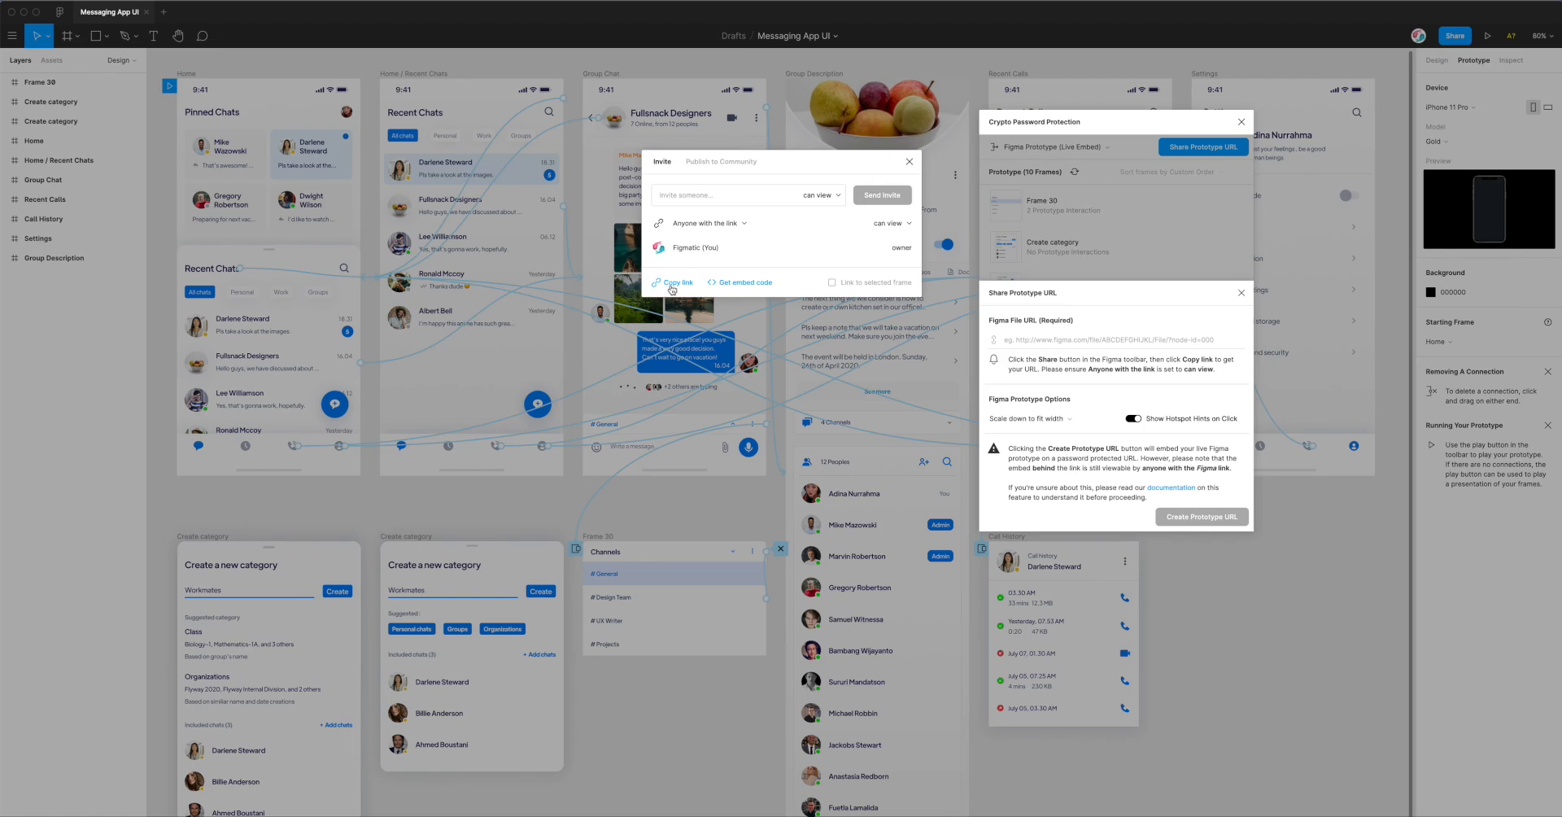
click(1115, 340)
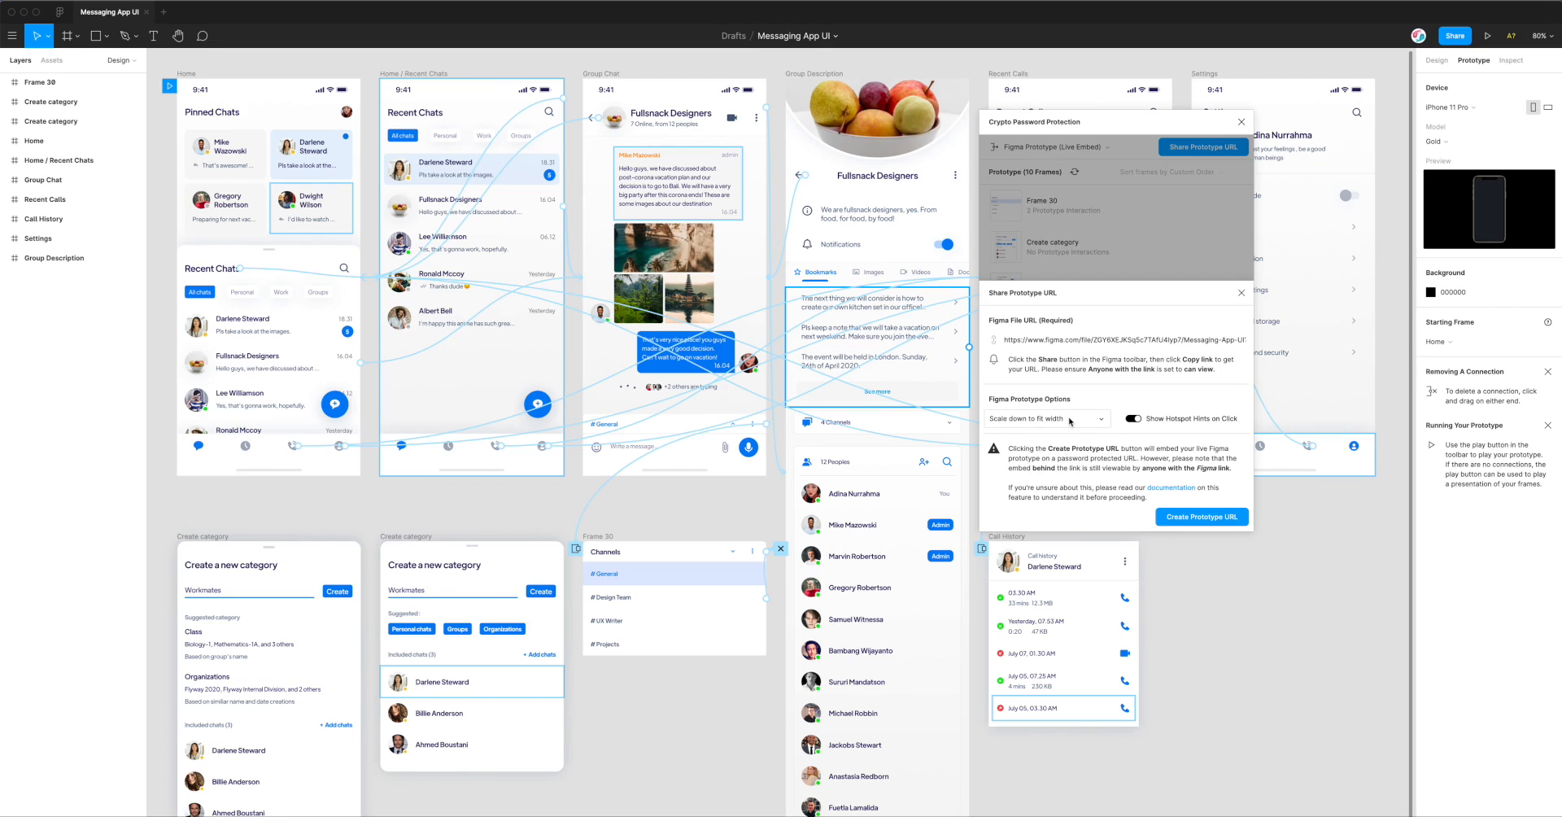
Set prototype scaling to 'Scale down to fit width' and adjust the hotspot hints toggle.
click(1045, 418)
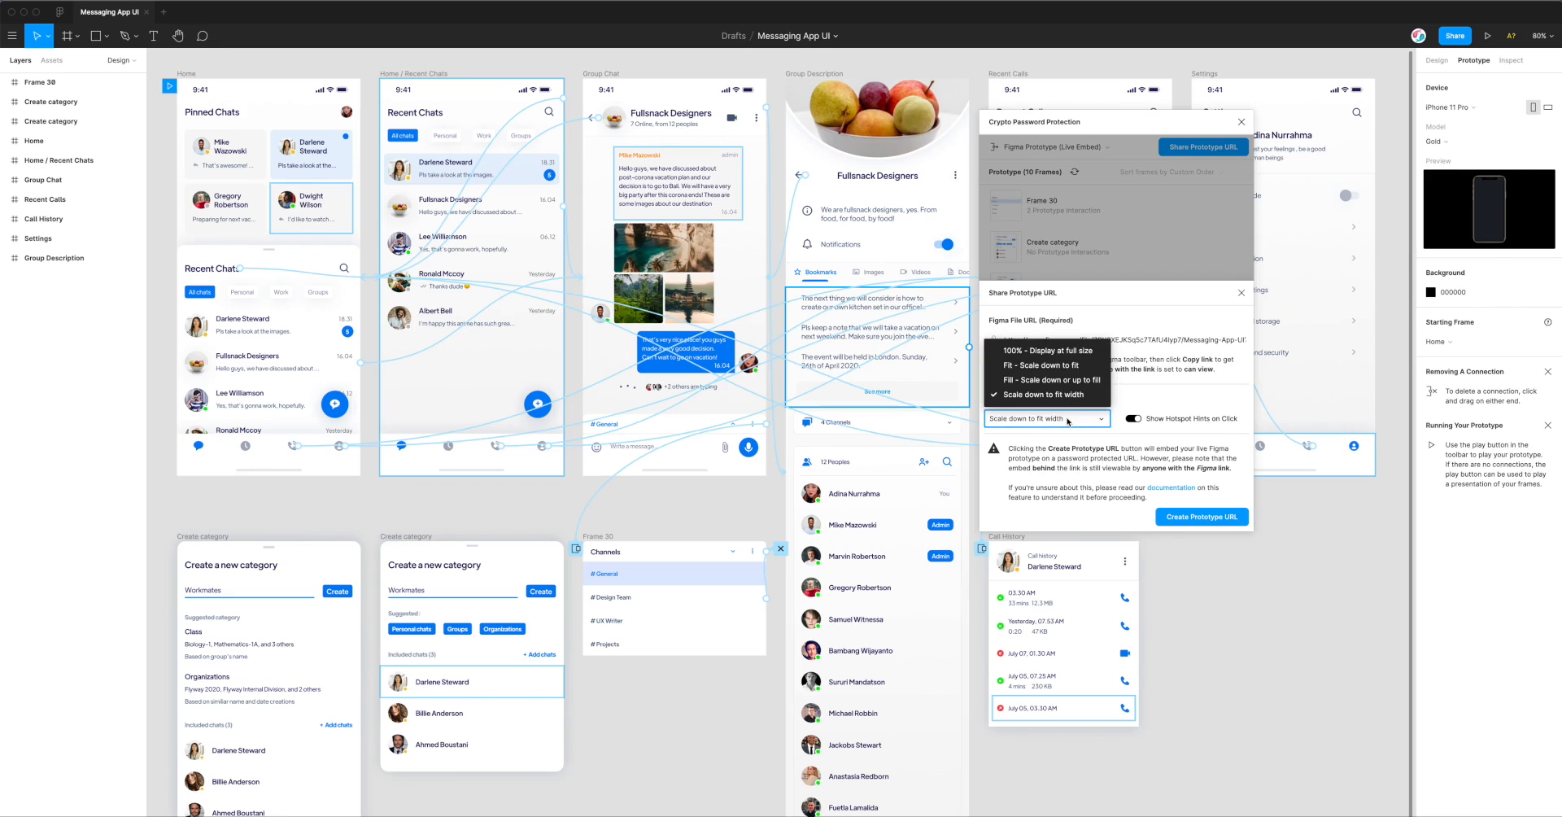
mouse_move(1046, 379)
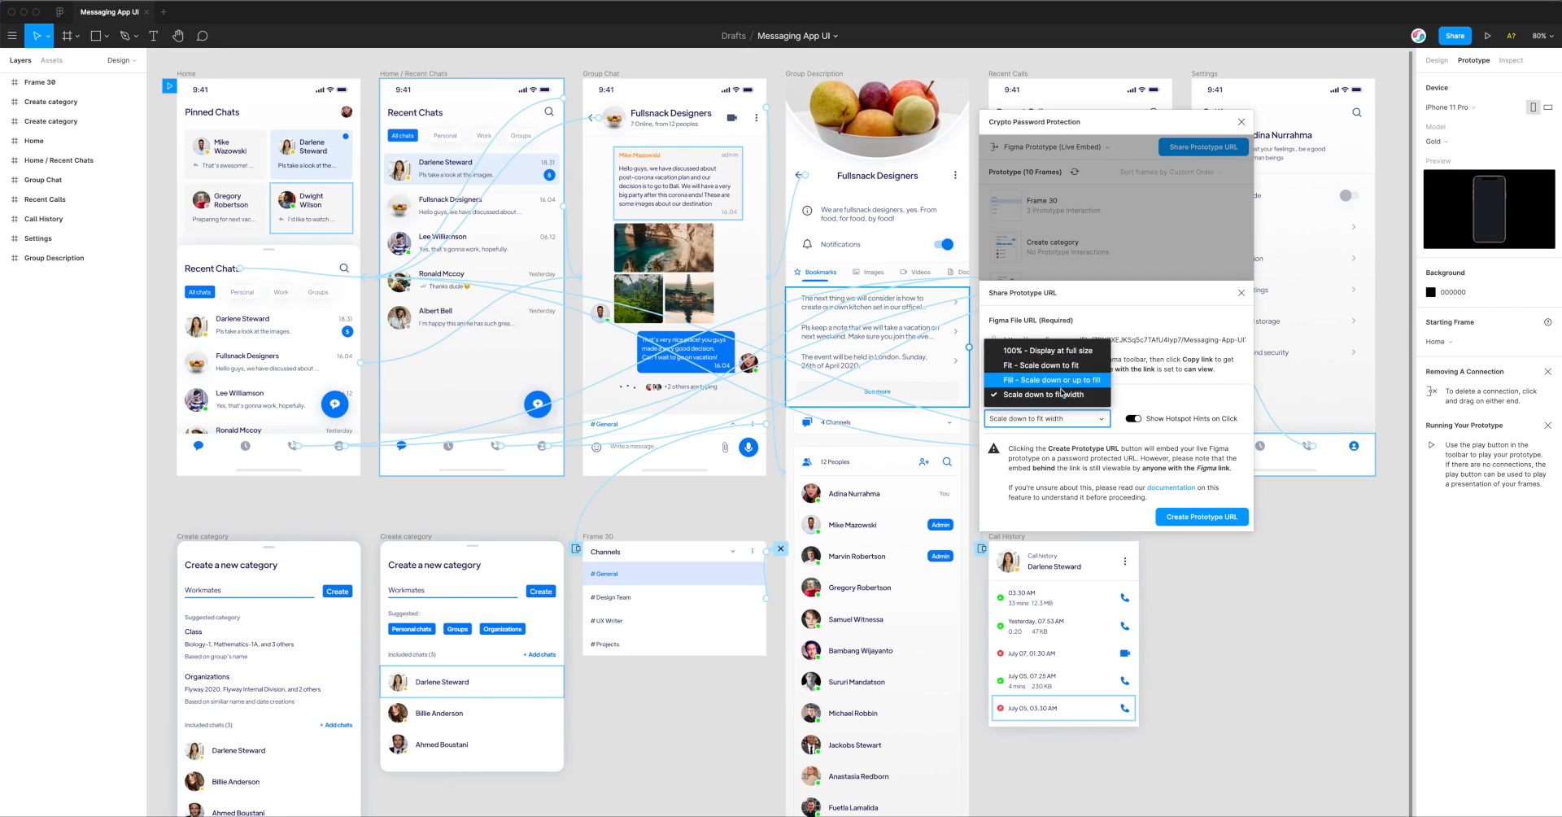
mouse_move(1046, 349)
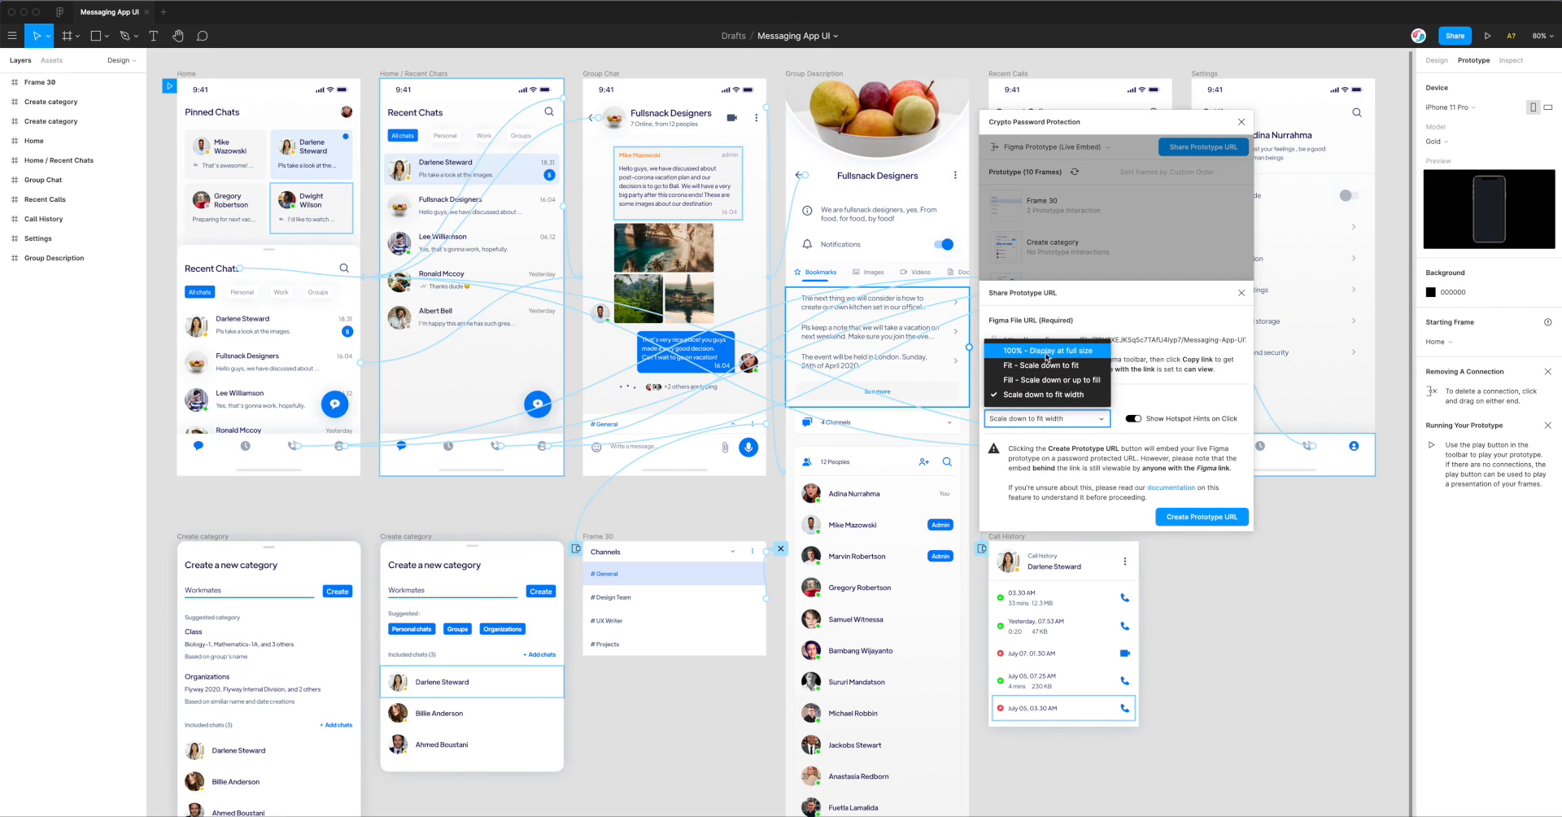
mouse_move(1046, 379)
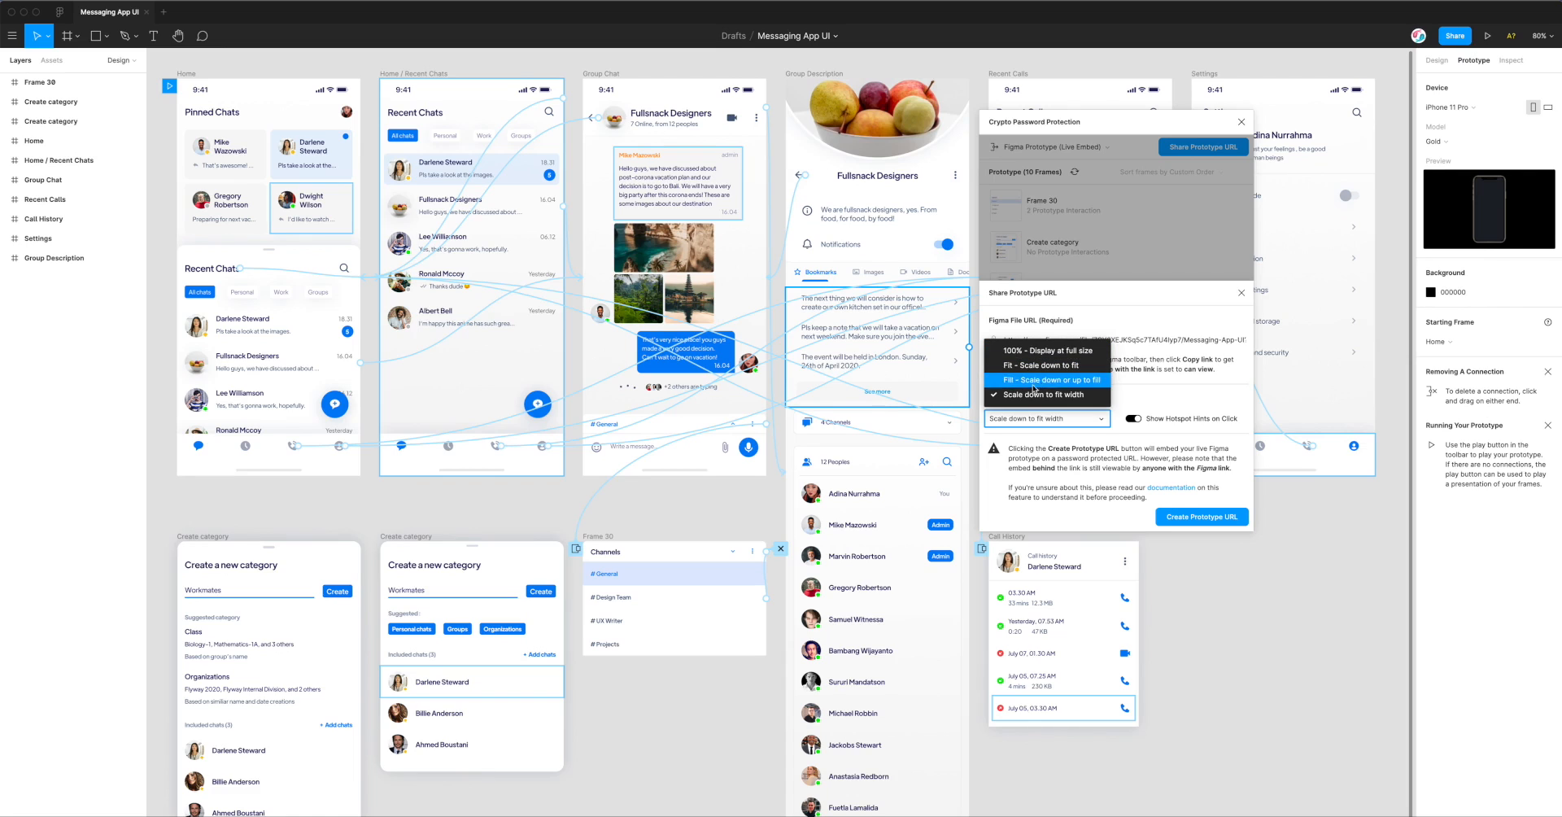
mouse_move(1046, 393)
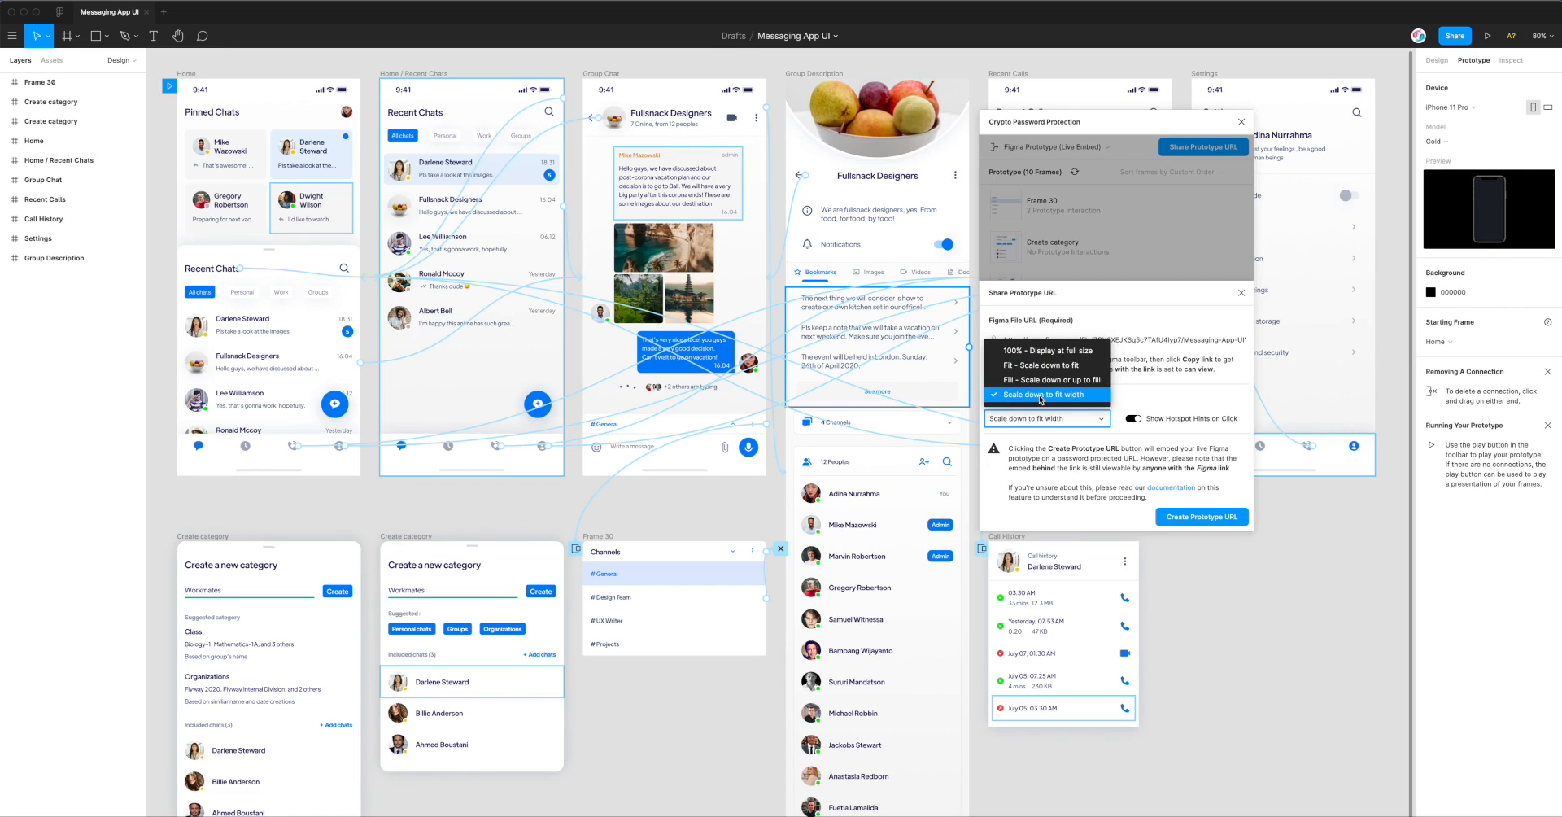
click(1043, 394)
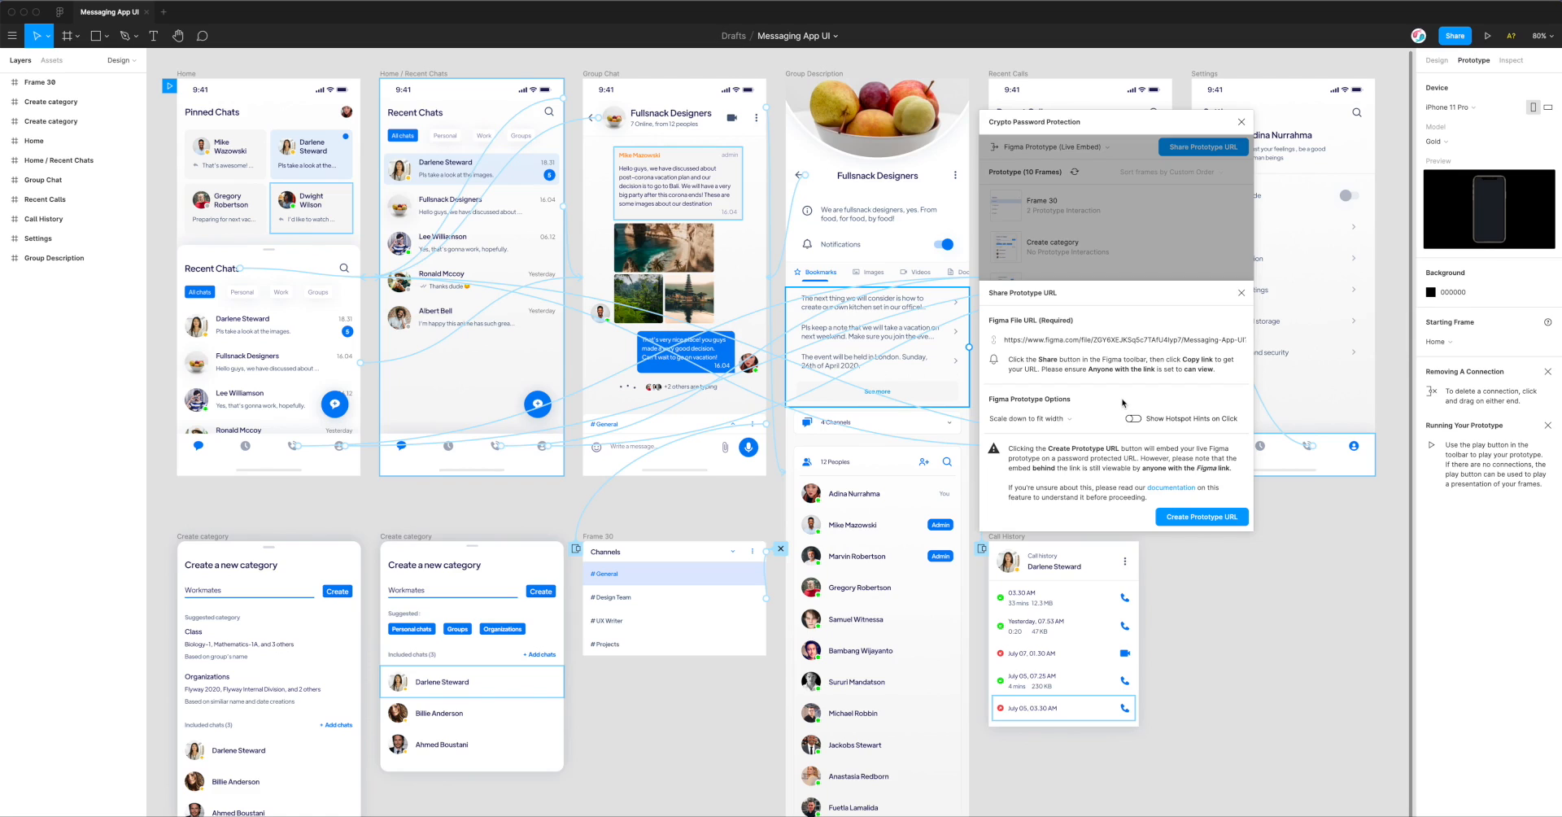
mouse_move(1124, 408)
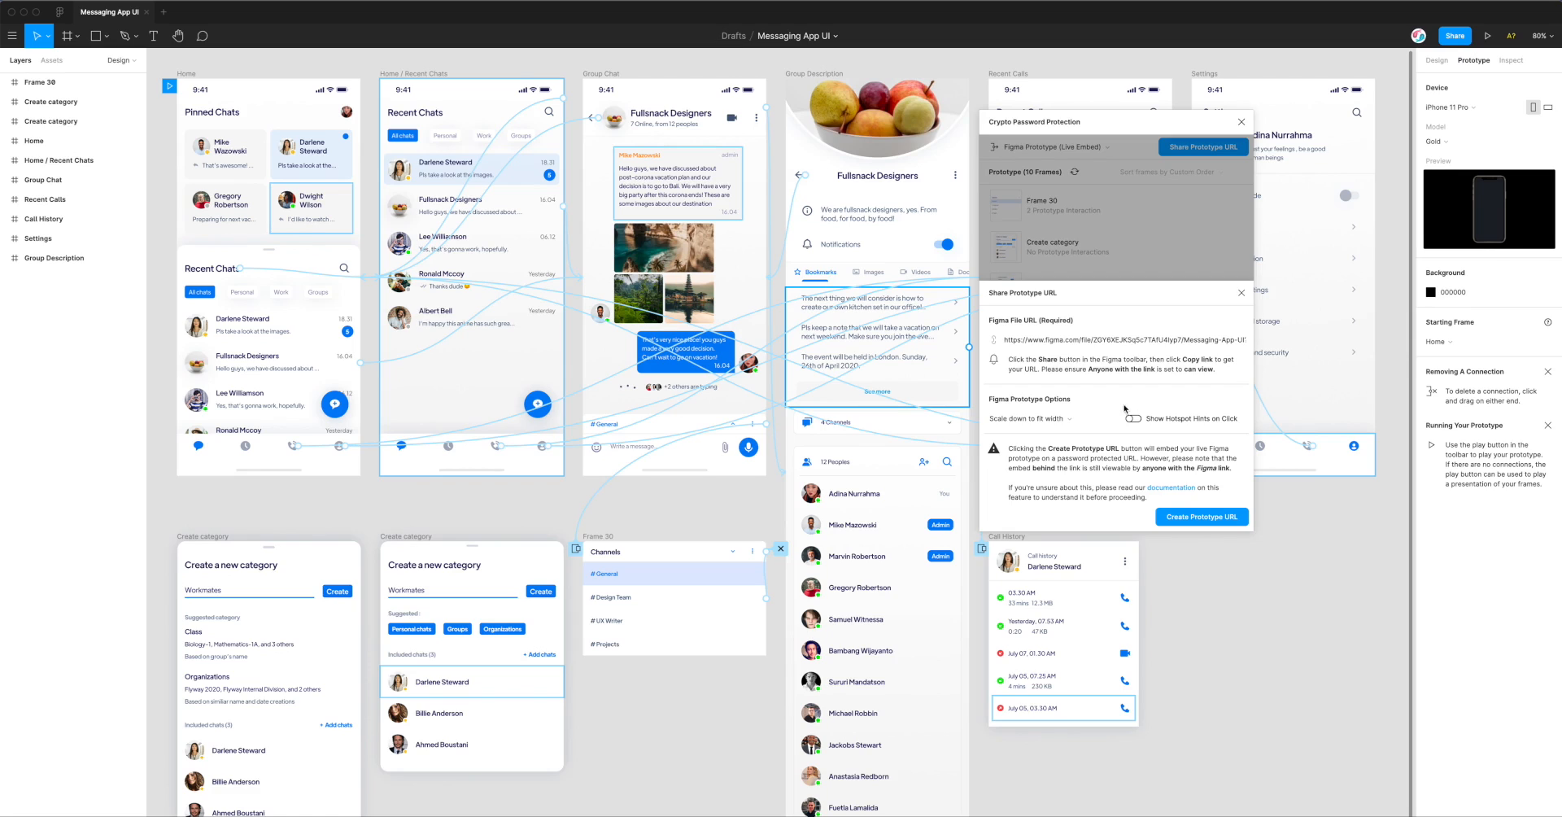
mouse_move(1125, 418)
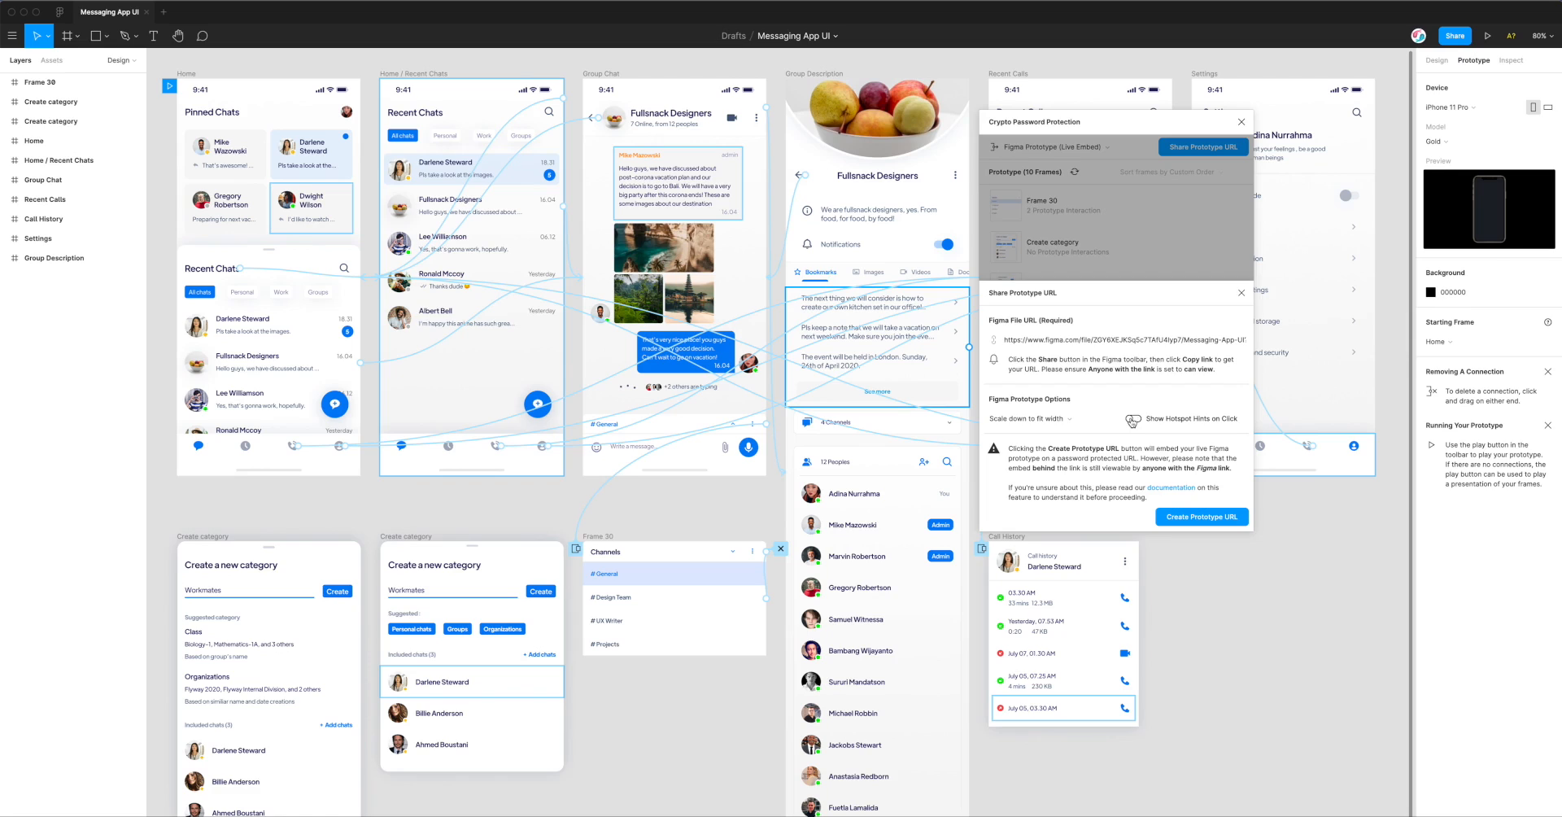
click(1132, 418)
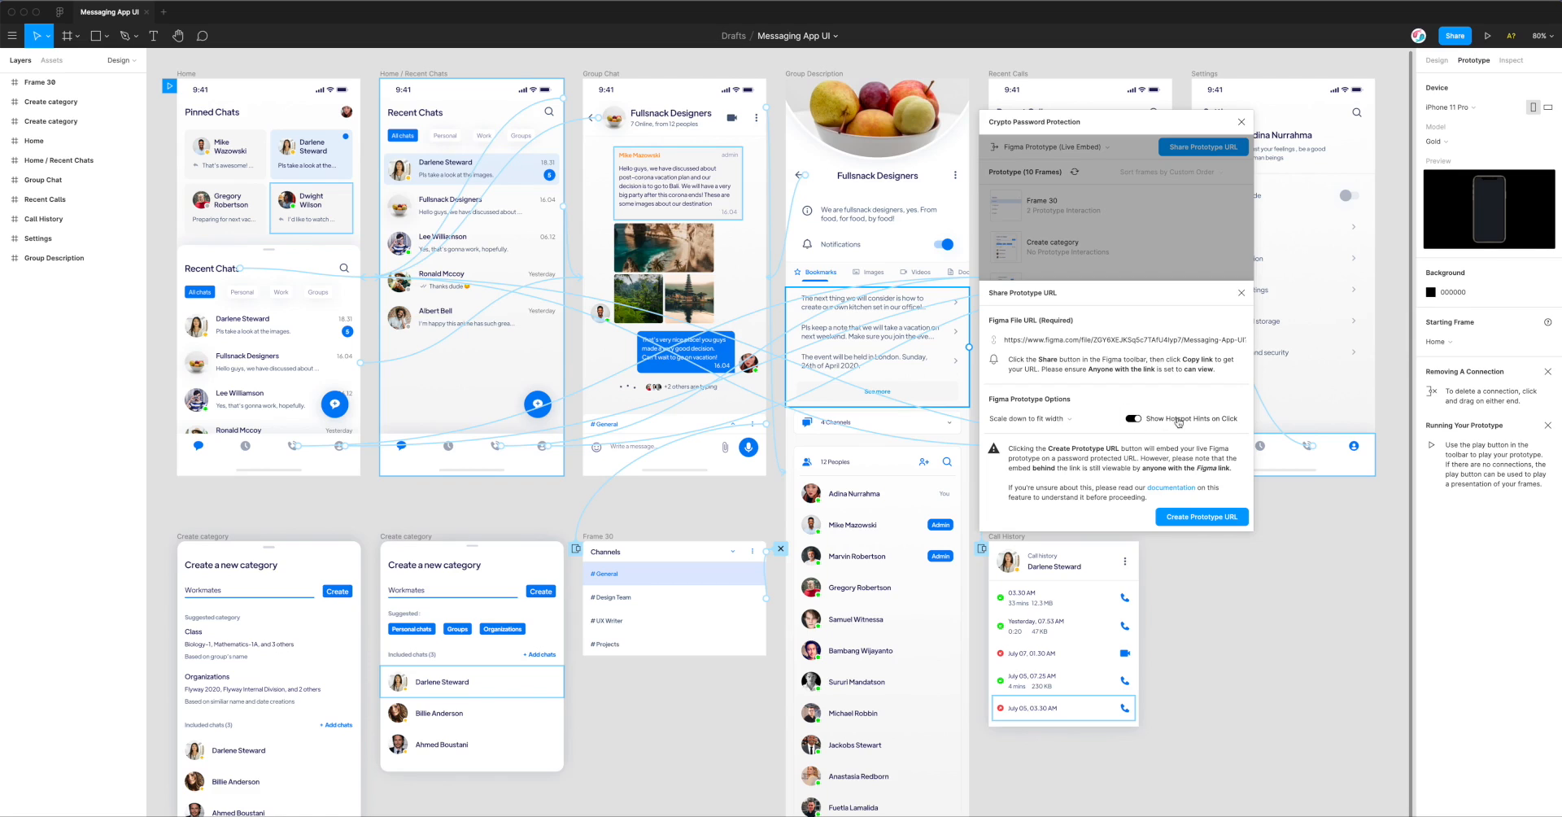
mouse_move(1191, 427)
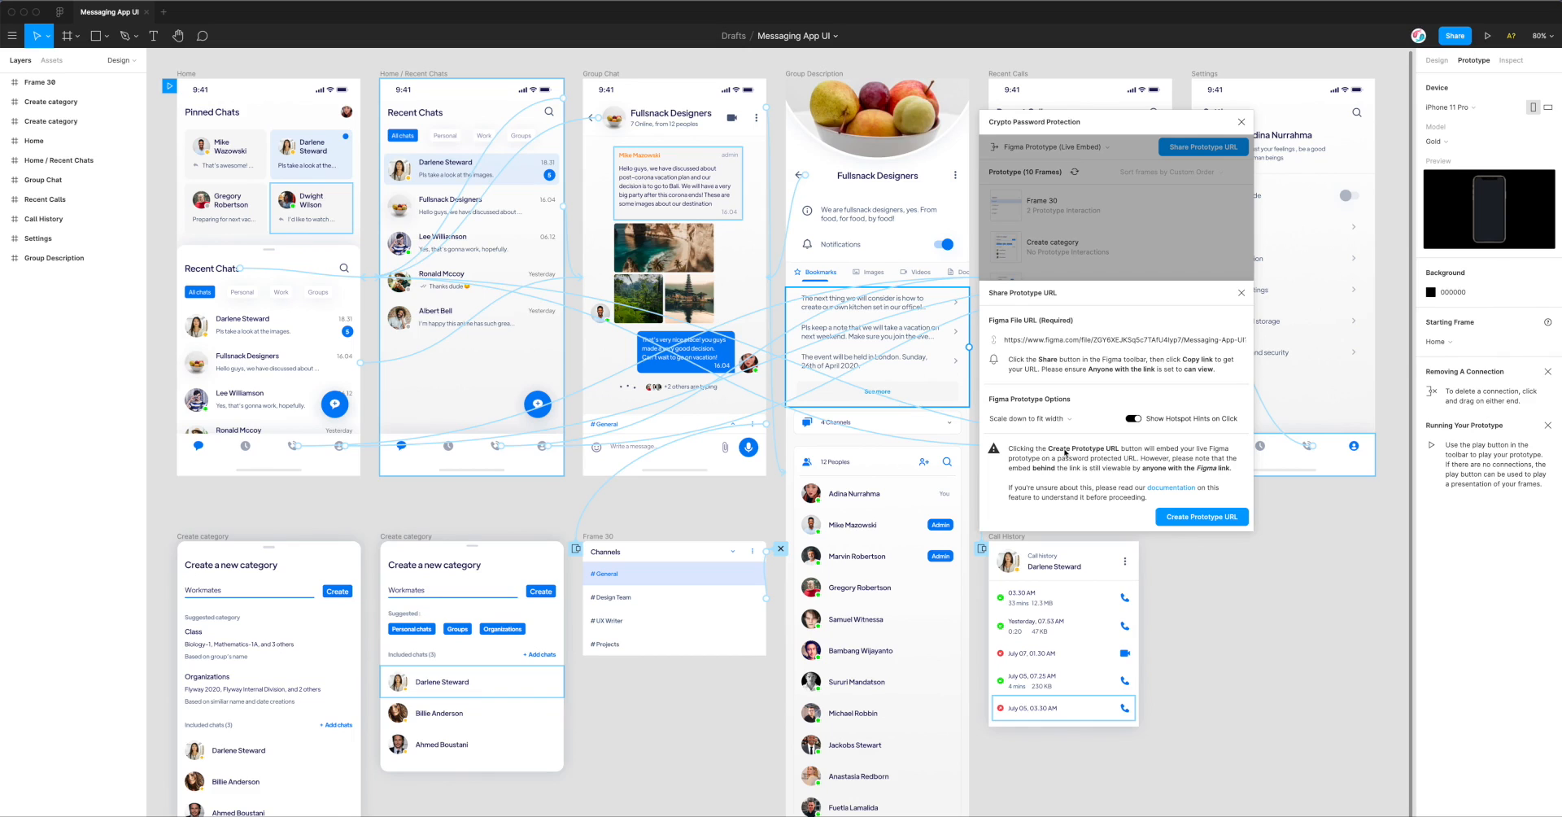
mouse_move(1193, 453)
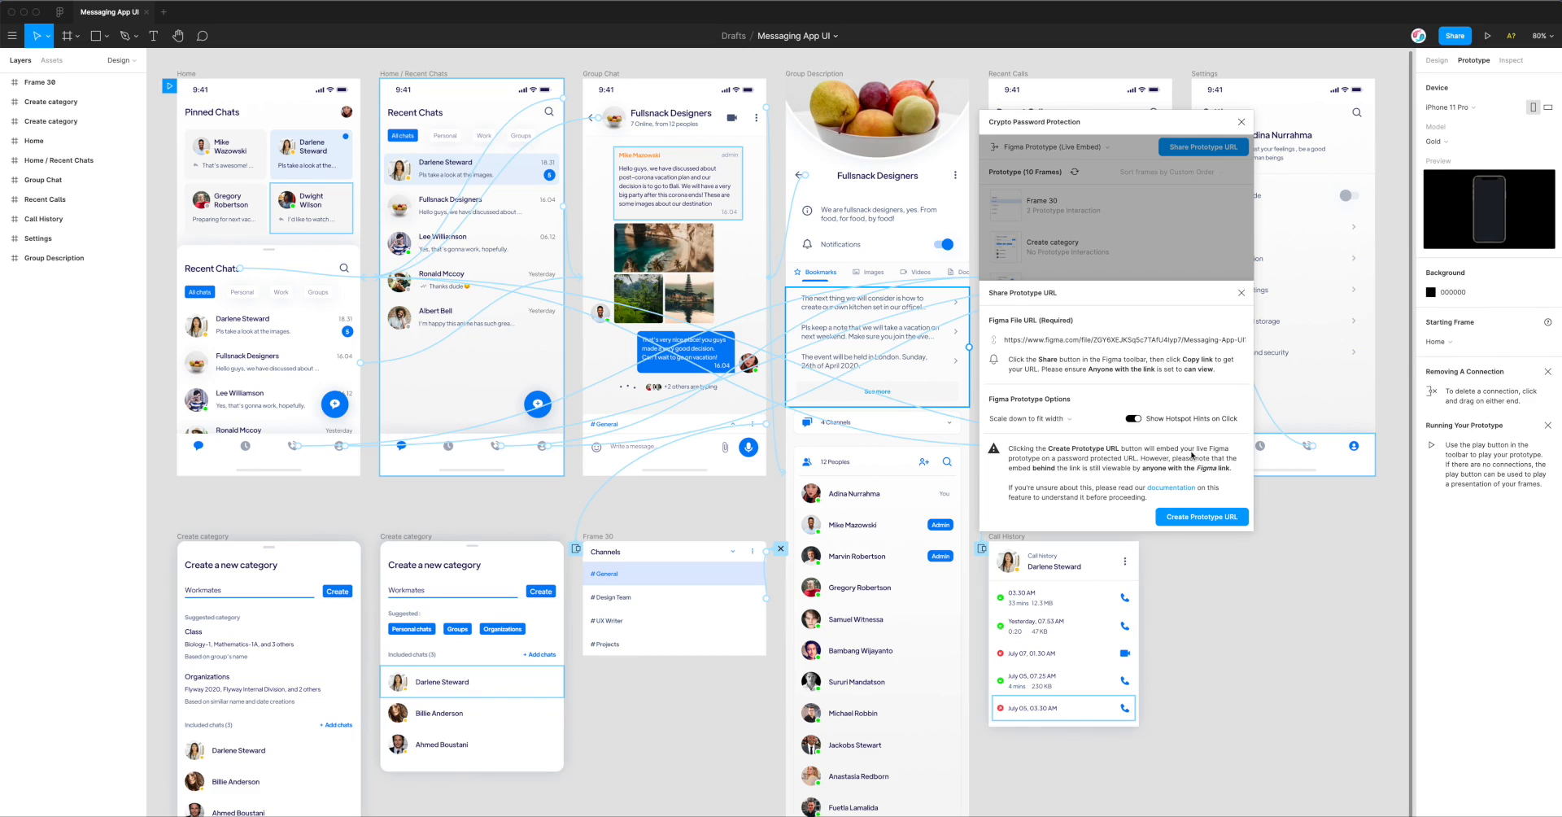
mouse_move(1131, 462)
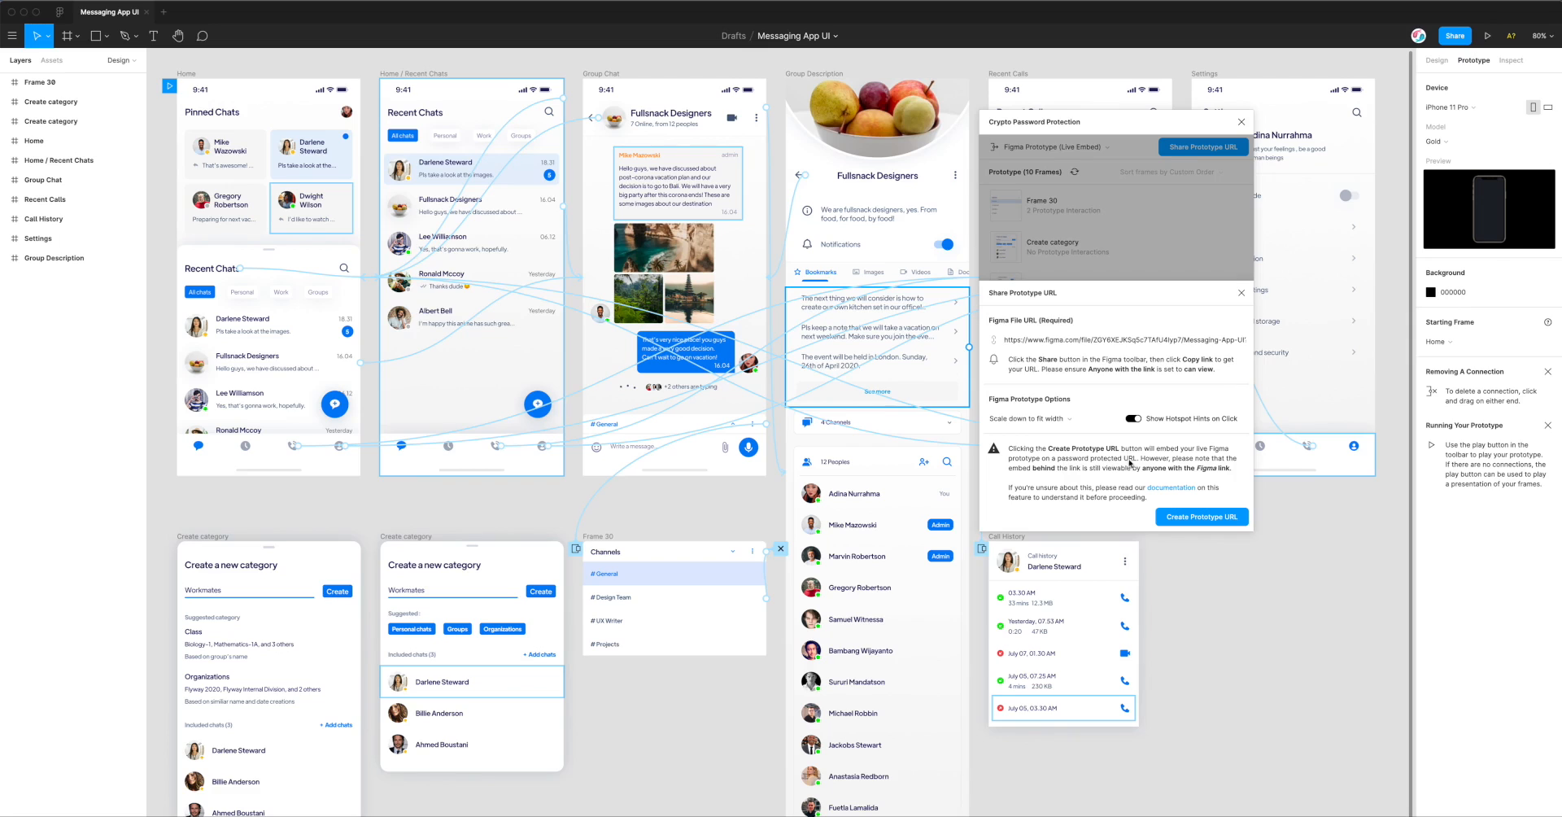
mouse_move(1209, 465)
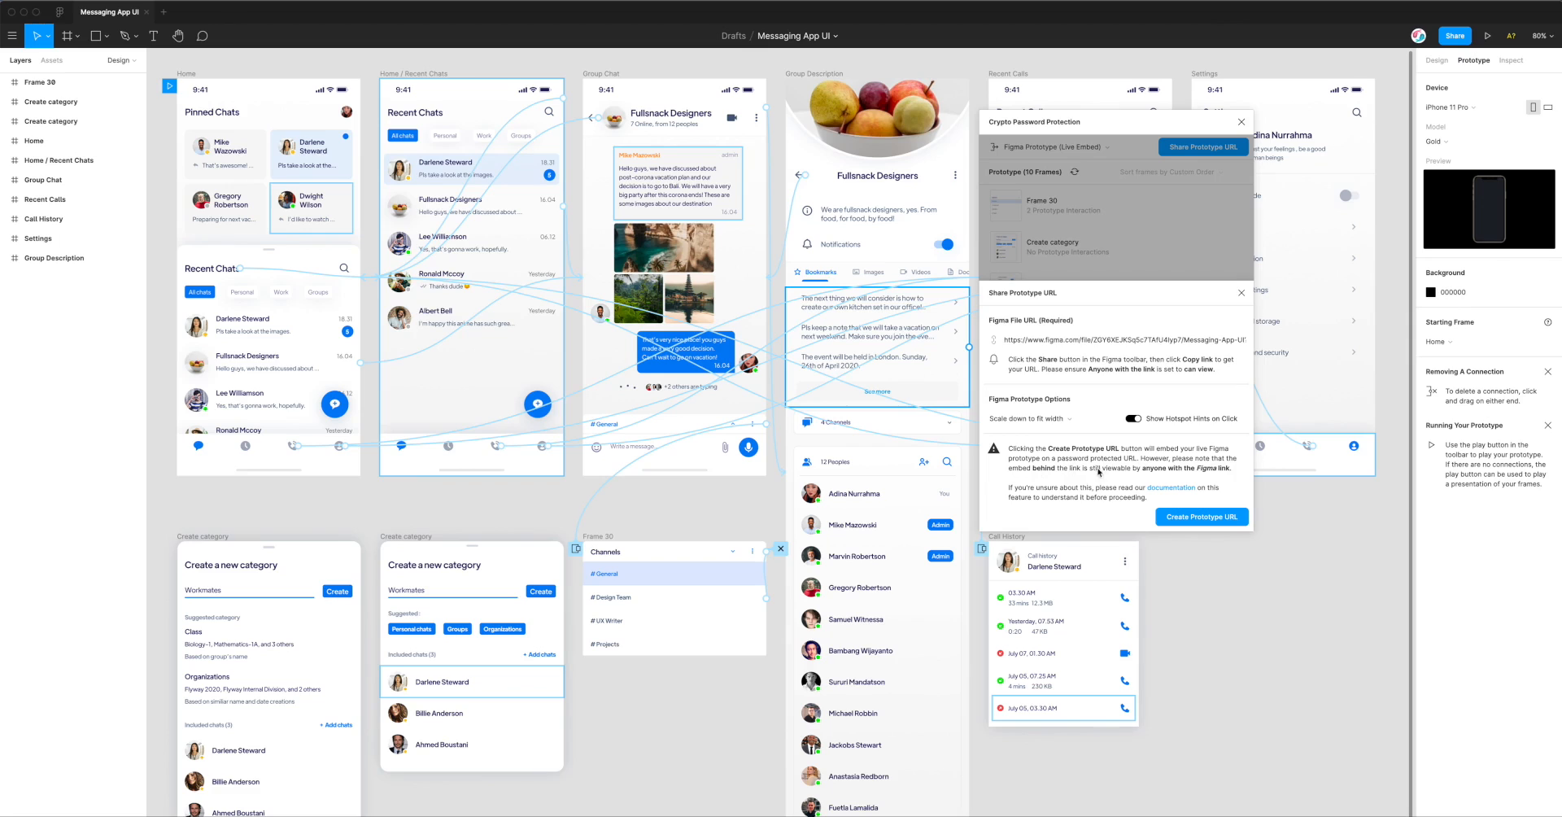
mouse_move(1153, 473)
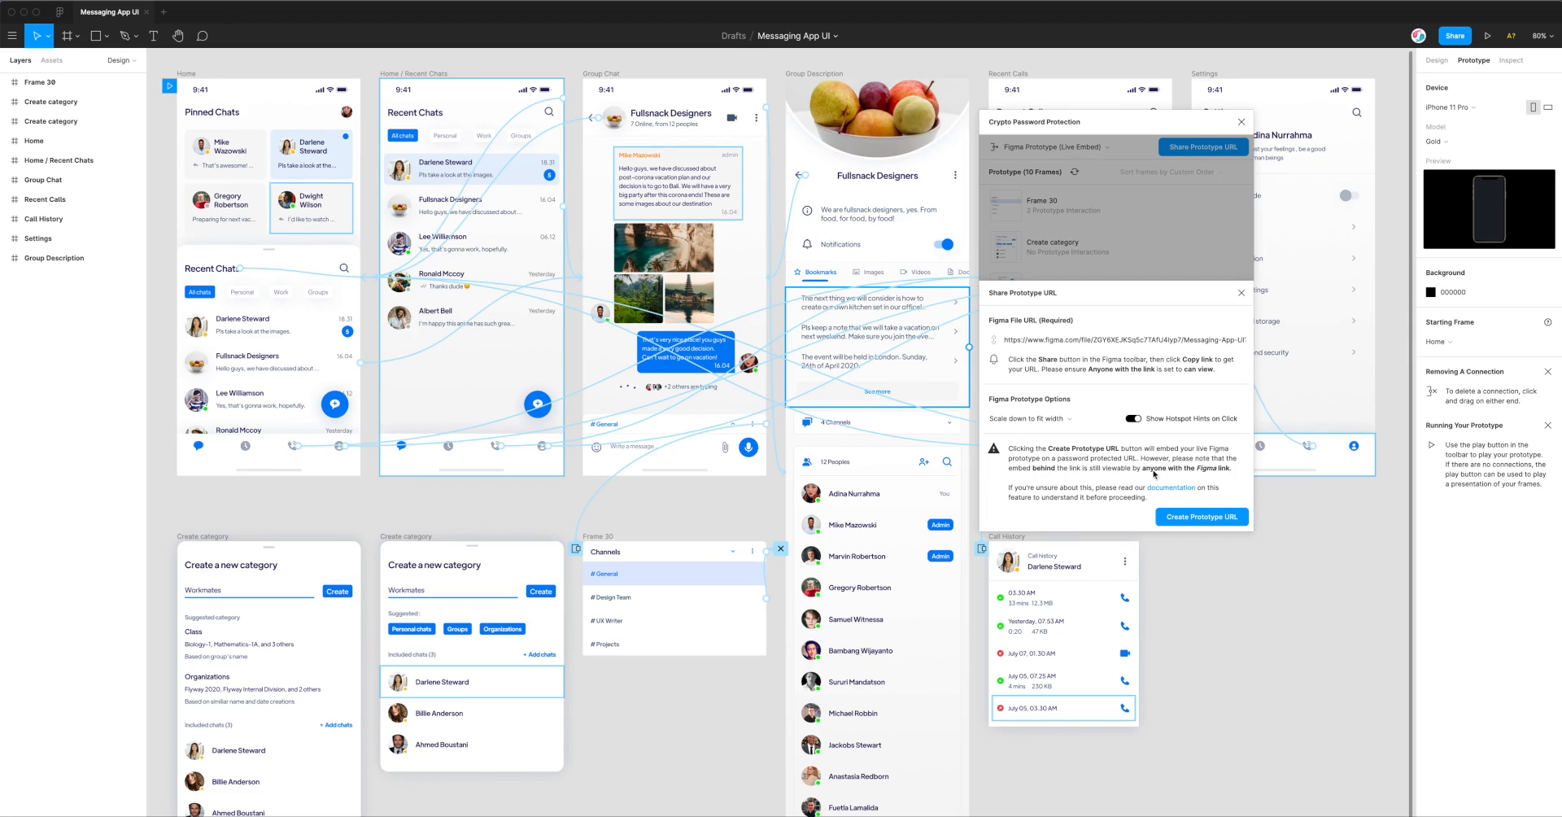
mouse_move(1192, 477)
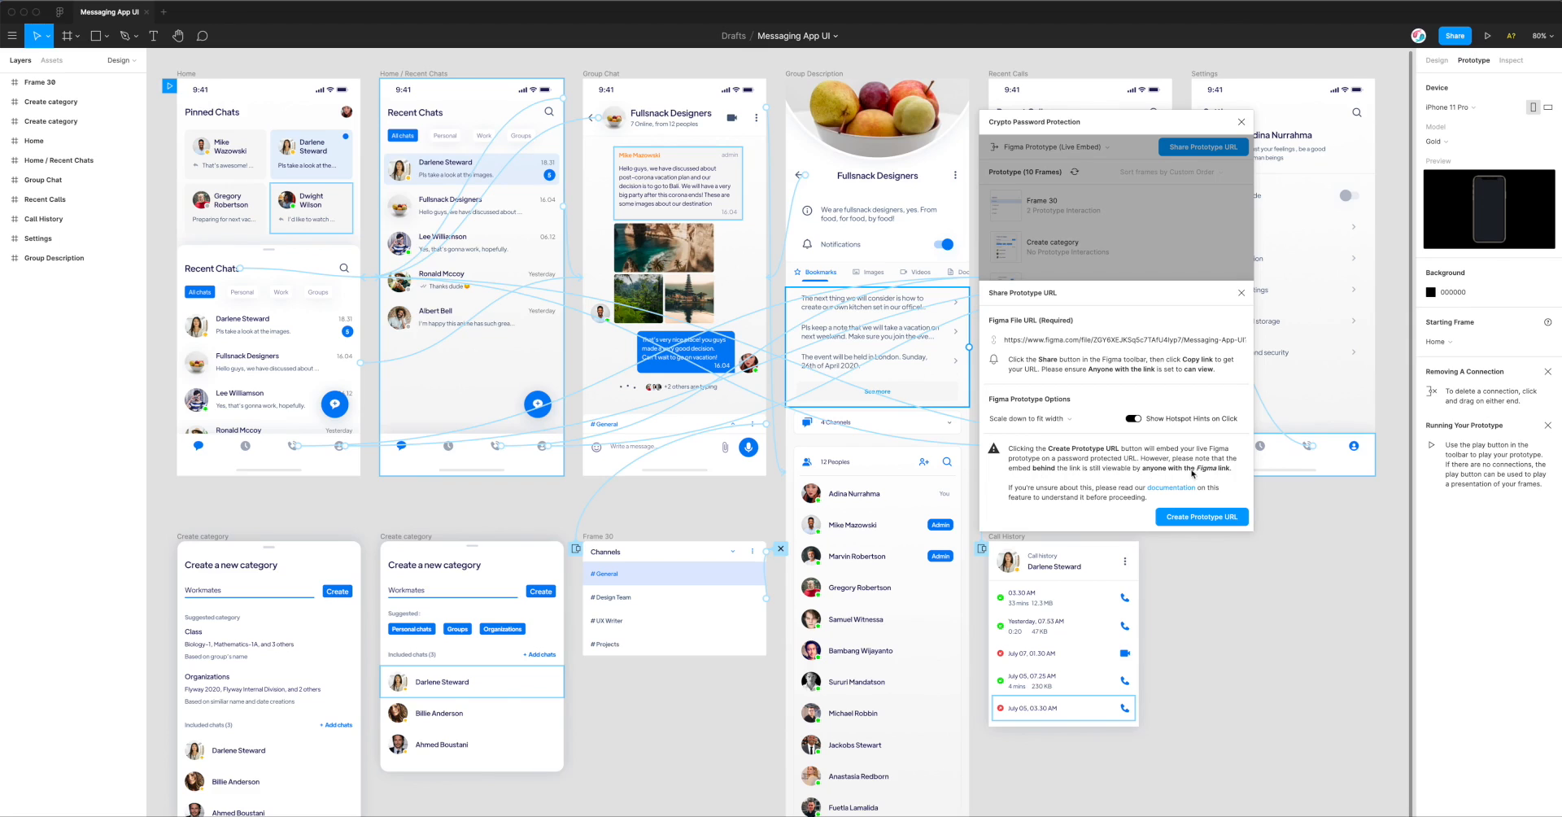
mouse_move(1249, 473)
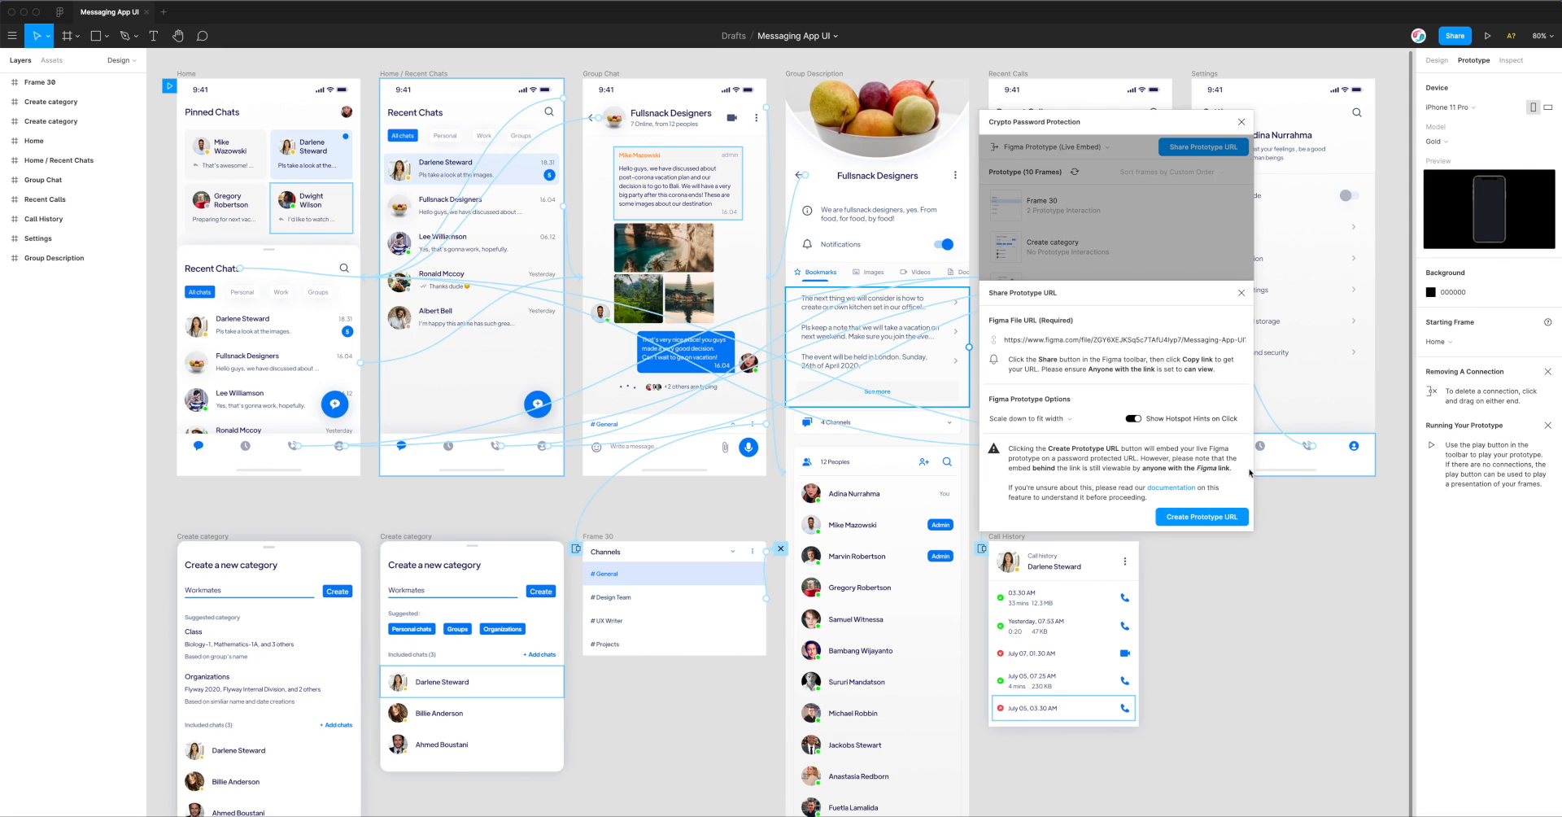
mouse_move(1147, 475)
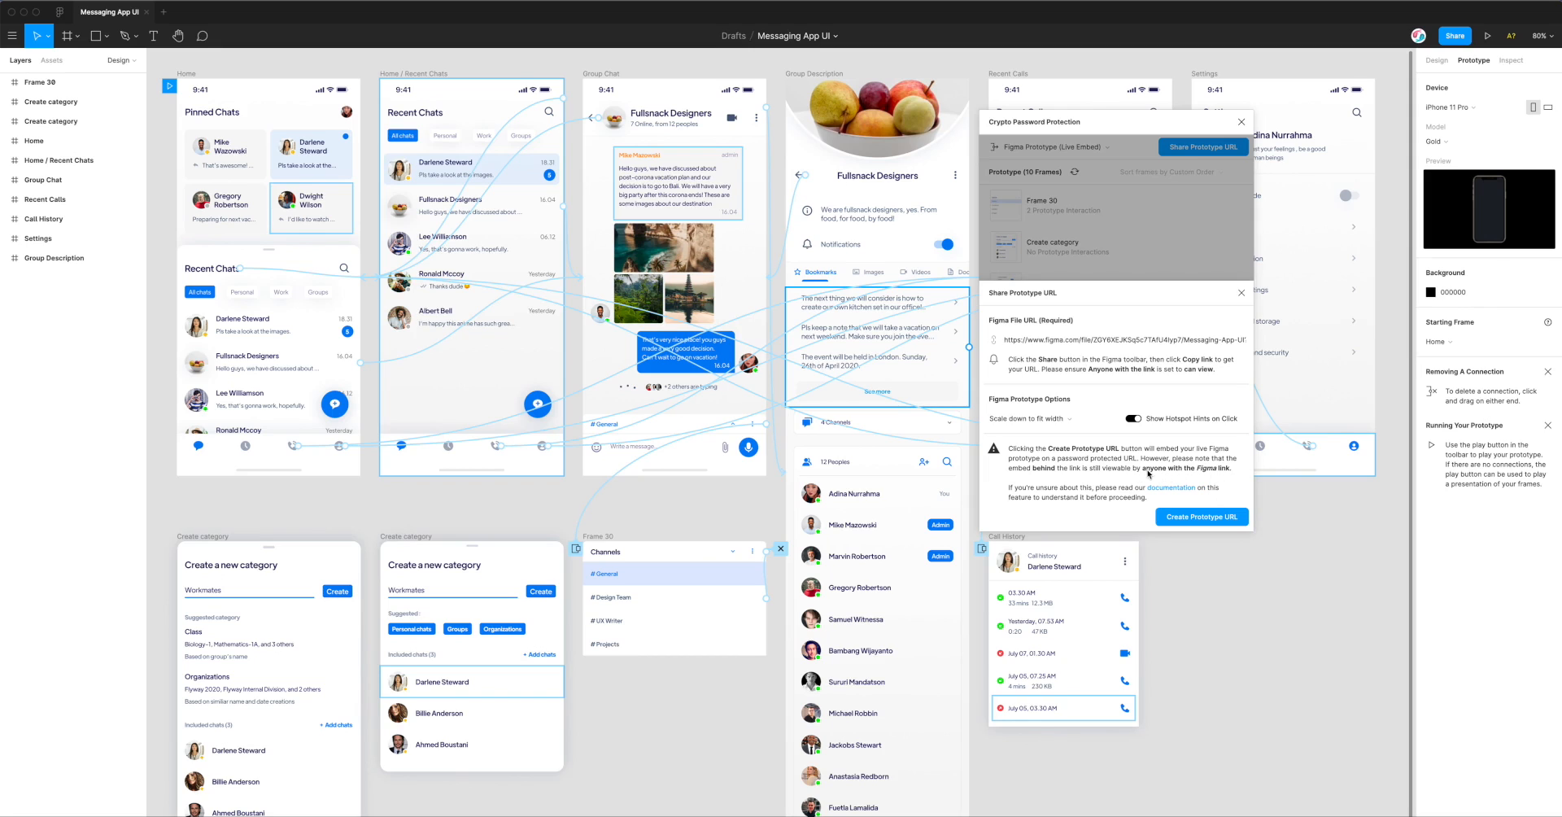
mouse_move(1135, 473)
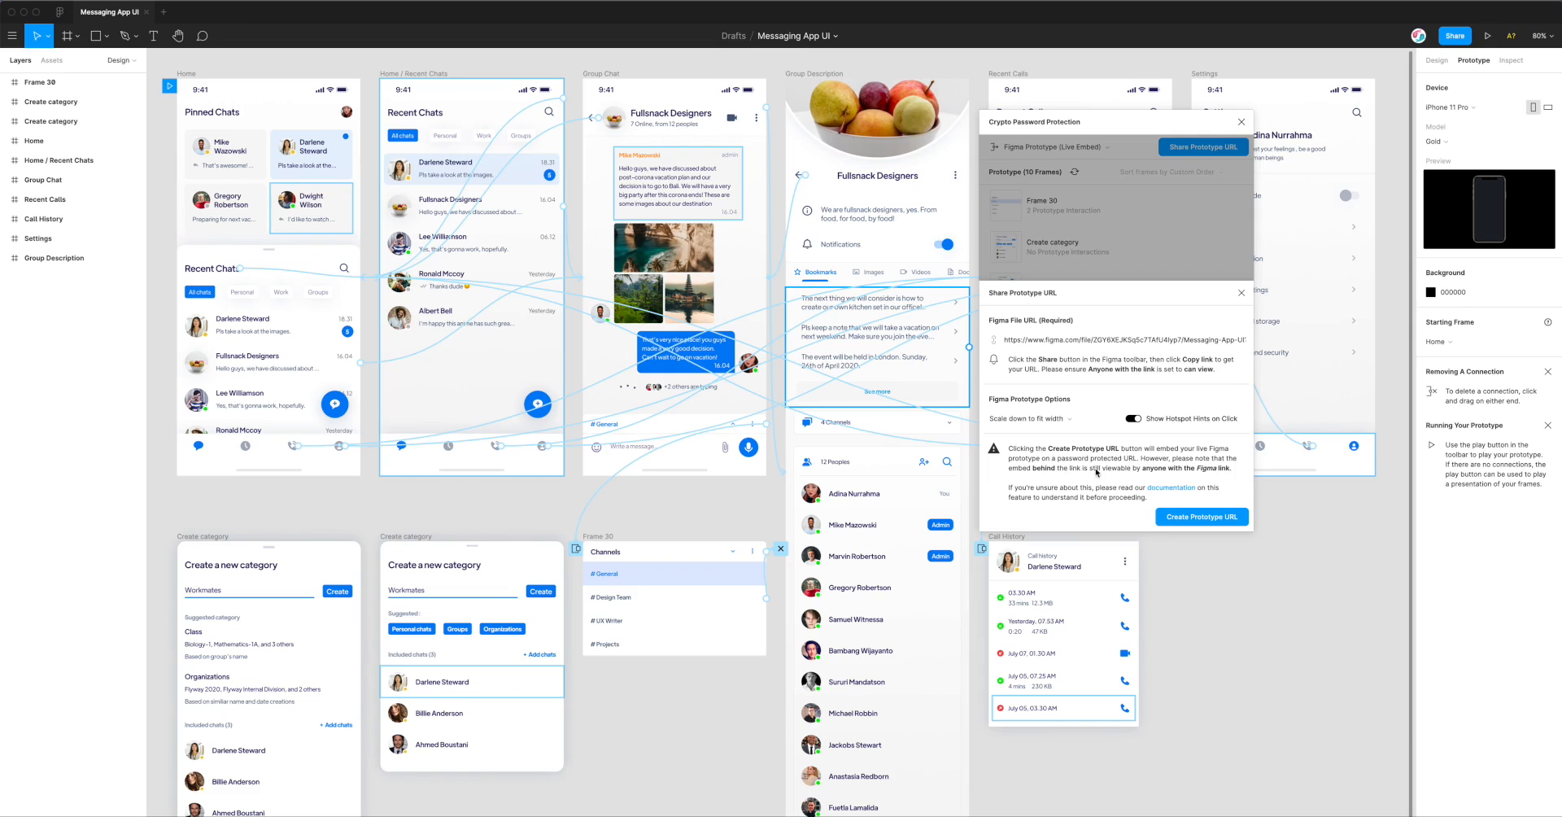
mouse_move(1235, 468)
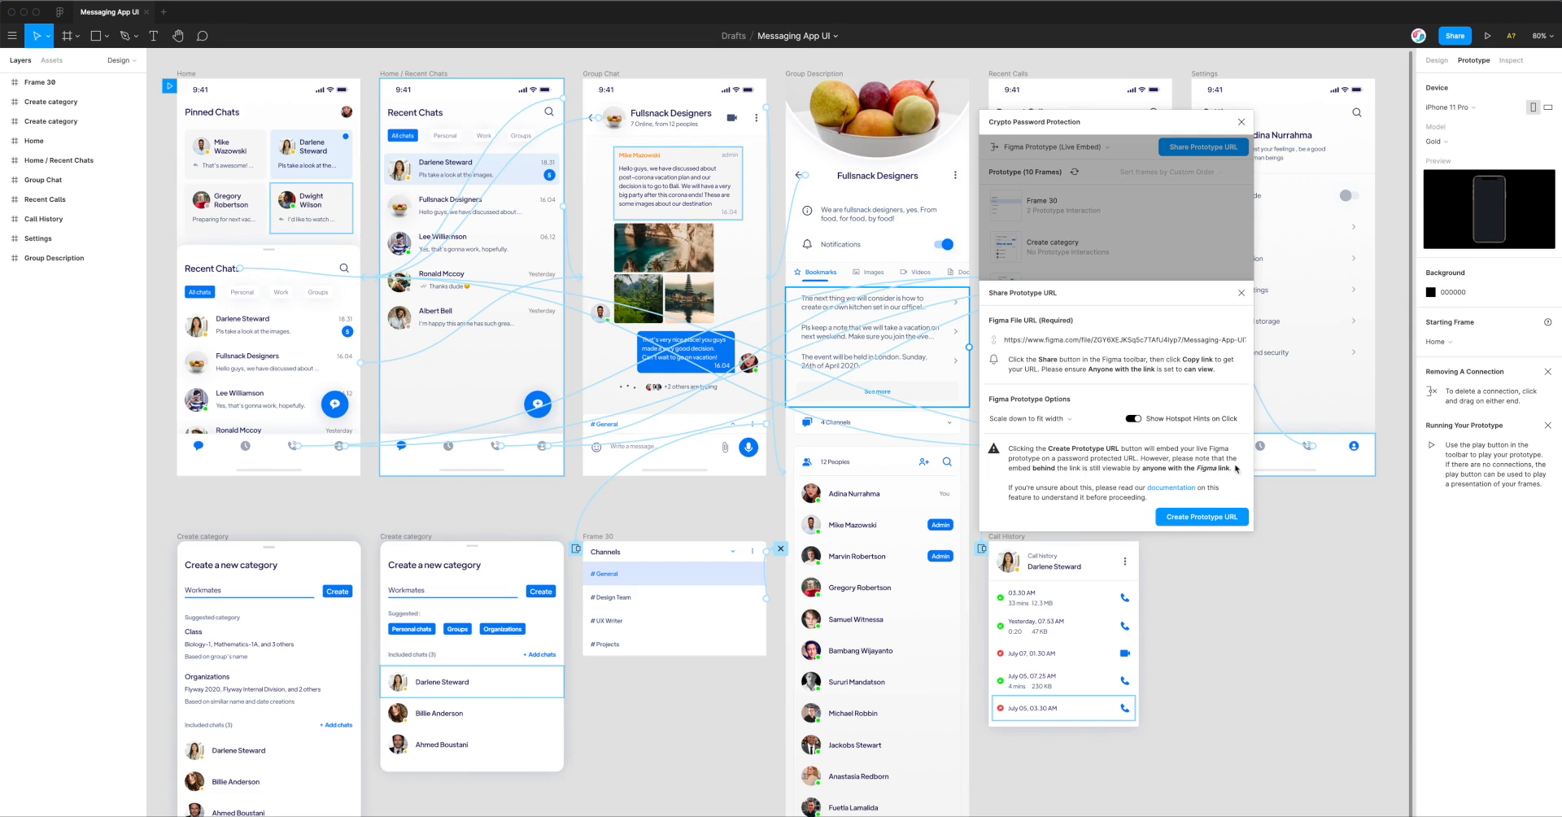
mouse_move(1063, 469)
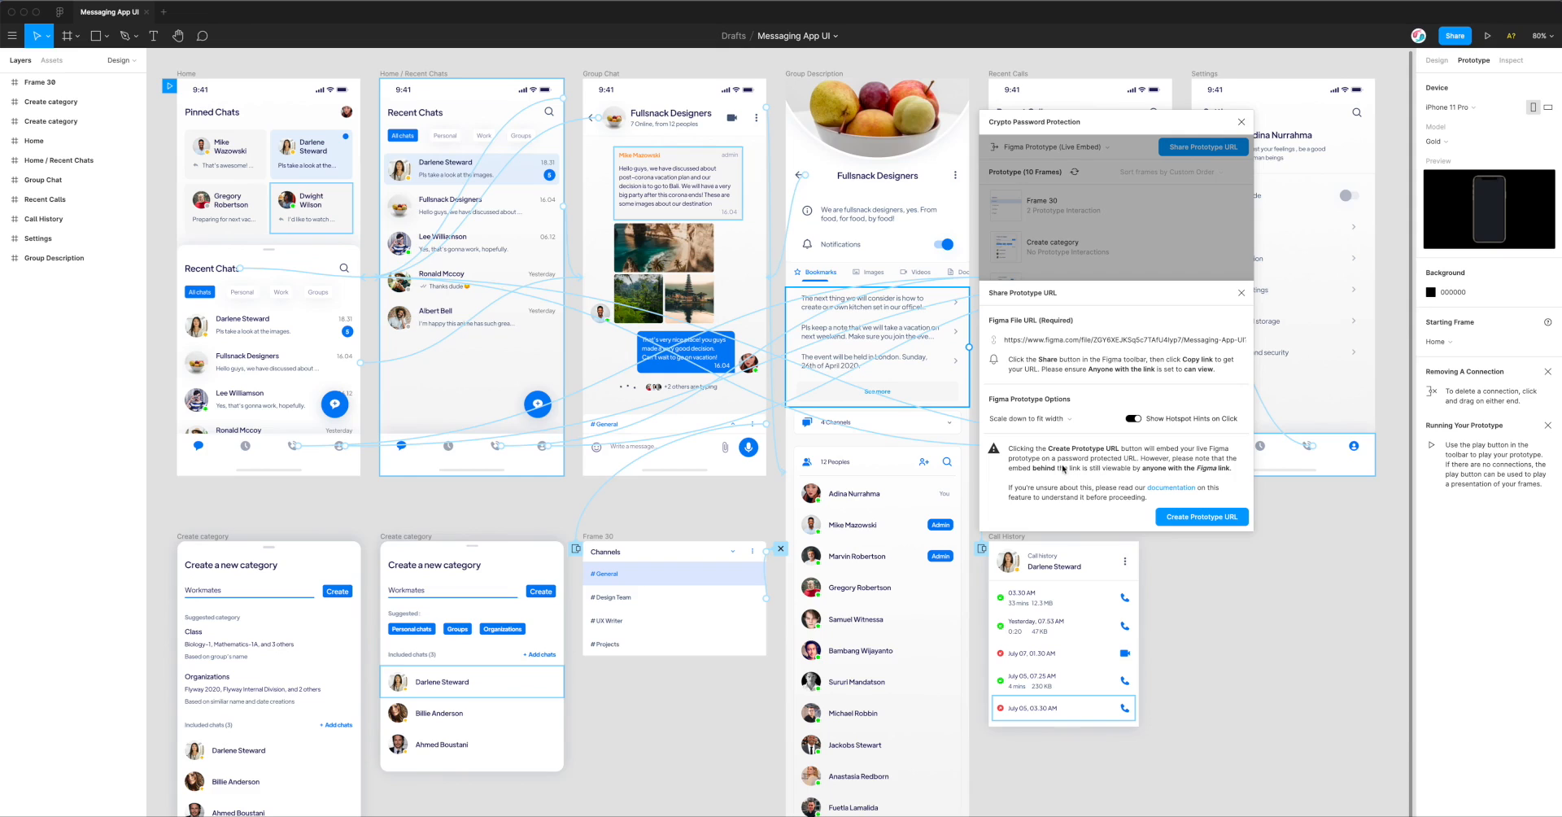
mouse_move(1158, 491)
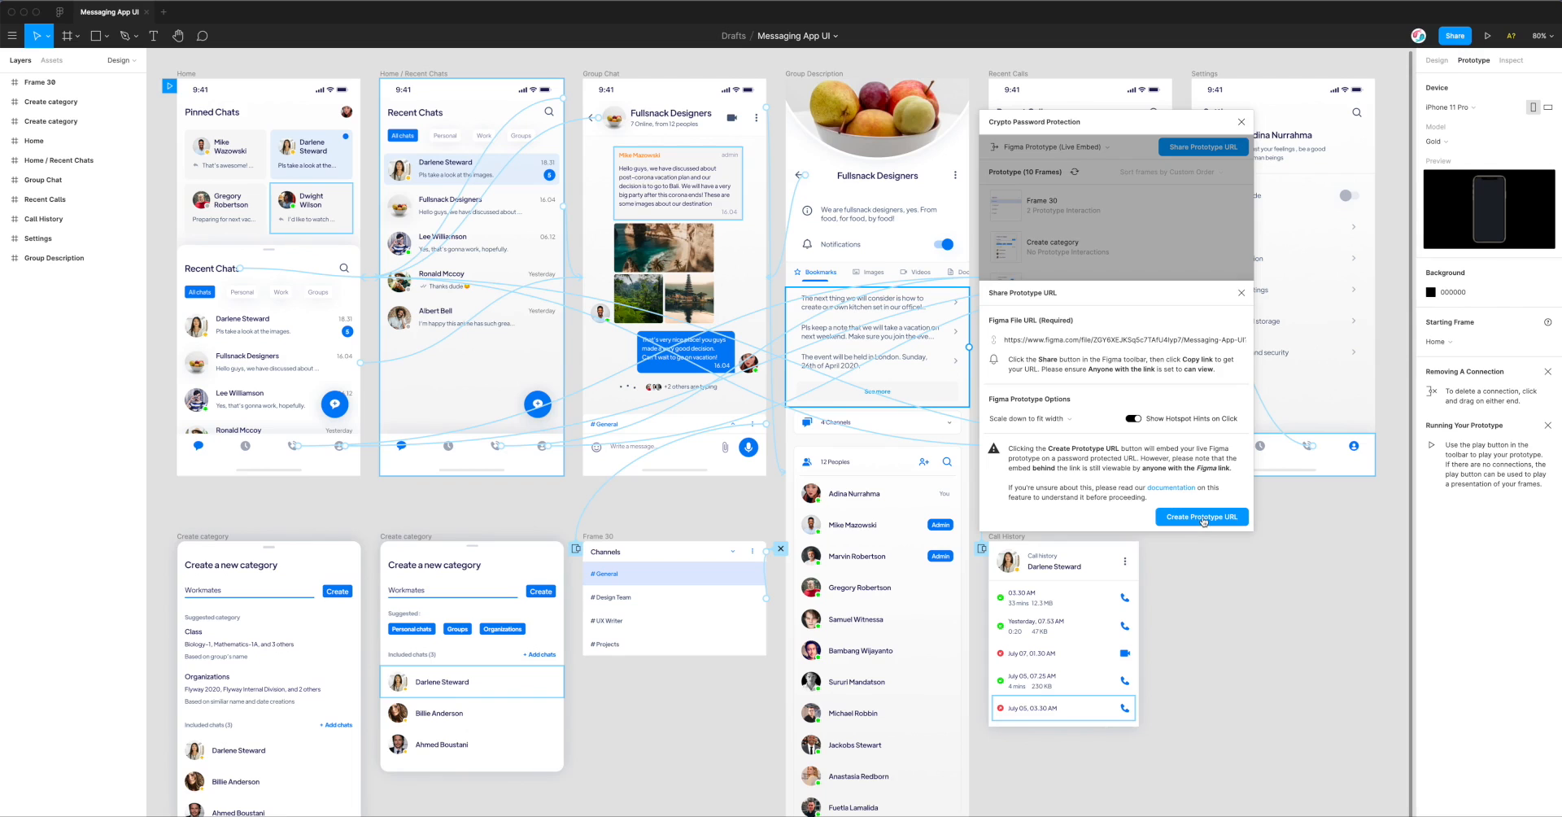
Generate the password-protected prototype URL and copy its secure link password.
click(1201, 516)
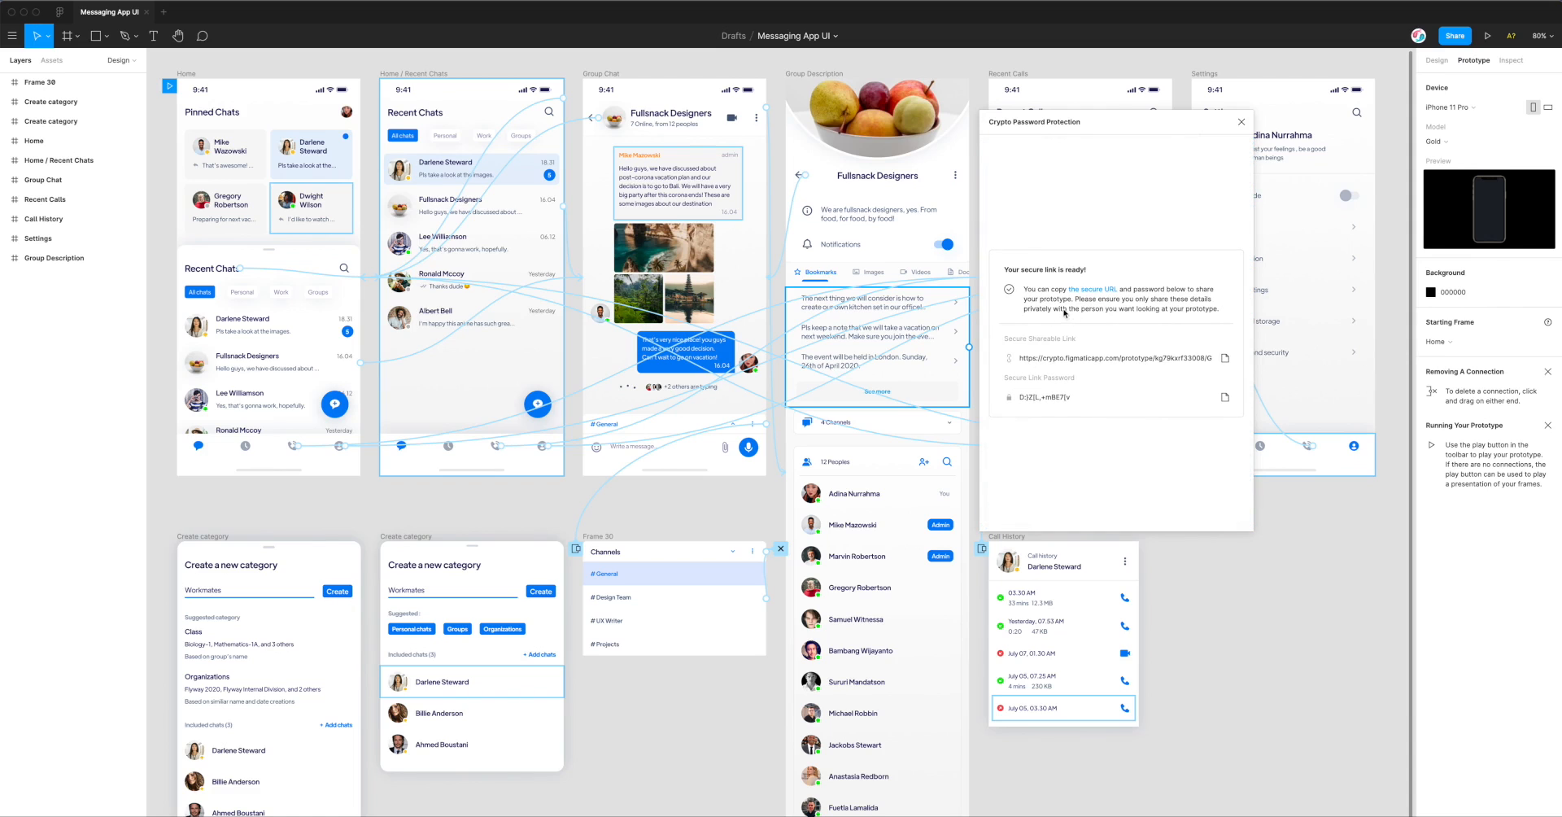
mouse_move(1062, 314)
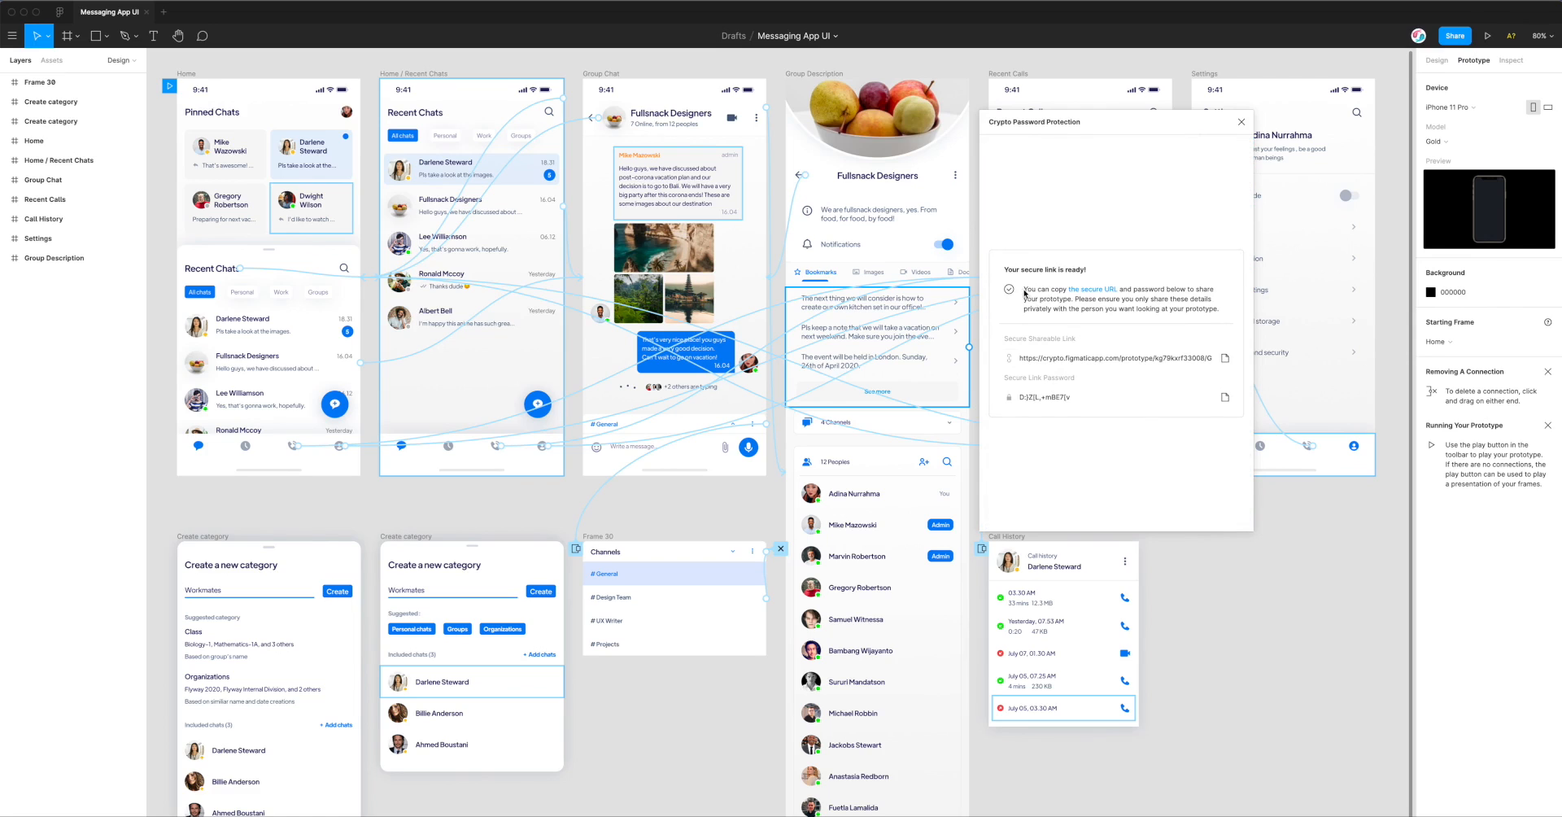
mouse_move(1085, 325)
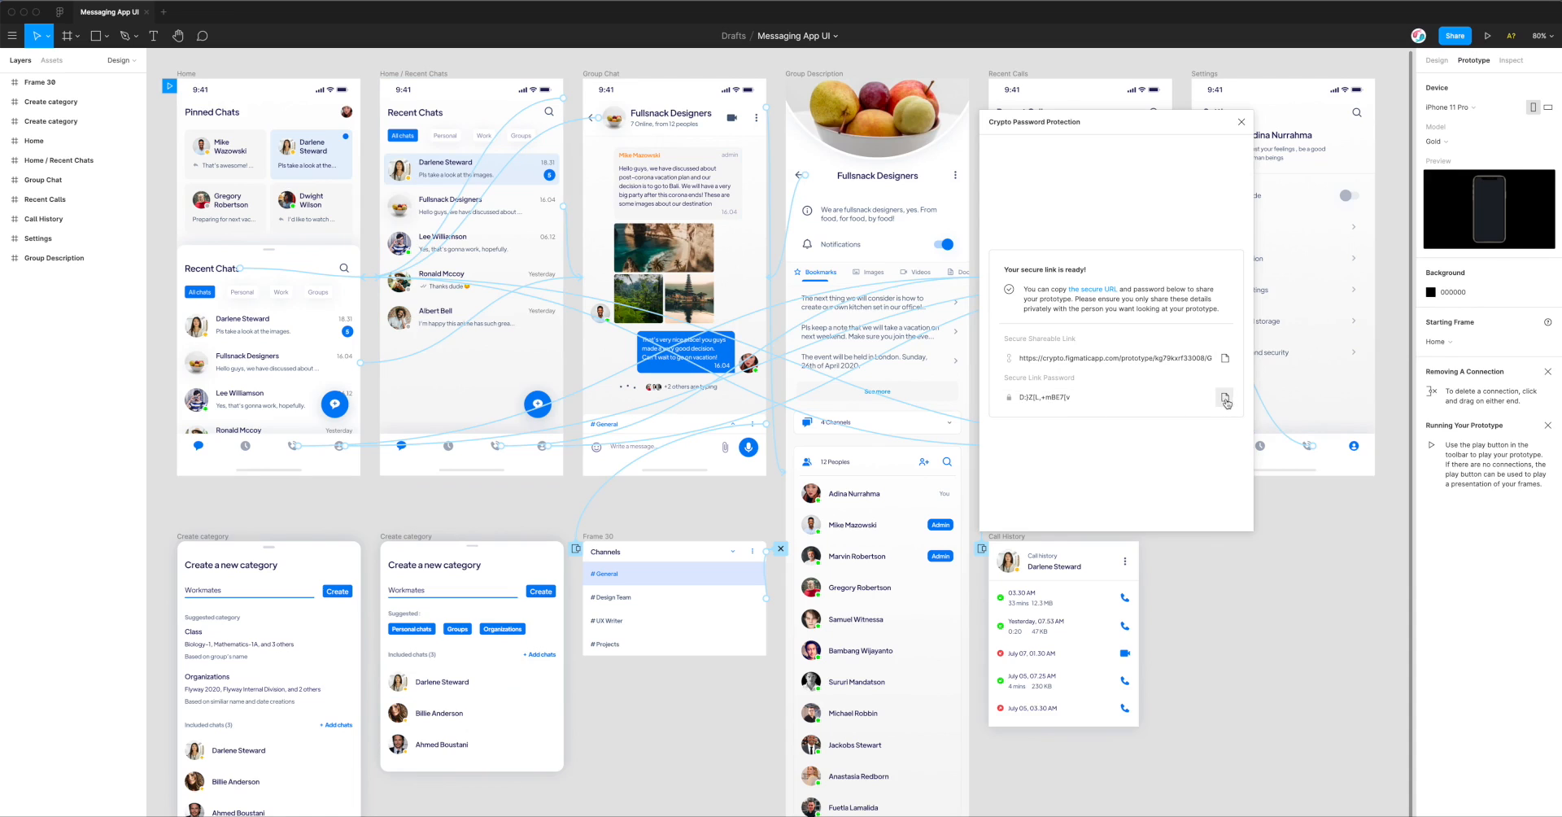
click(1225, 397)
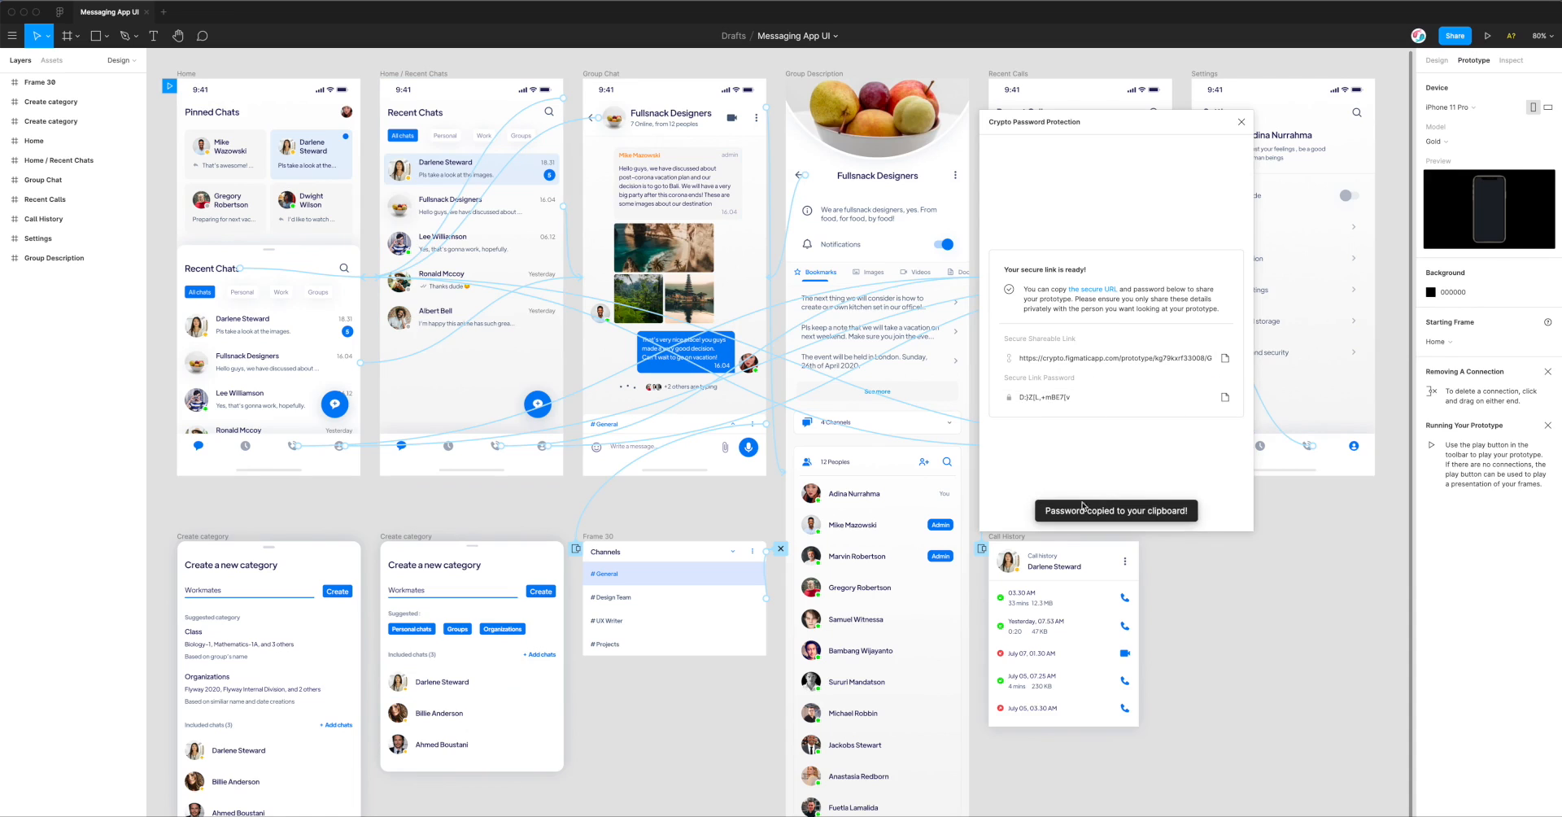
mouse_move(1134, 443)
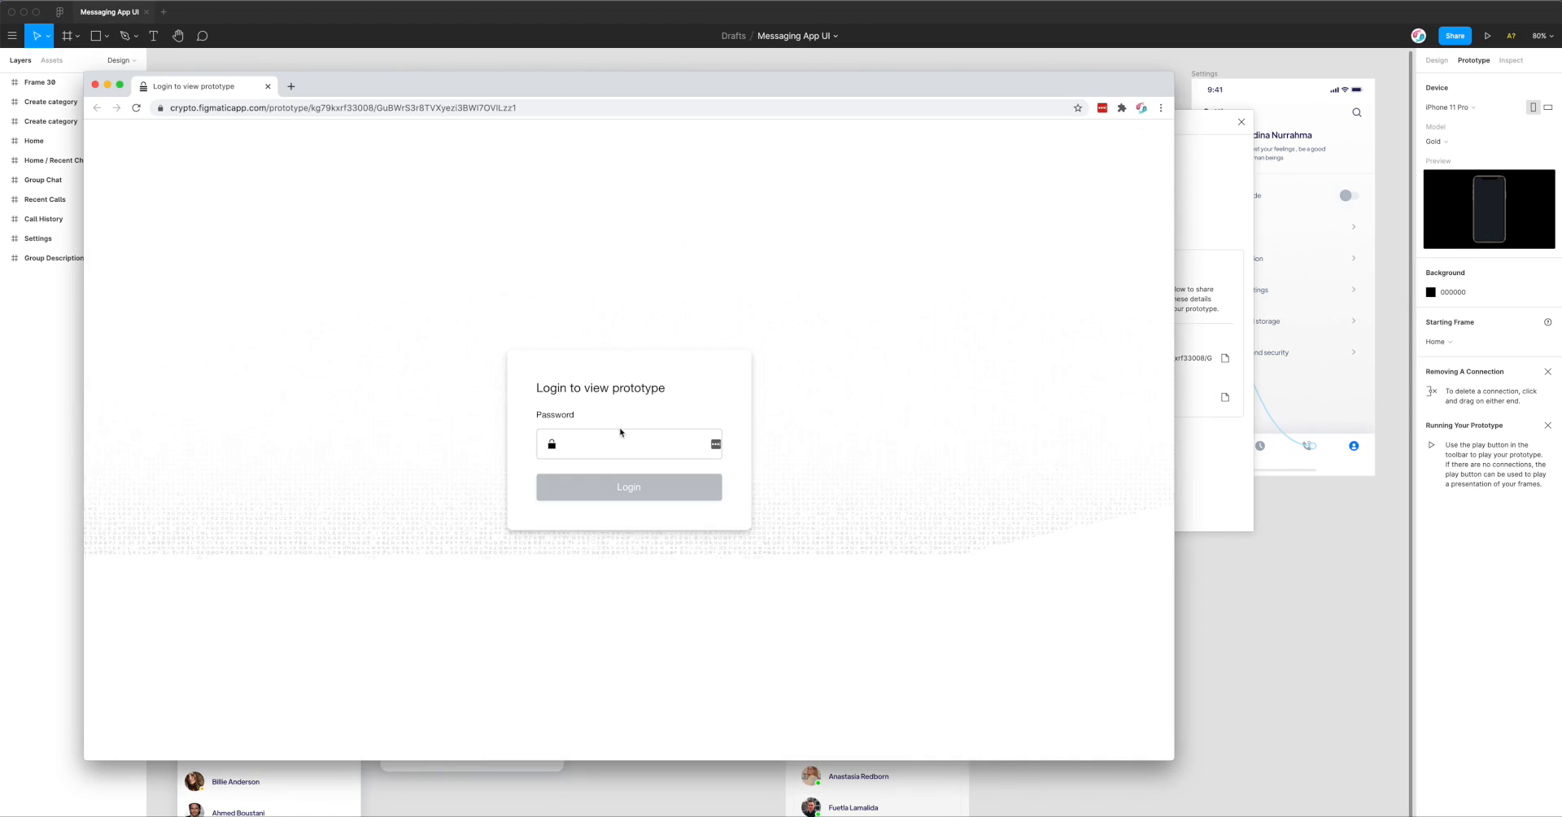
click(628, 443)
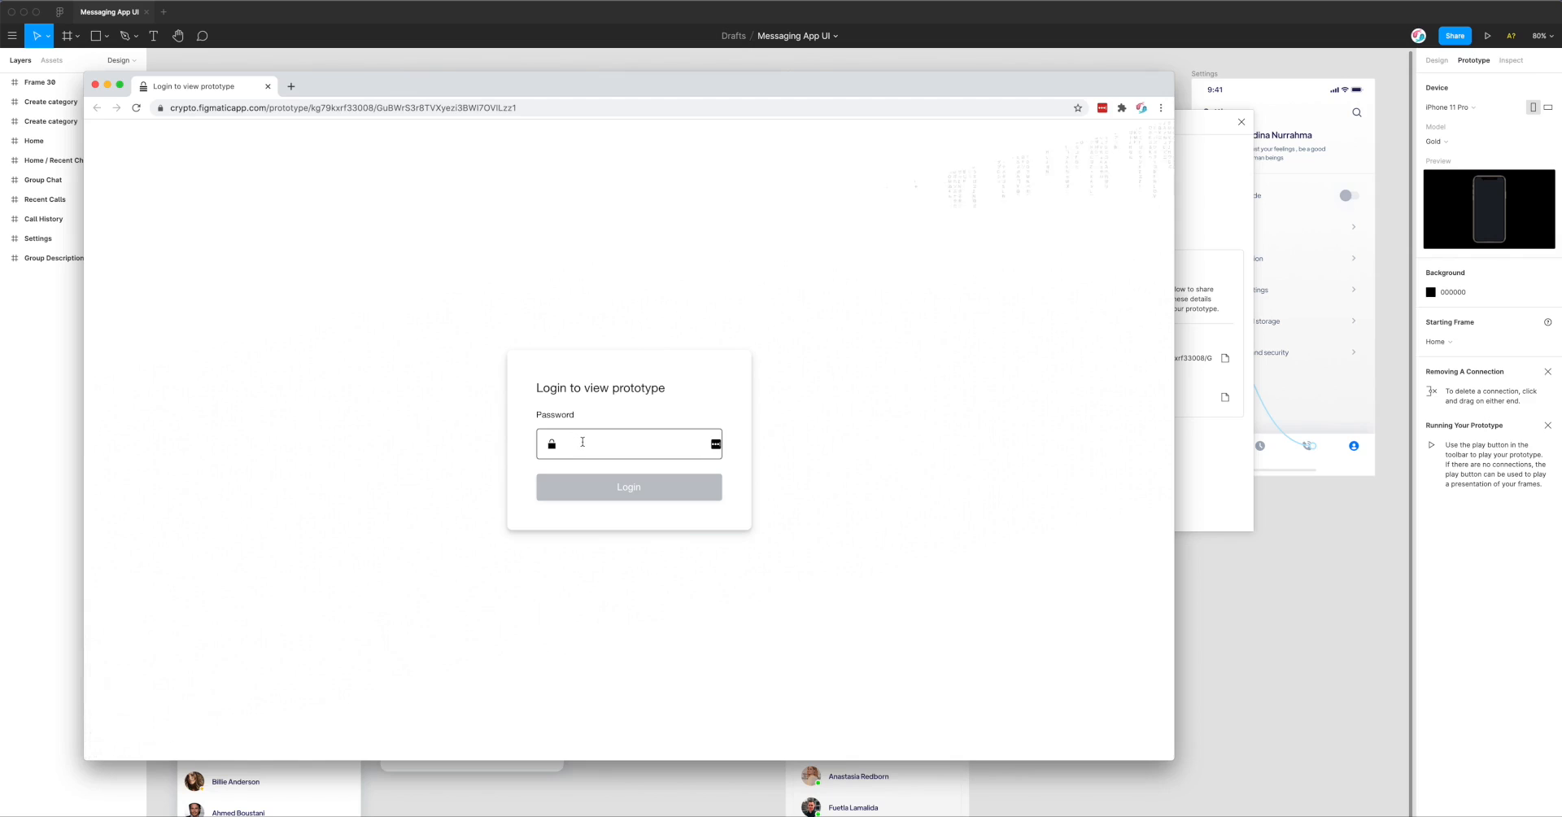
text(password)
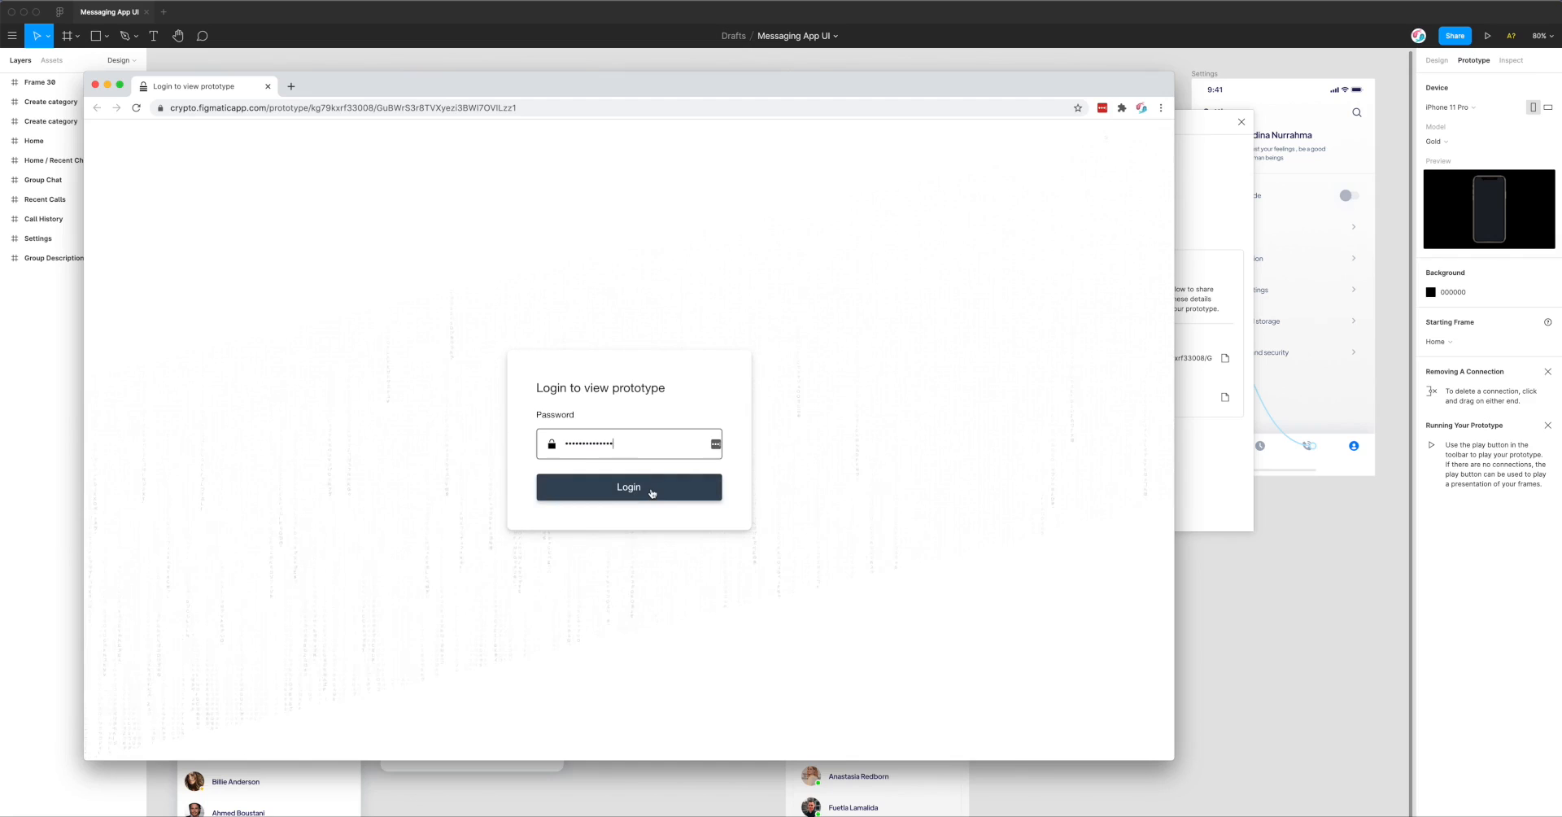
click(628, 487)
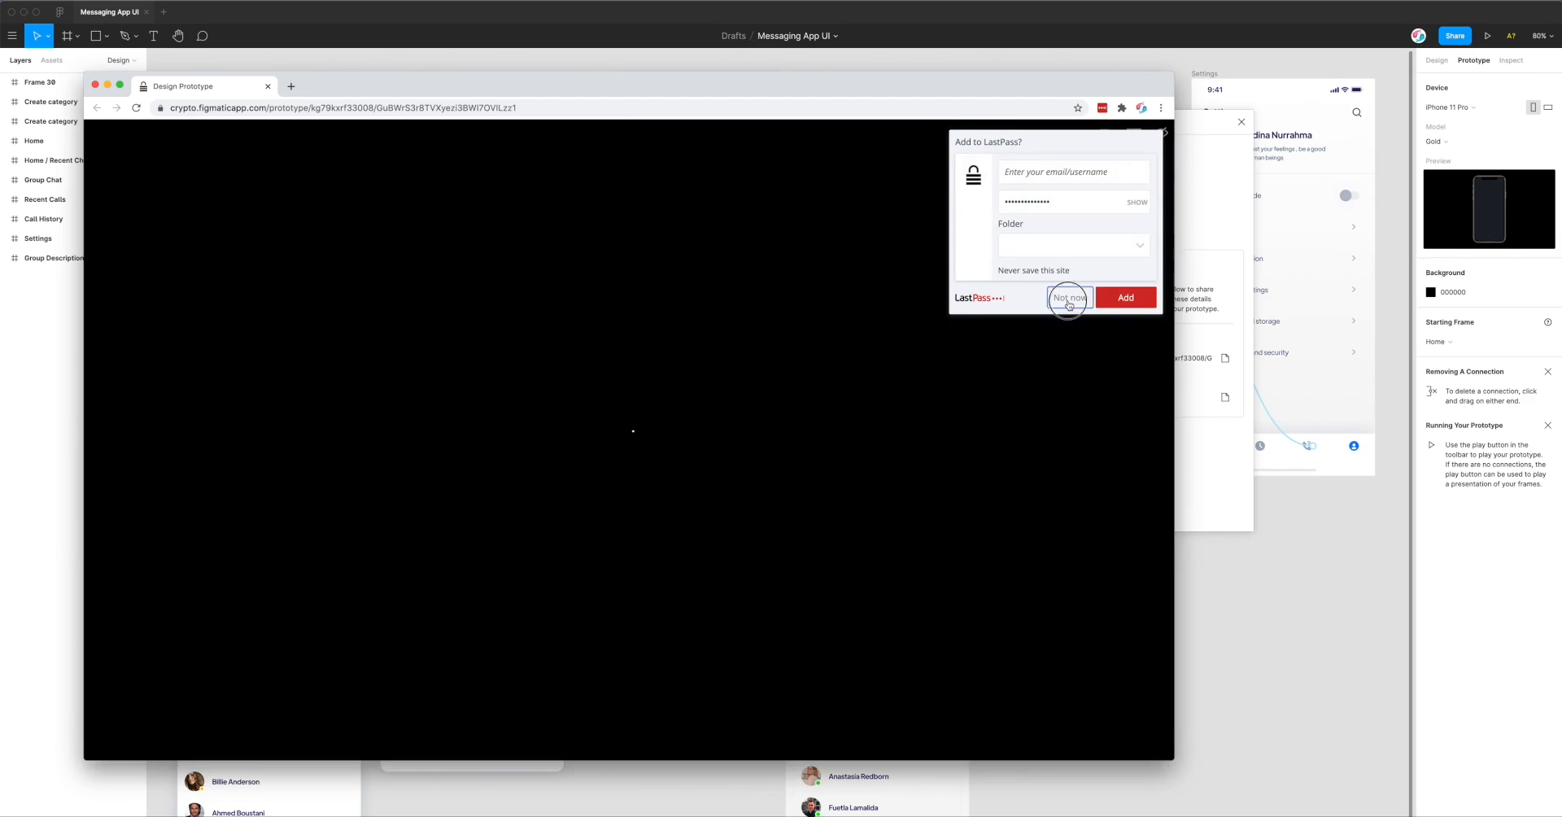
click(1067, 298)
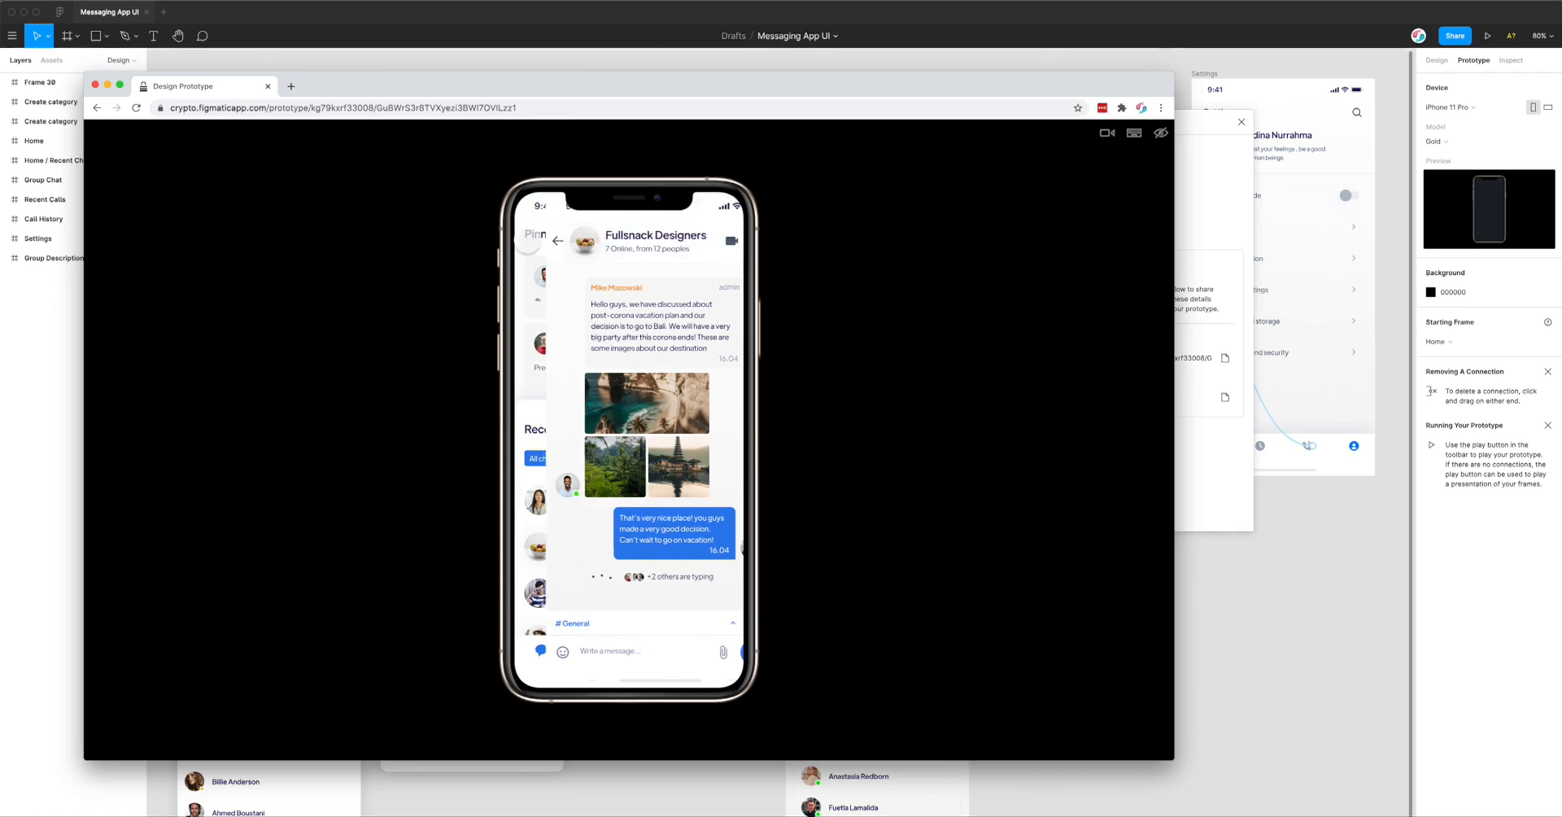
click(558, 241)
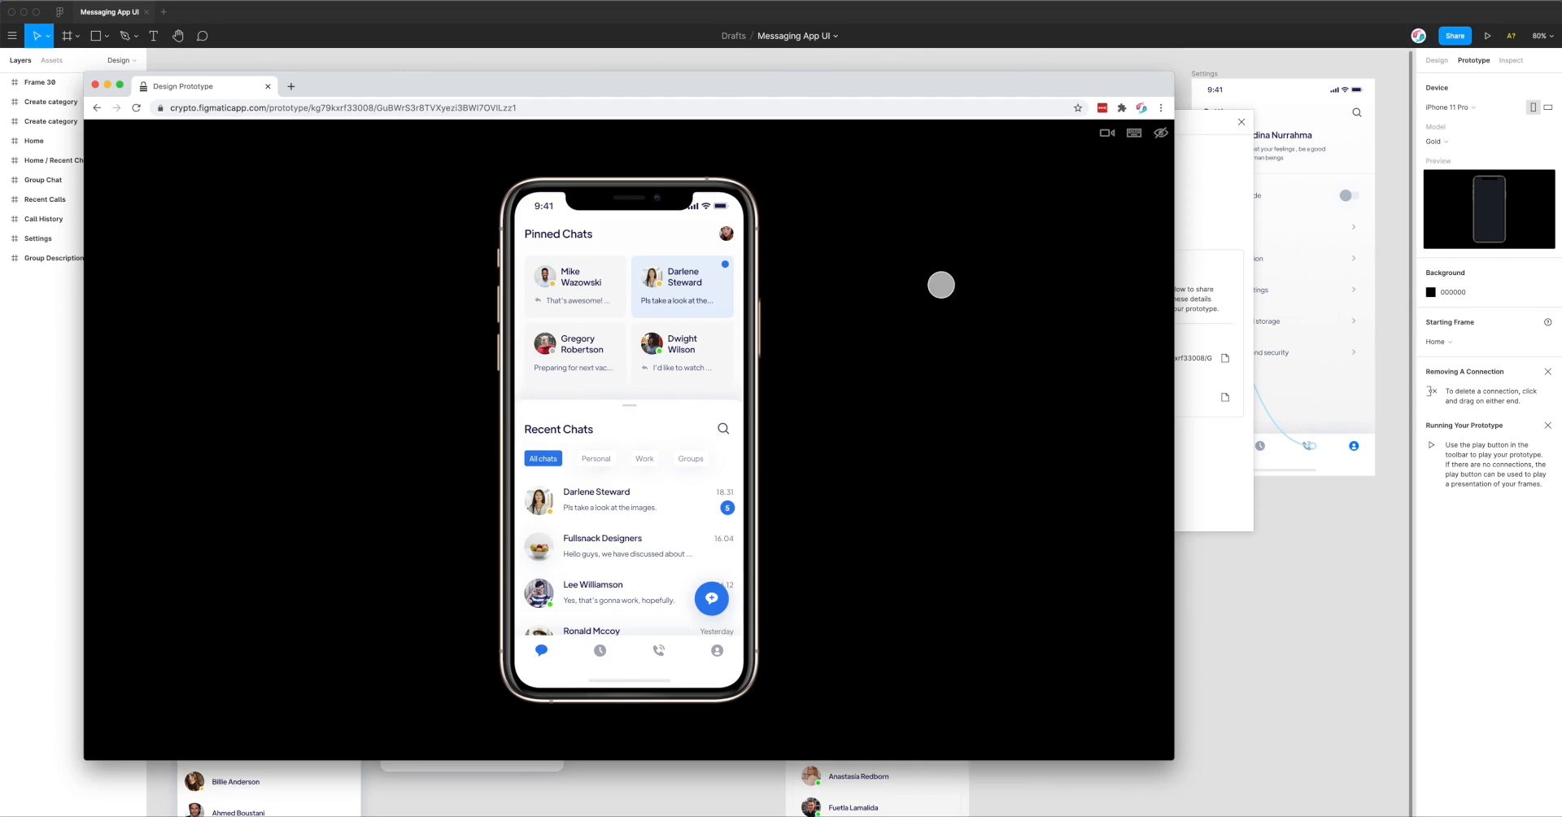
mouse_move(1095, 197)
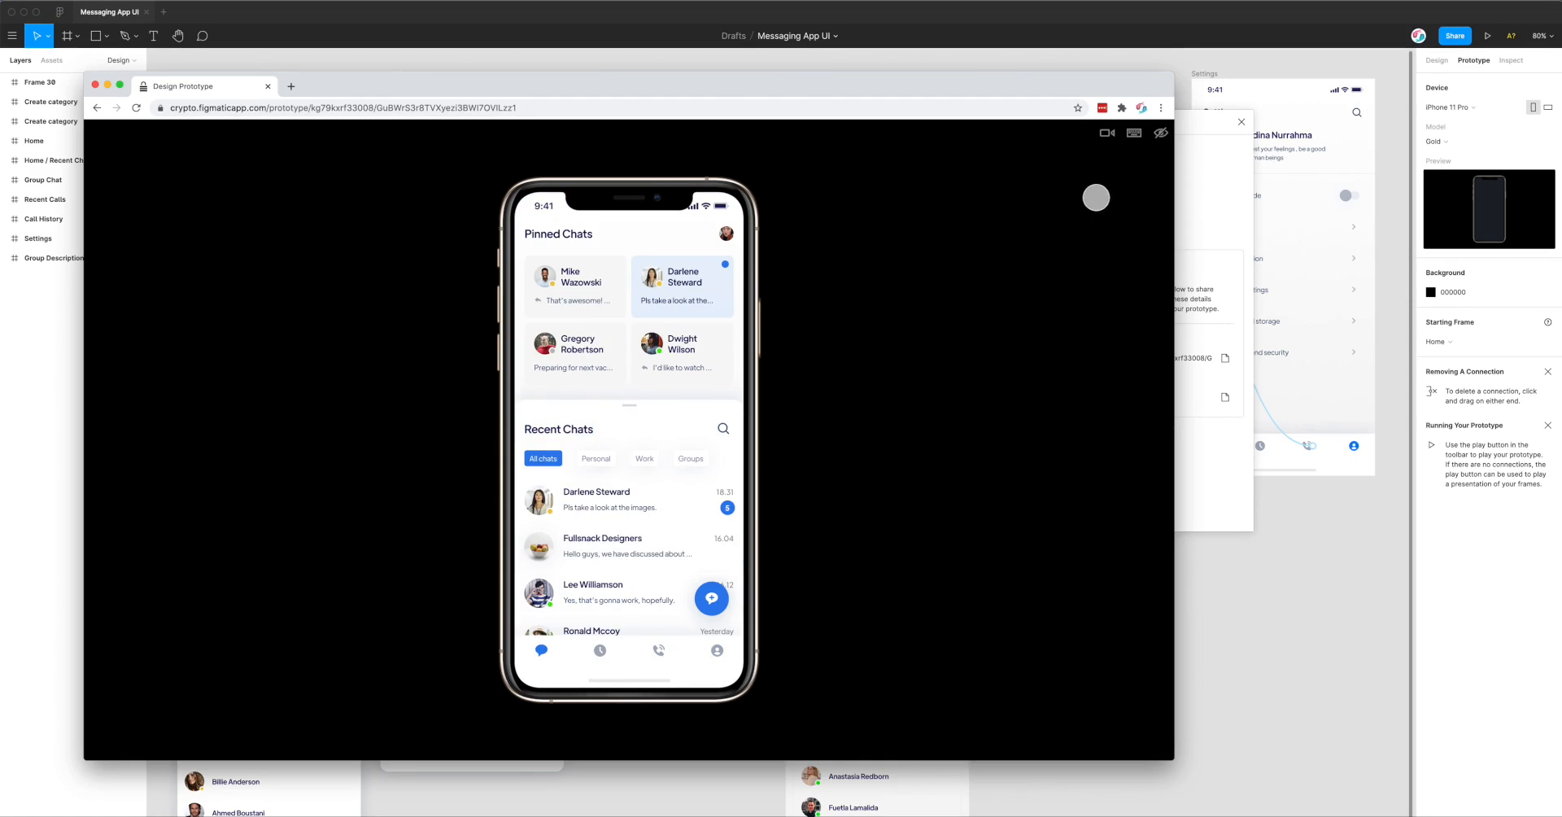
mouse_move(1130, 149)
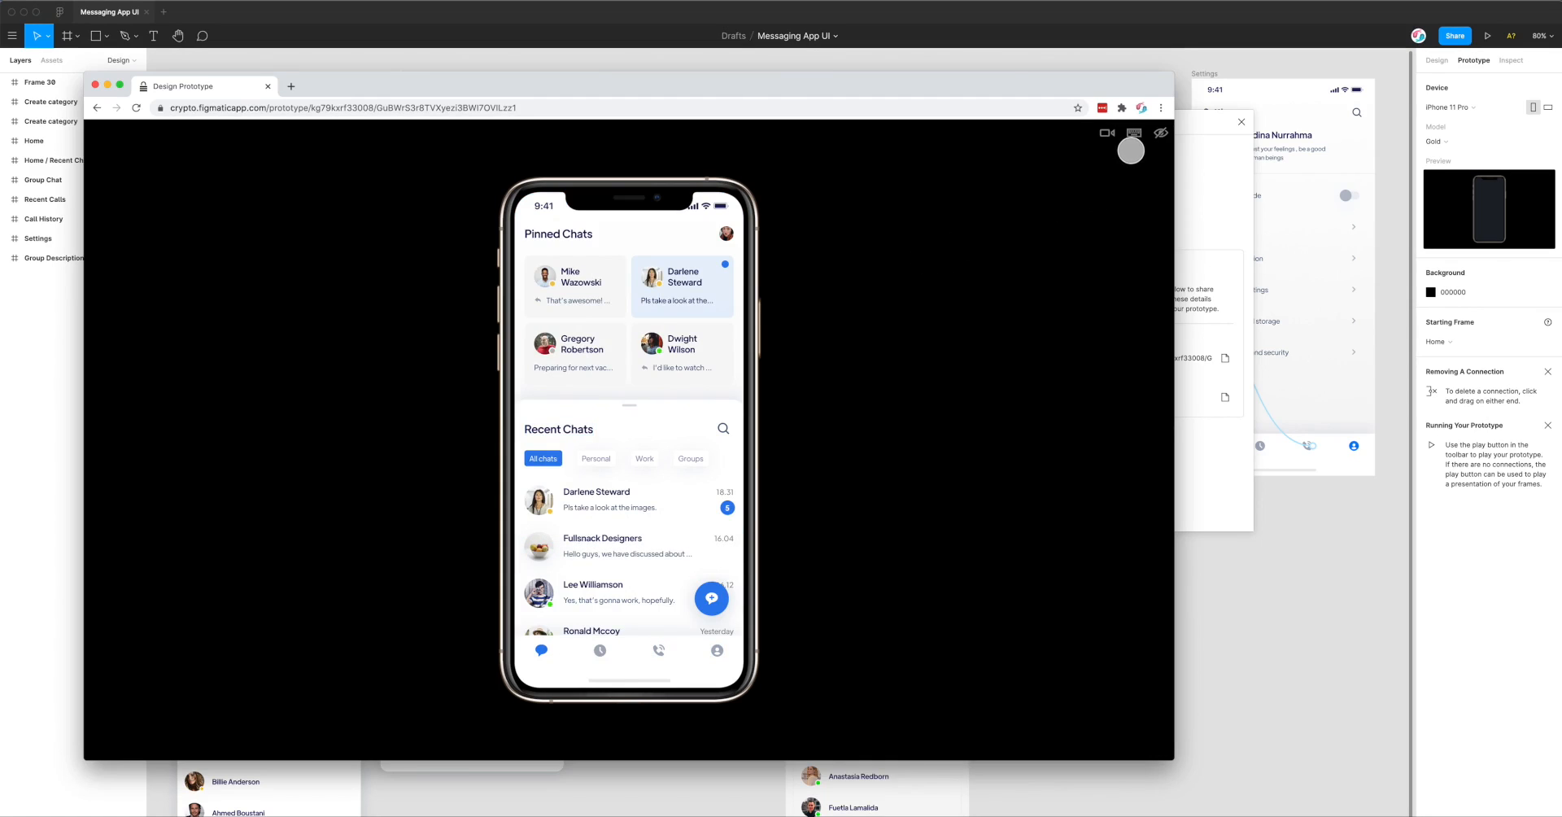
click(1134, 132)
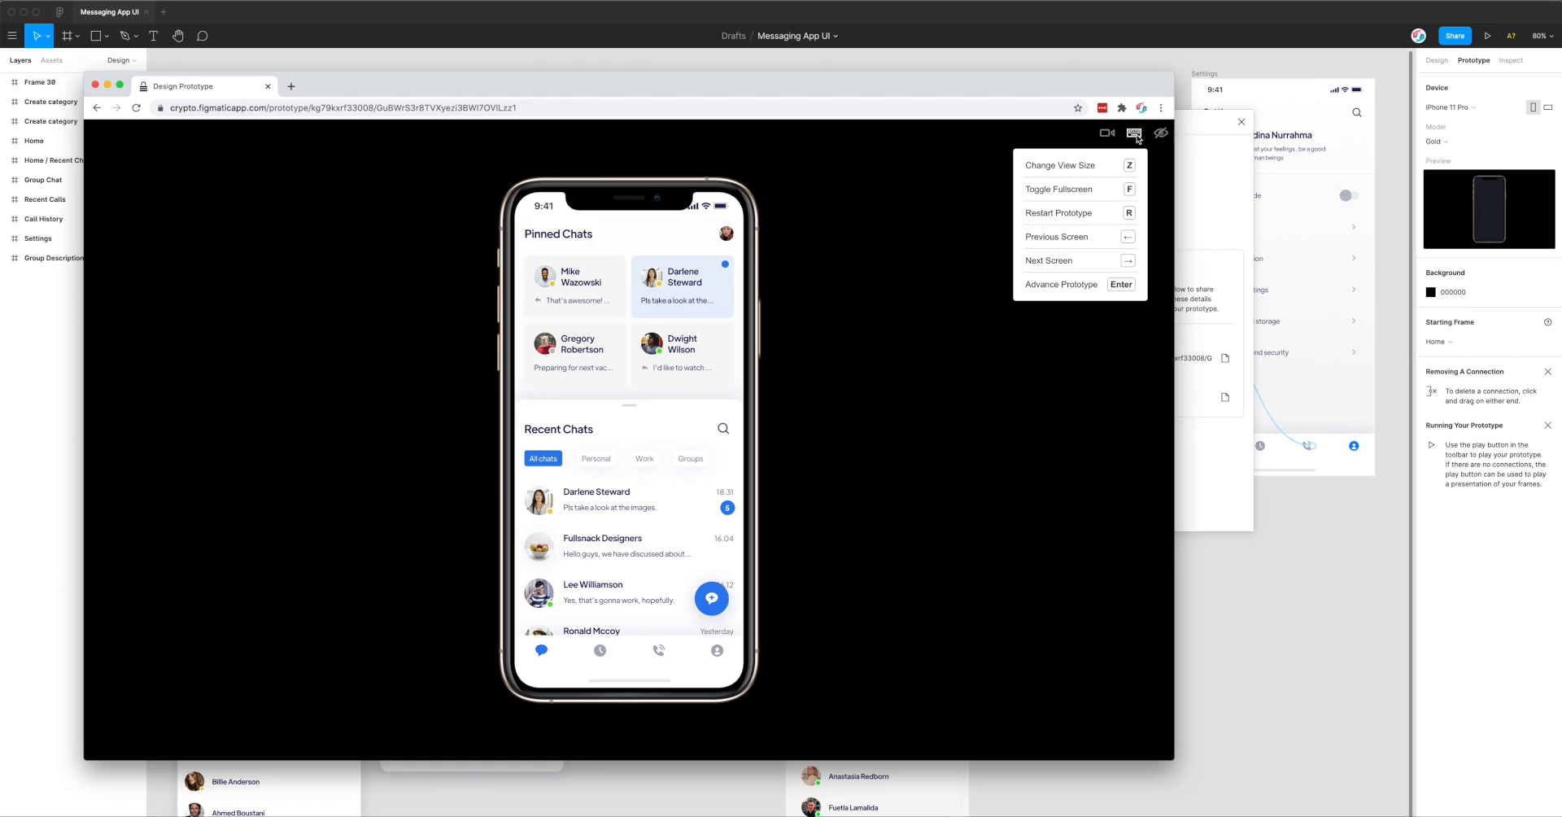
mouse_move(1135, 138)
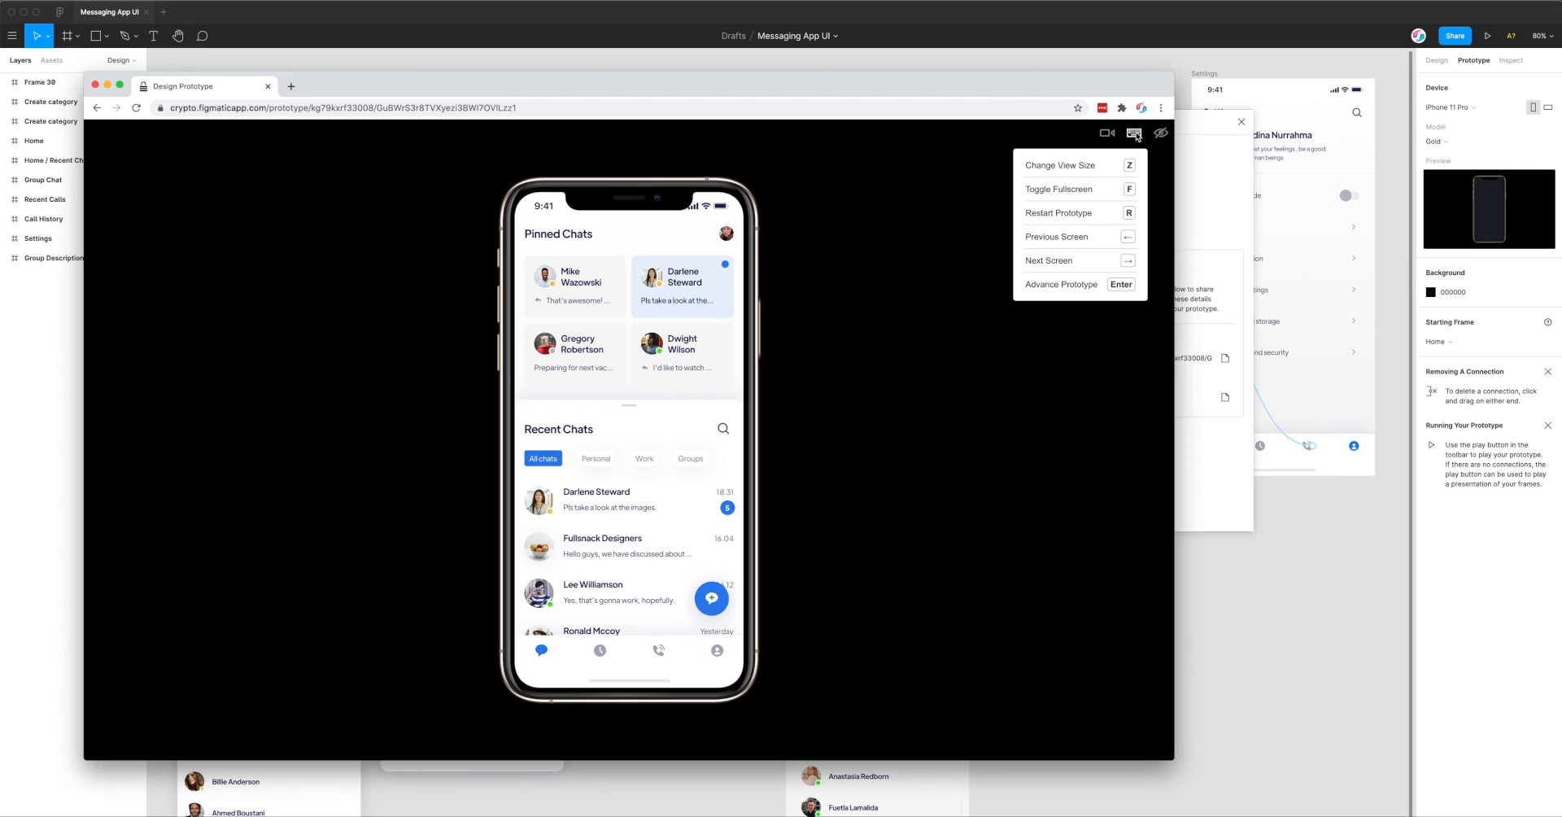
click(1134, 131)
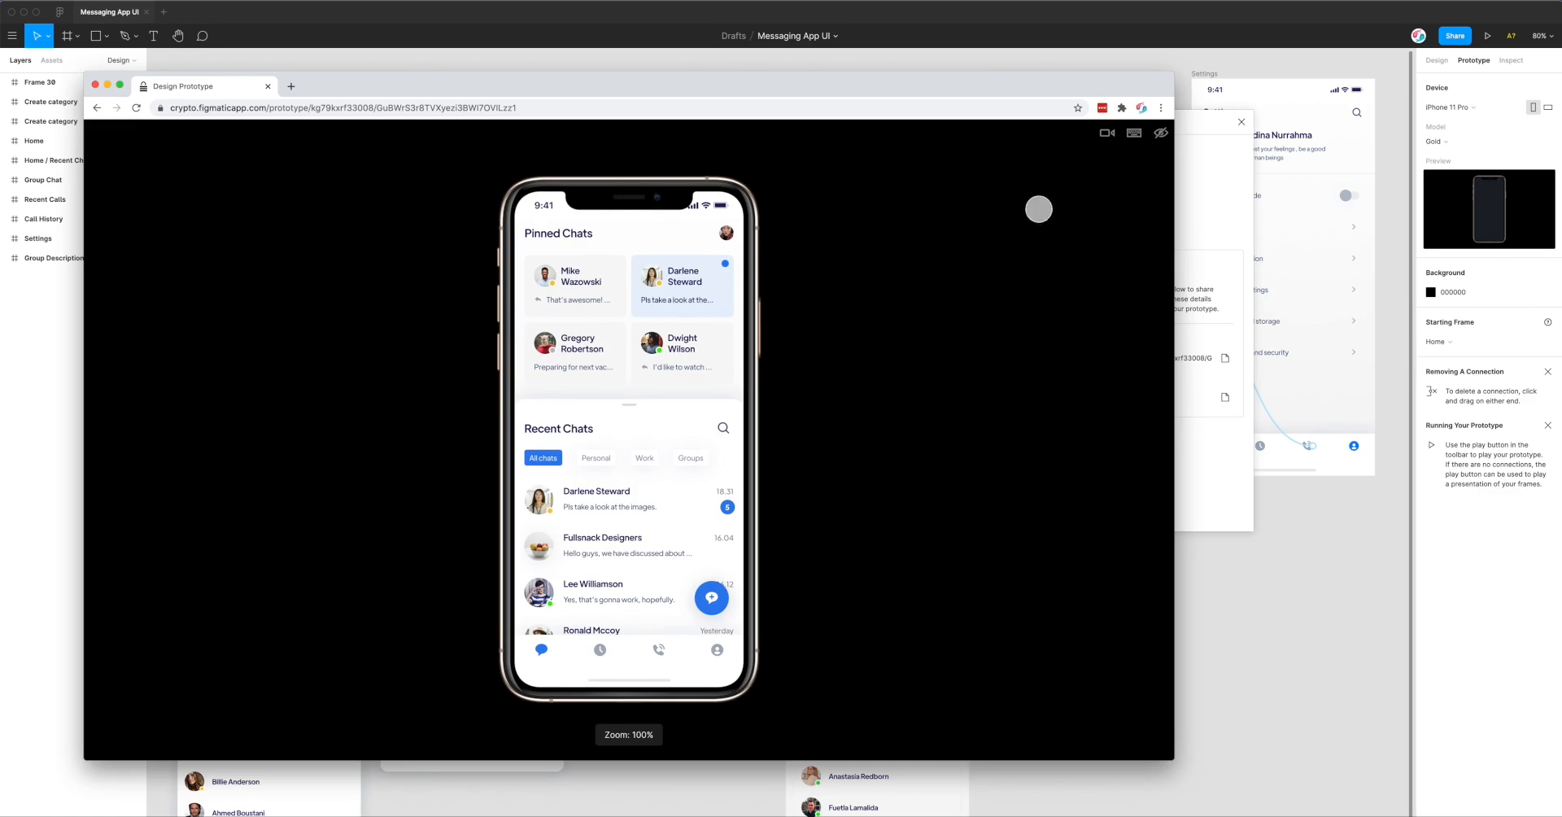
click(1134, 132)
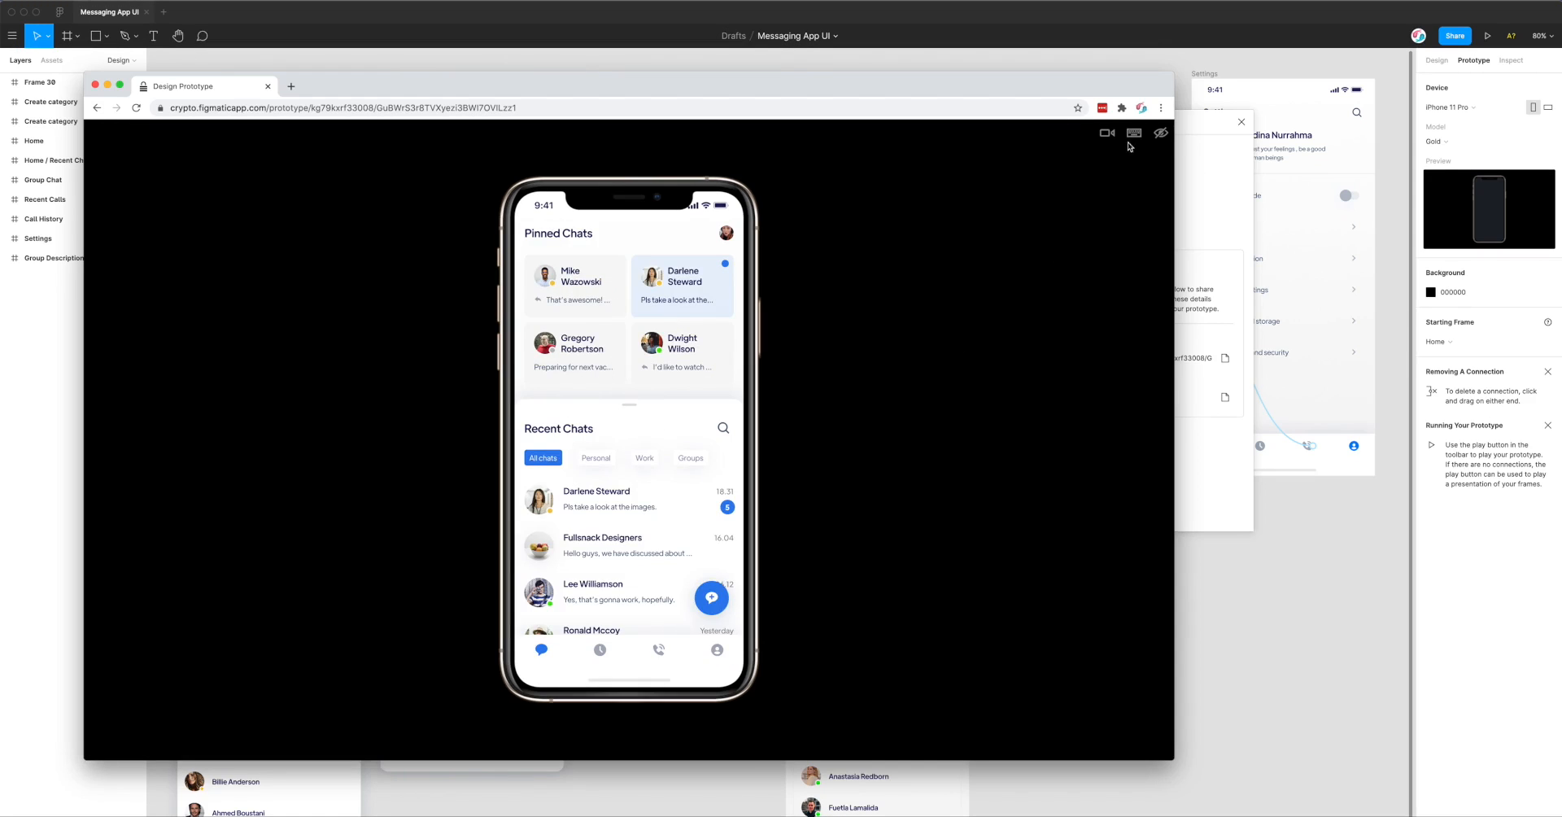
click(1134, 132)
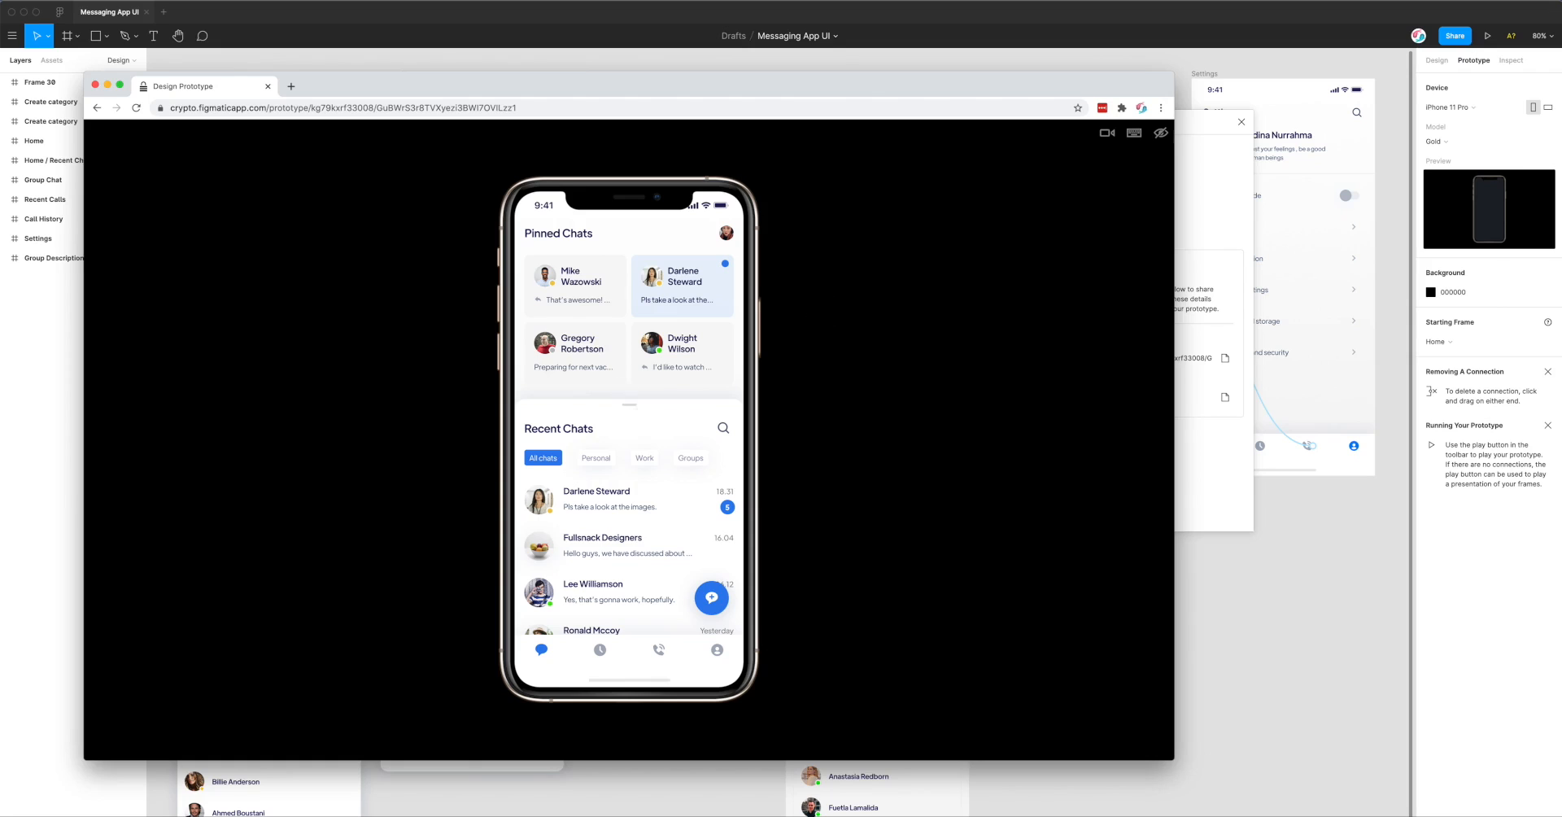
click(1133, 132)
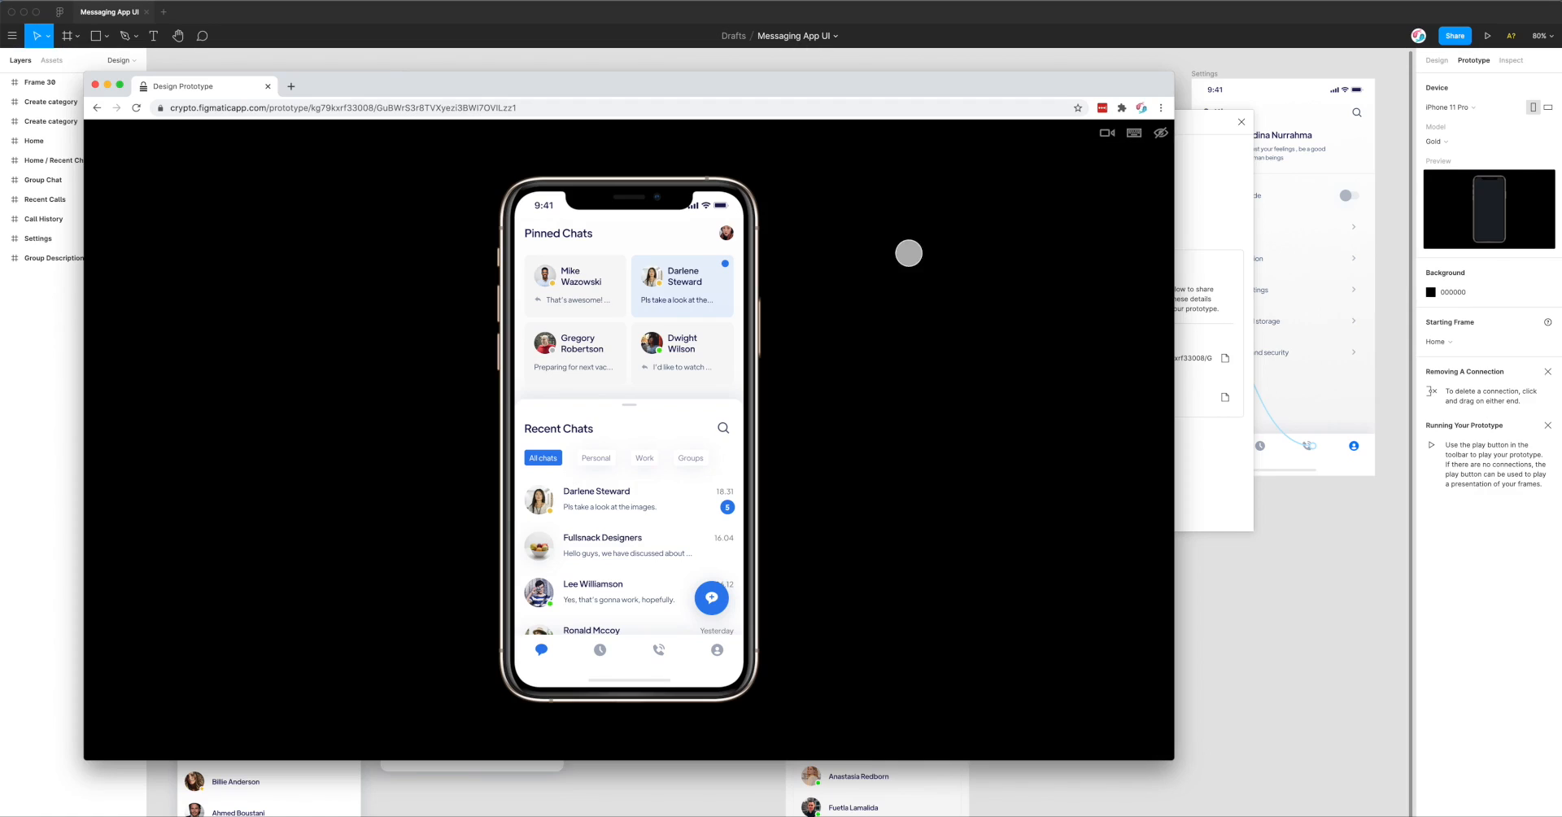
click(1133, 132)
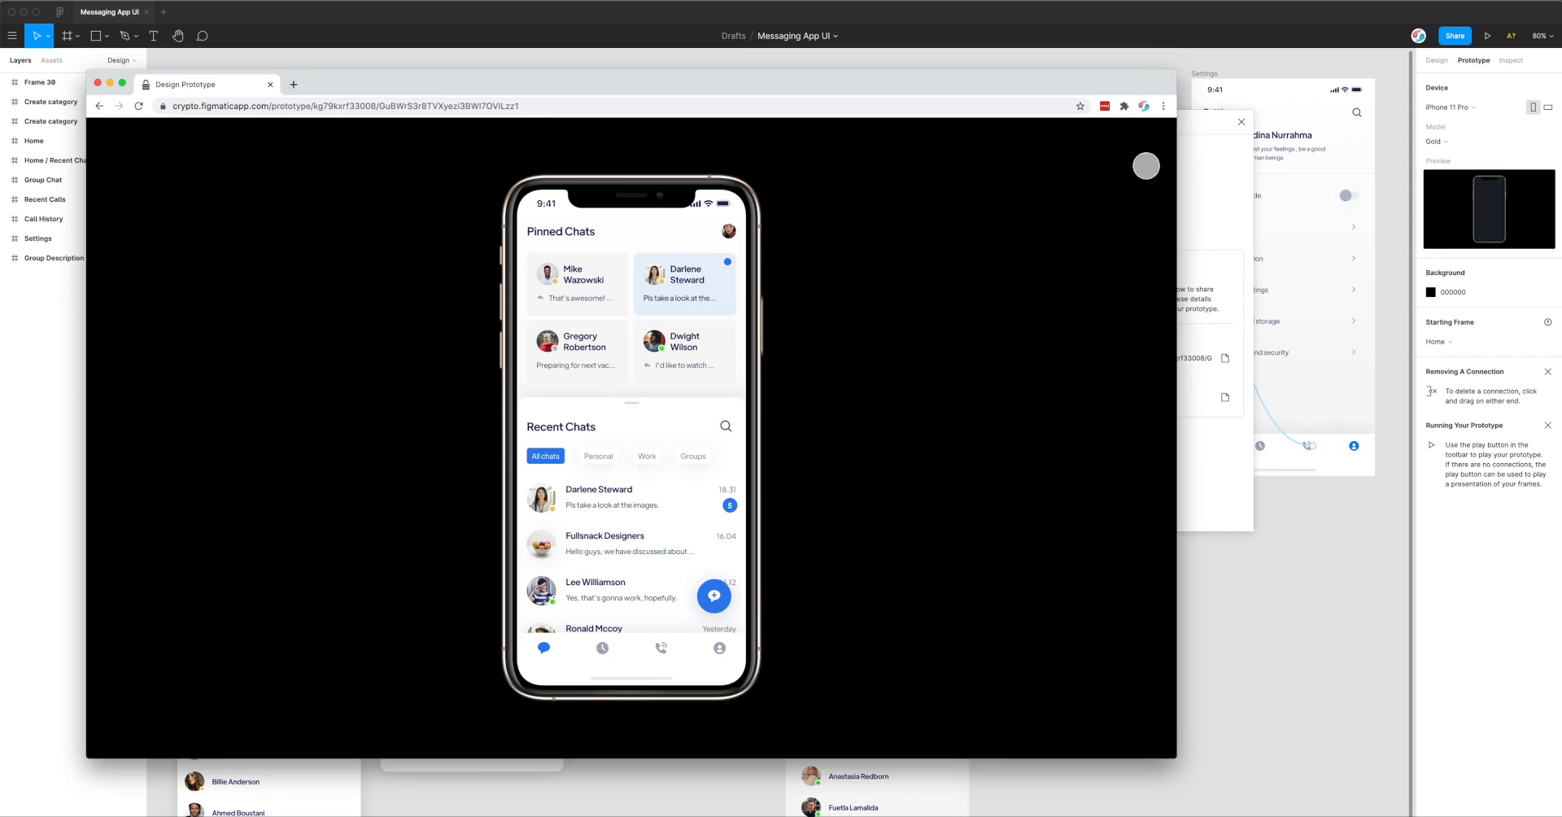
mouse_move(1163, 140)
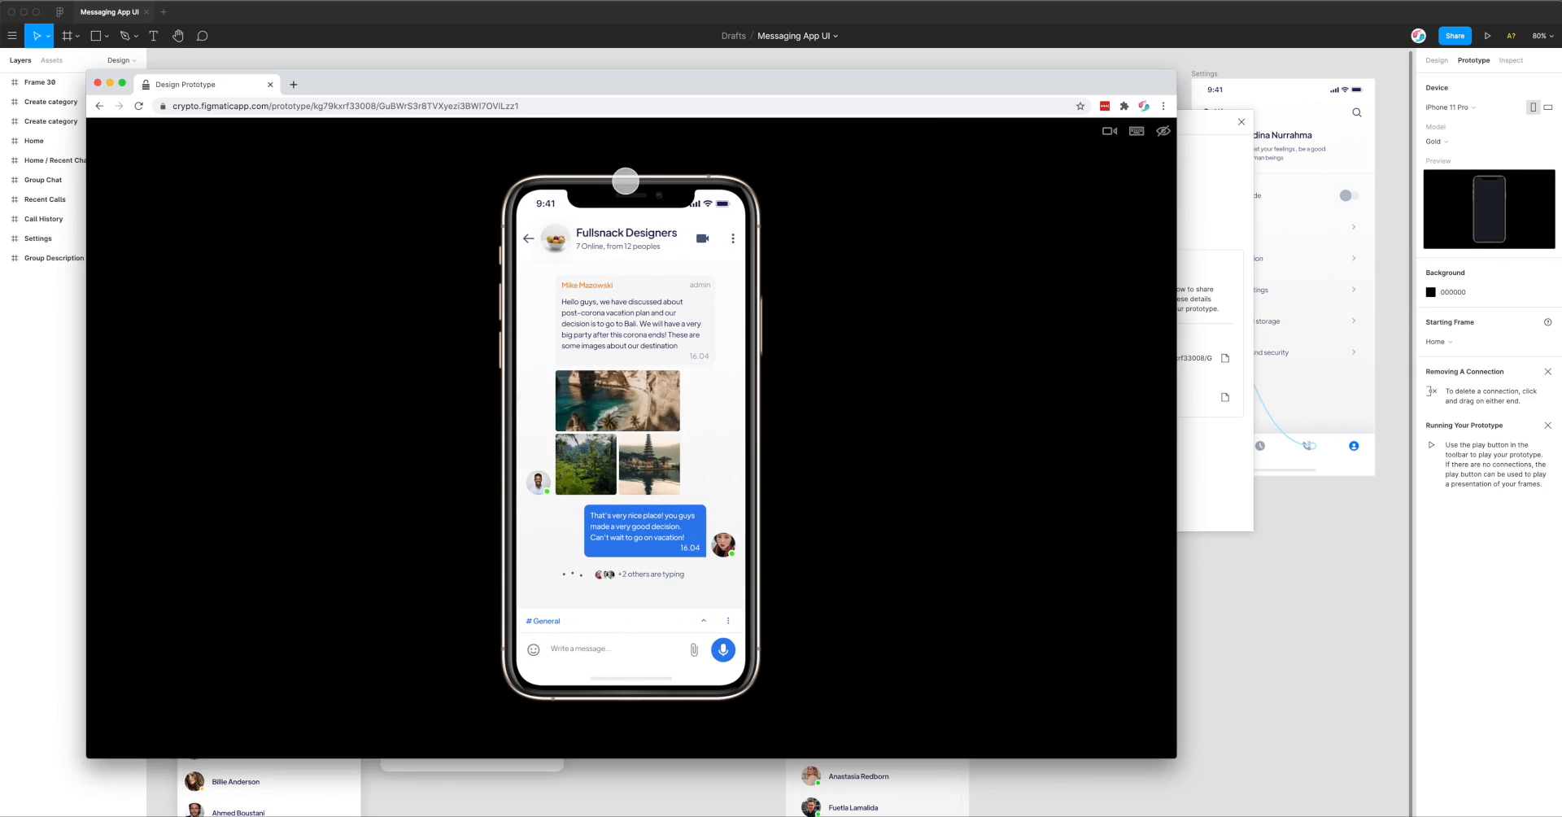
click(529, 238)
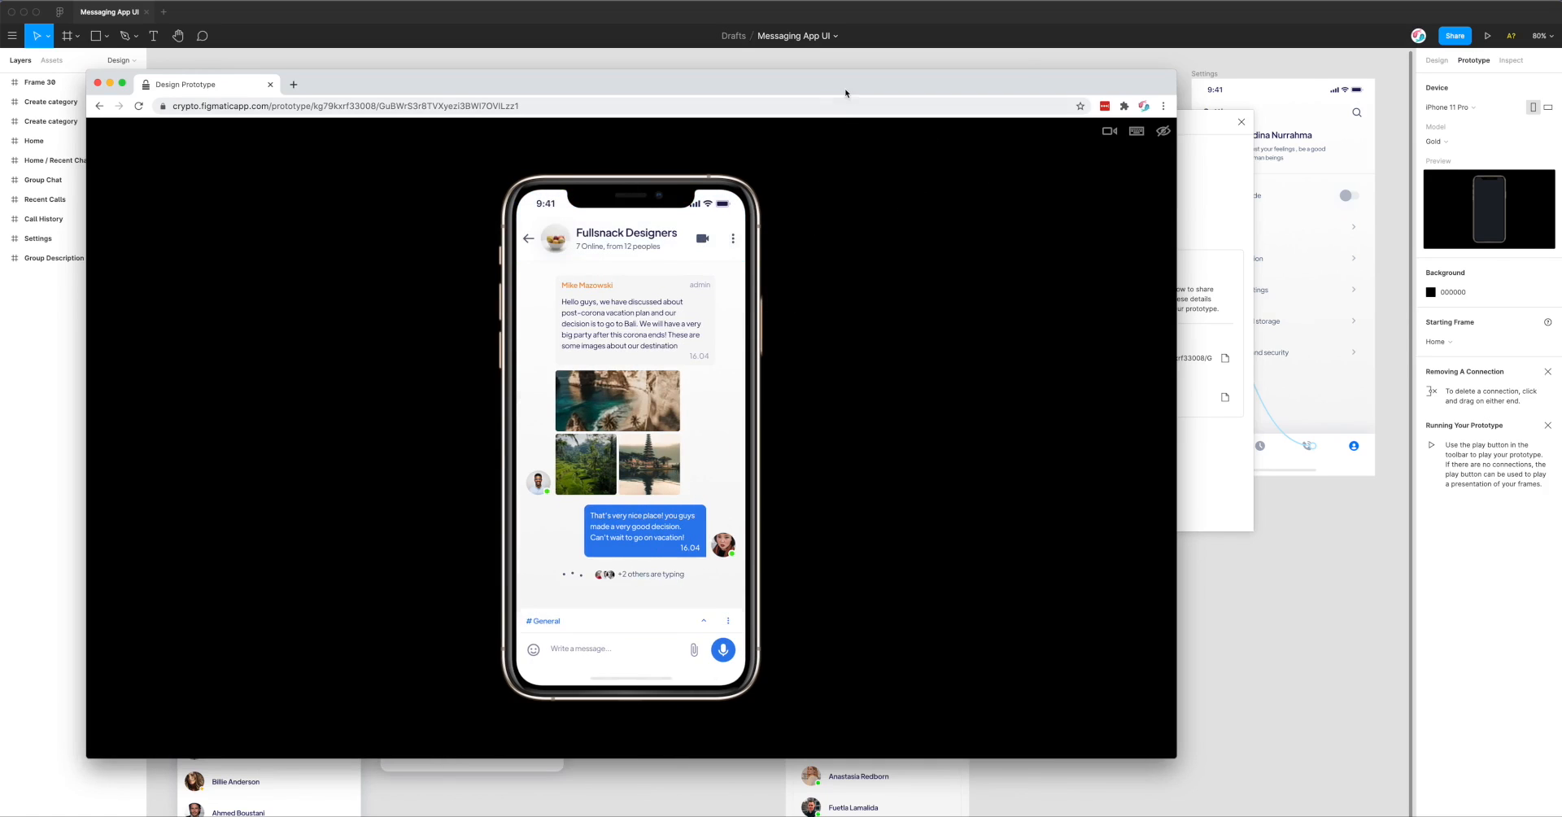
Reopen the Share Prototype URL details and copy the existing secure URL and password.
drag(846, 92, 841, 95)
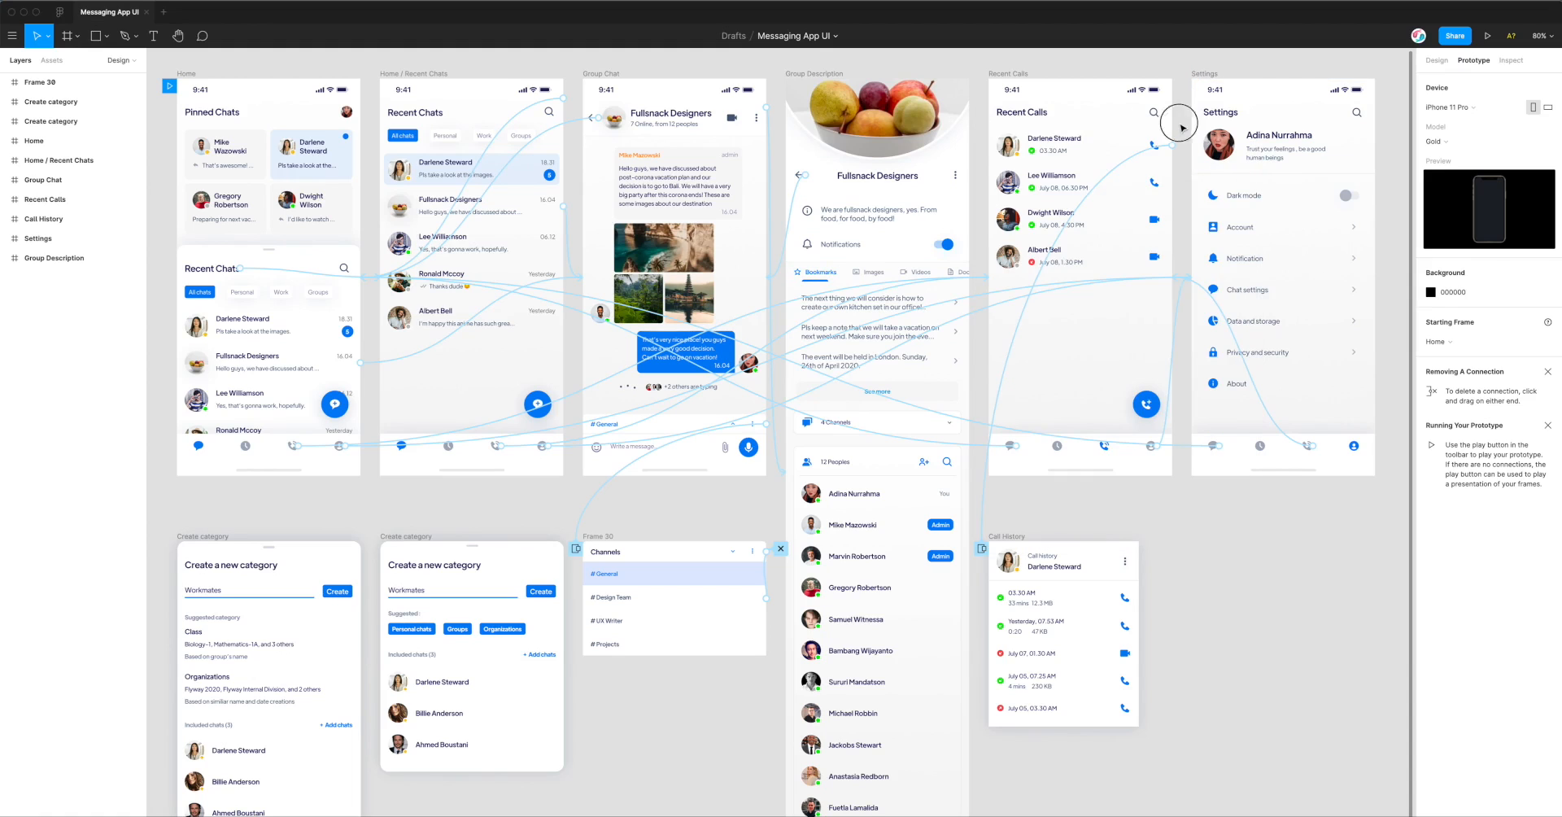
mouse_move(984, 78)
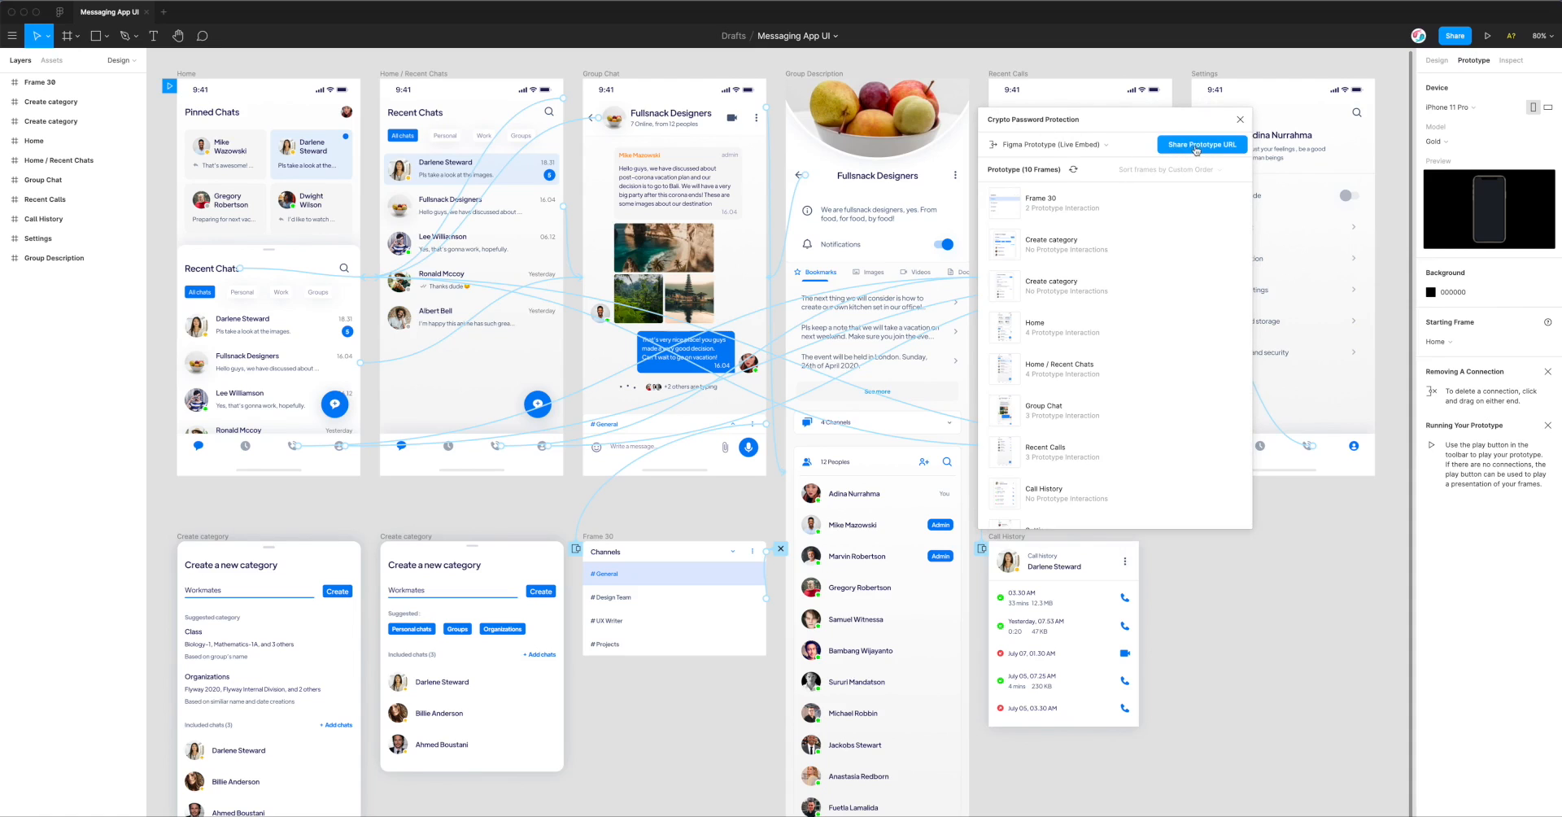
click(1201, 145)
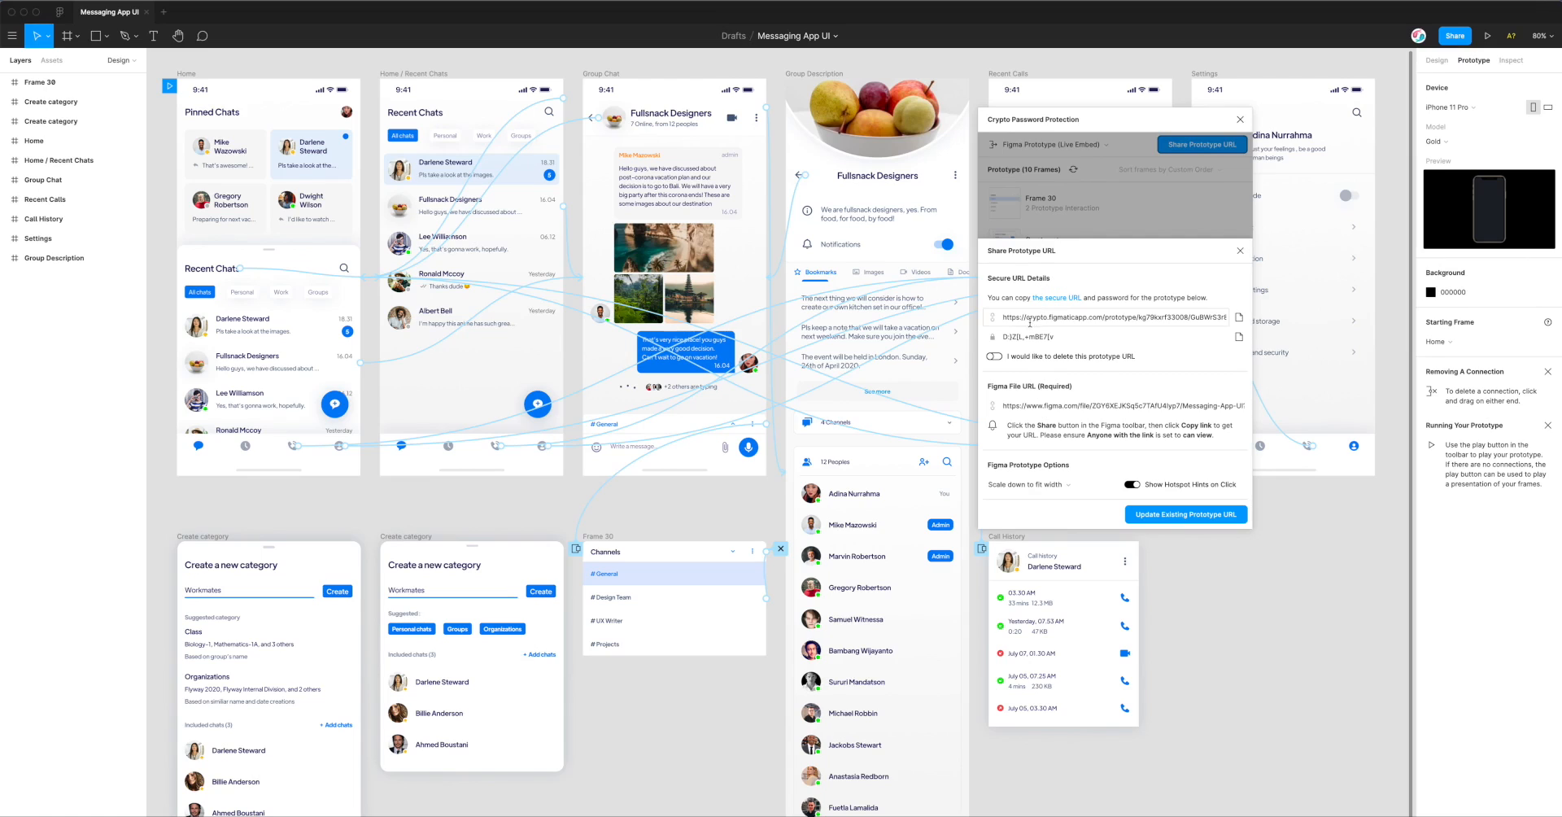
click(1240, 337)
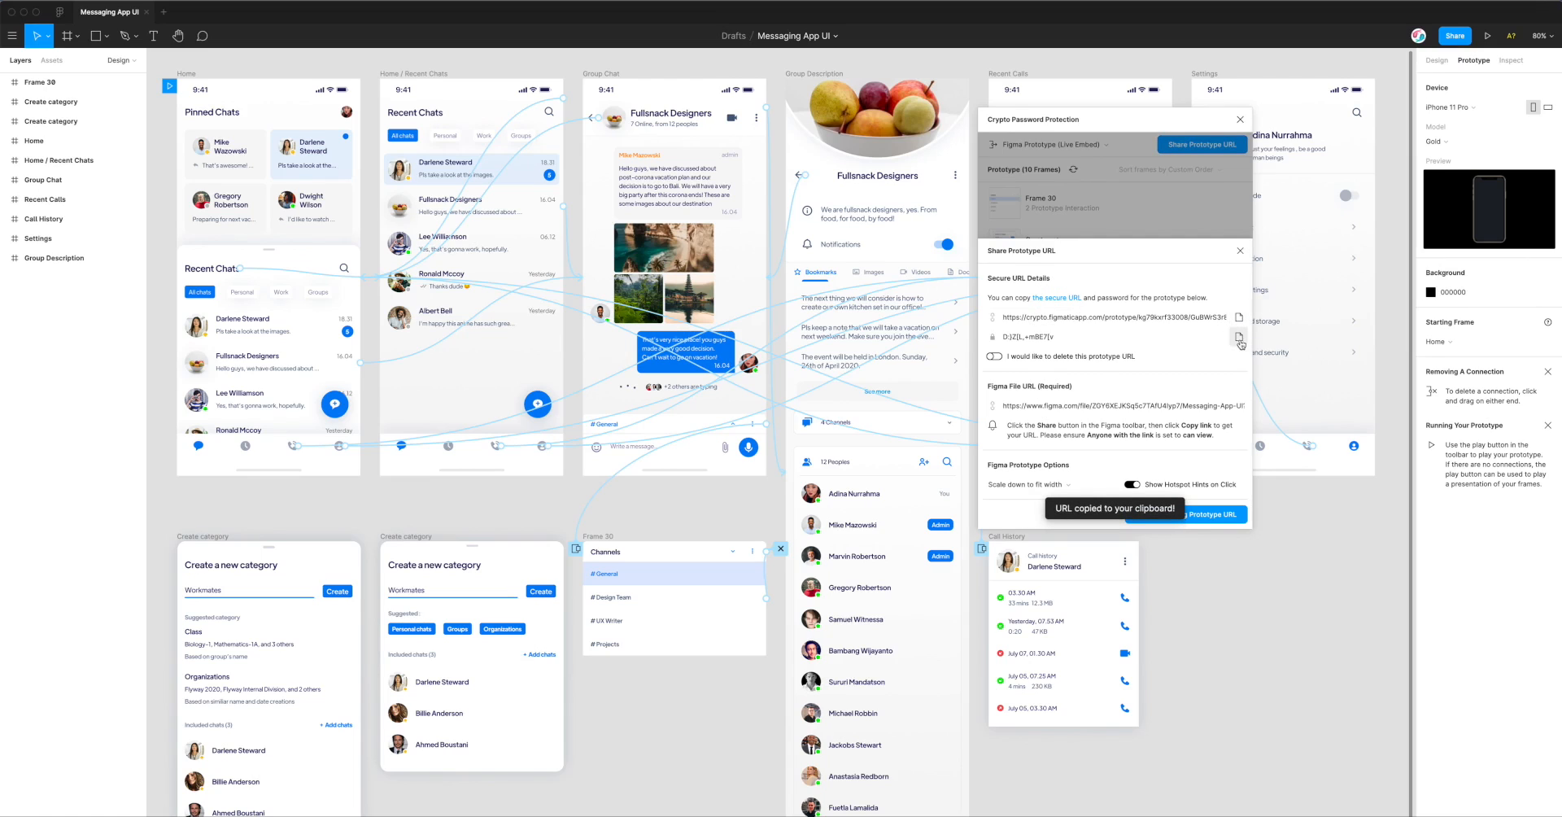
click(1239, 335)
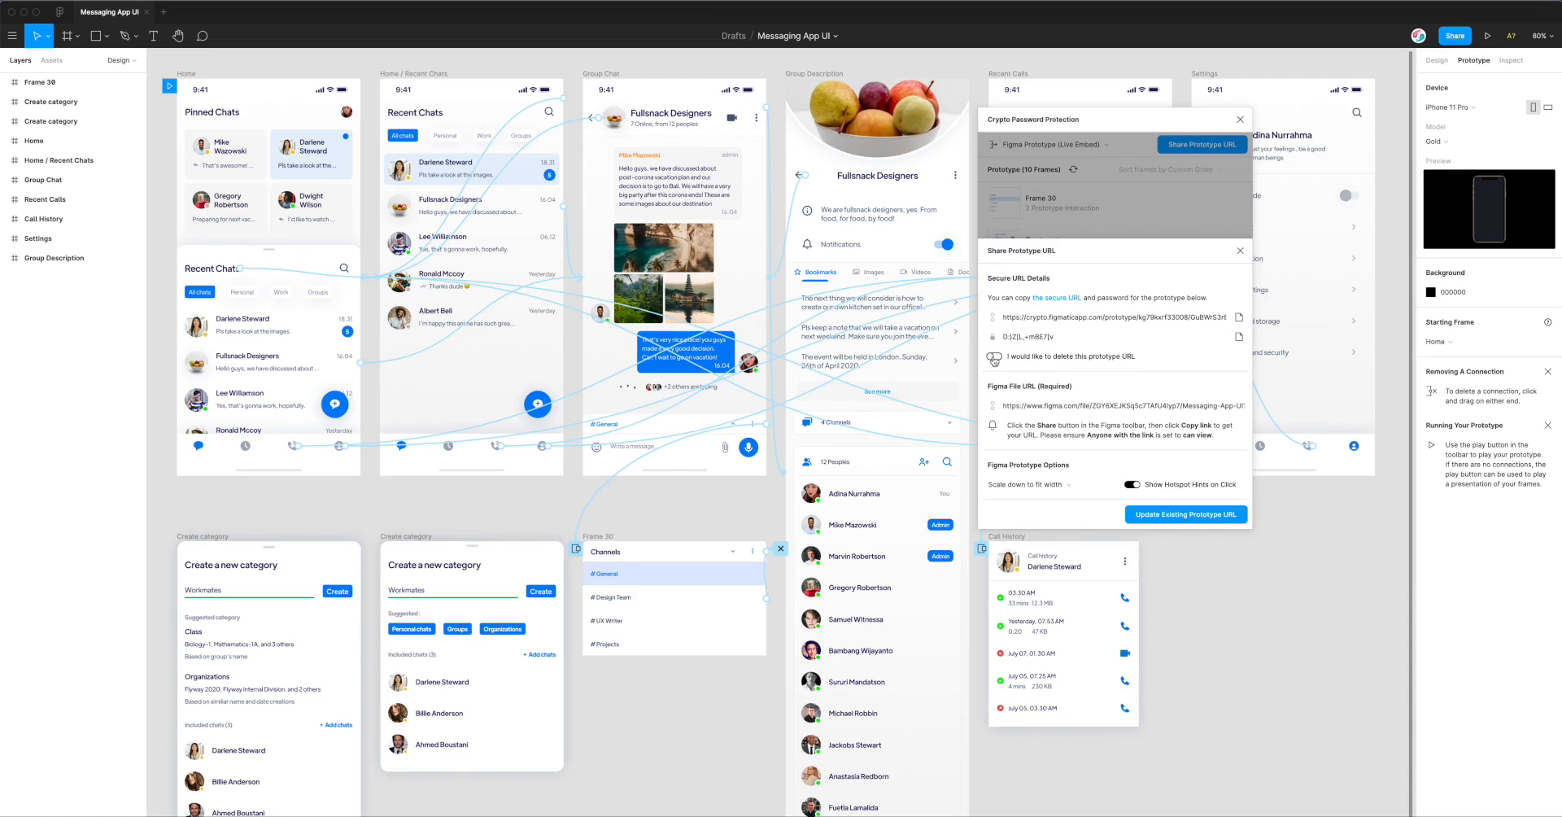
Switch on 'I would like to delete this prototype URL', revealing the deletion warning.
click(996, 291)
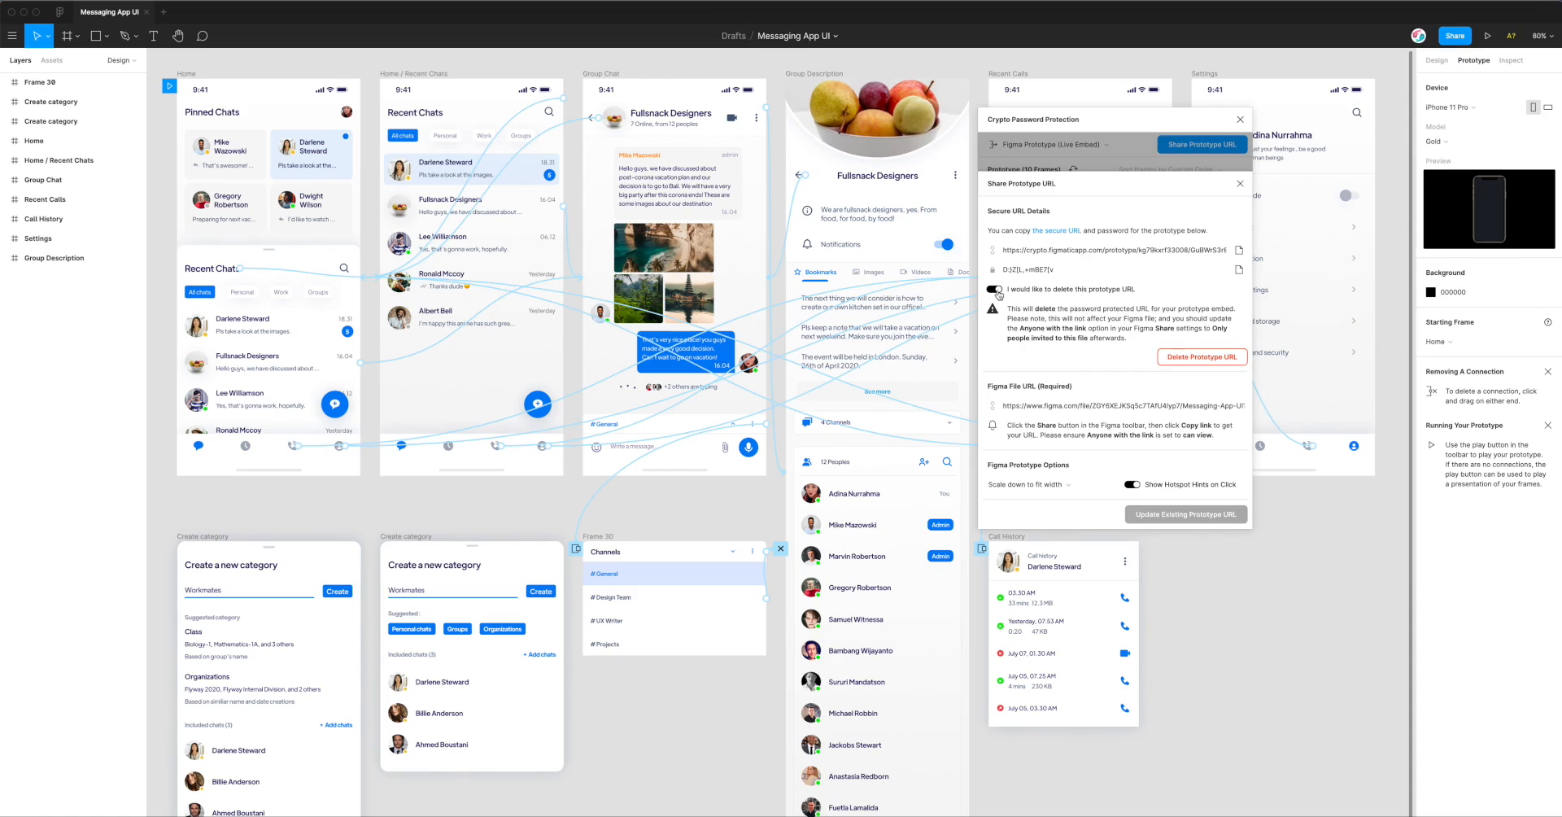
mouse_move(1088, 294)
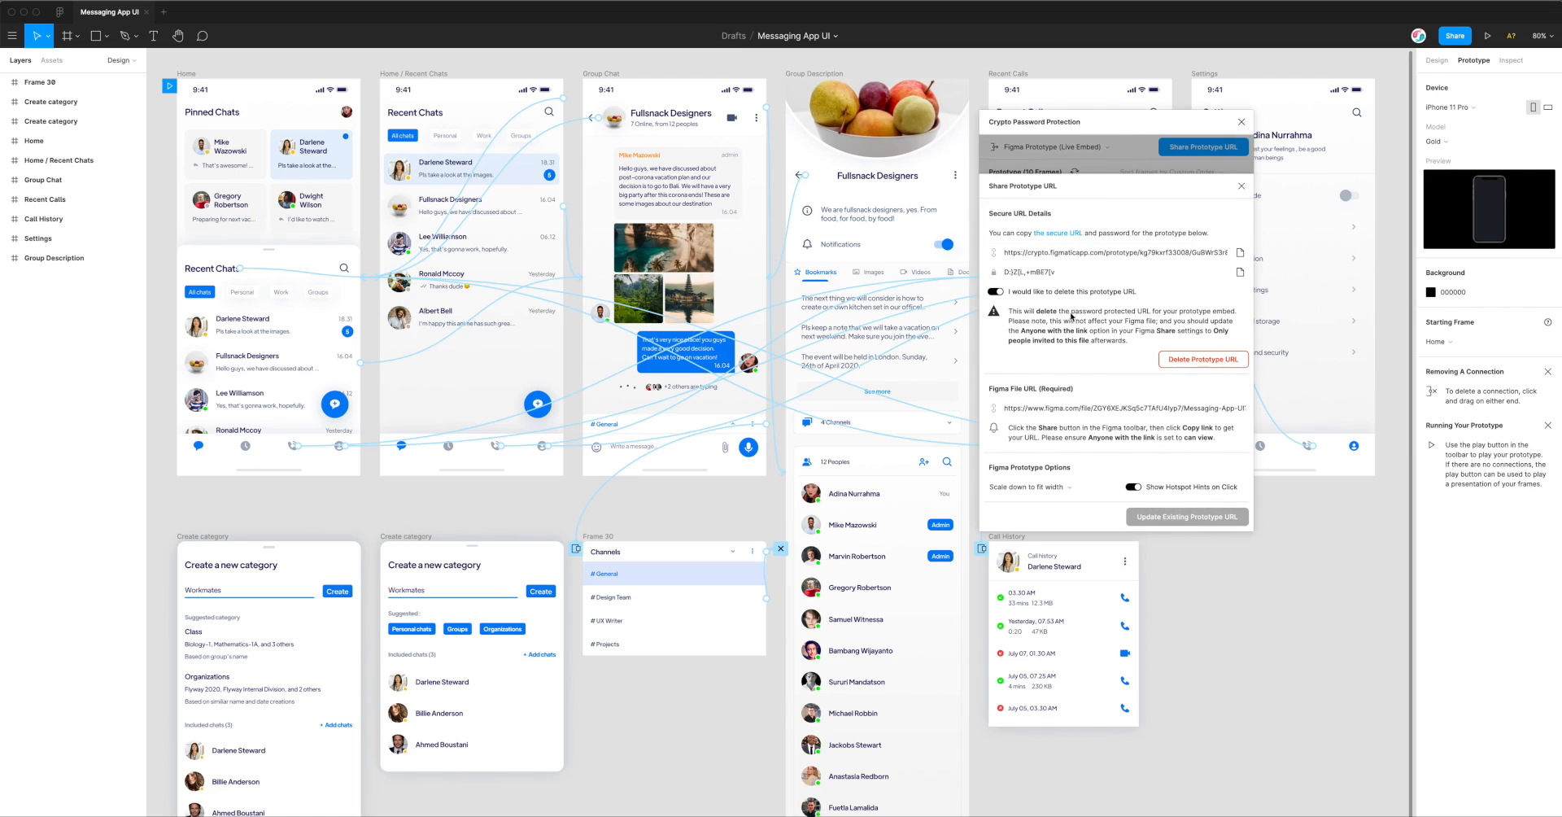
mouse_move(1137, 317)
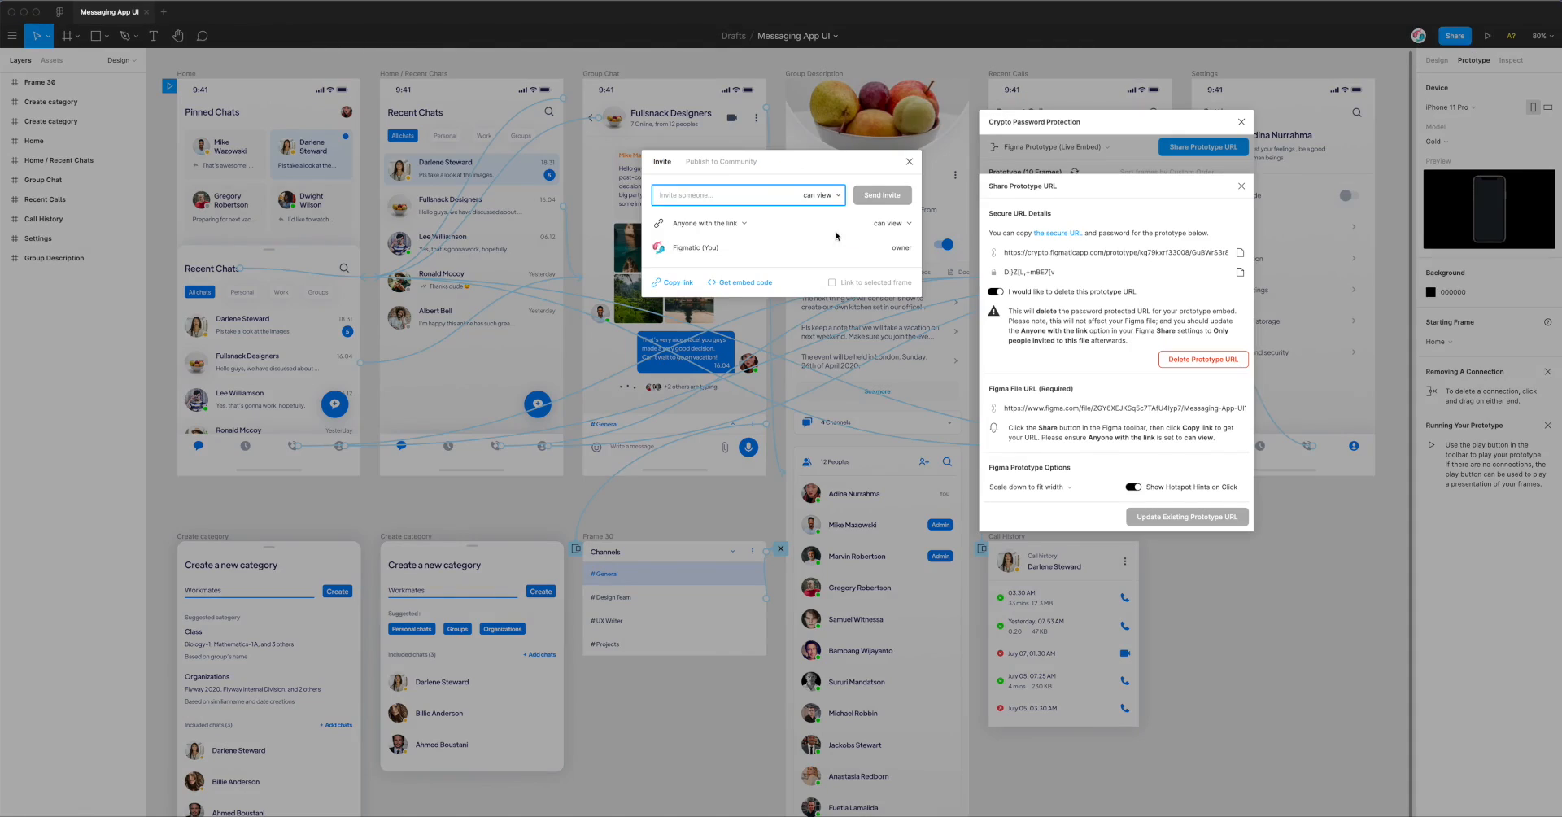
Restrict the file's link access back to 'Only people invited to this file'.
click(708, 223)
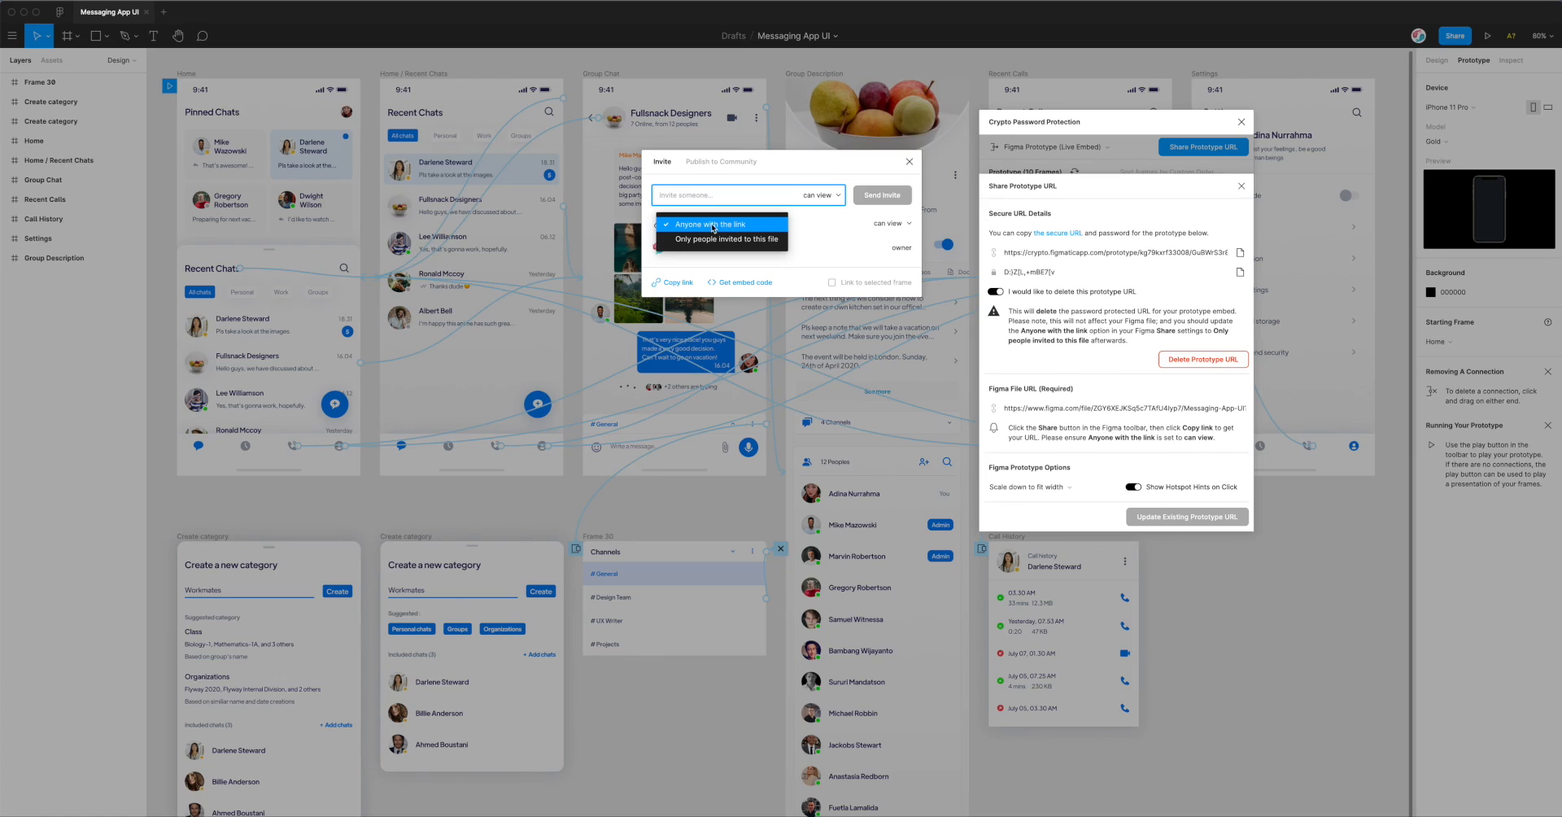
mouse_move(722, 231)
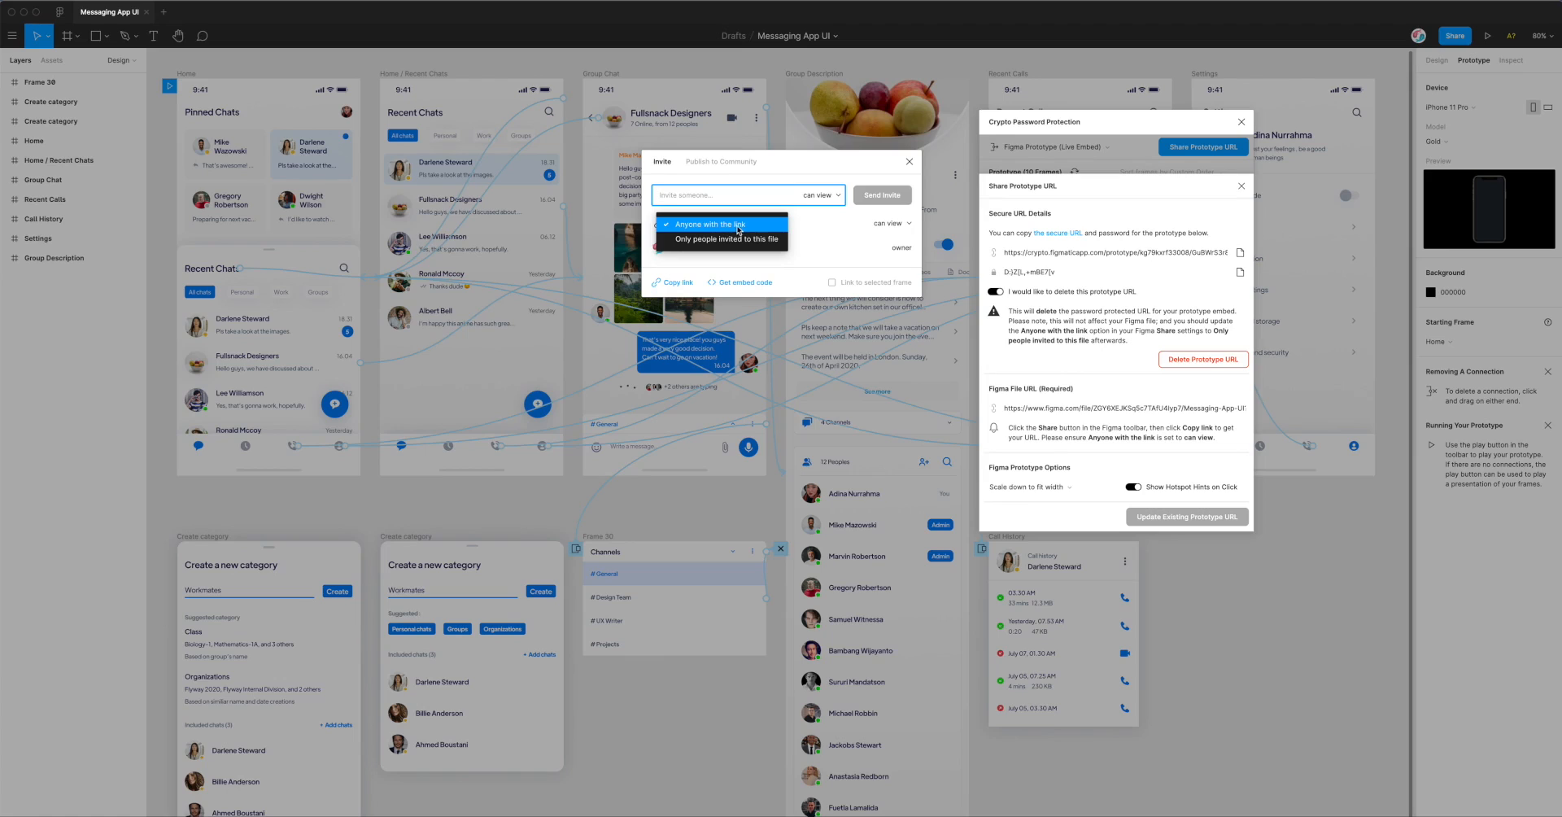
mouse_move(717, 239)
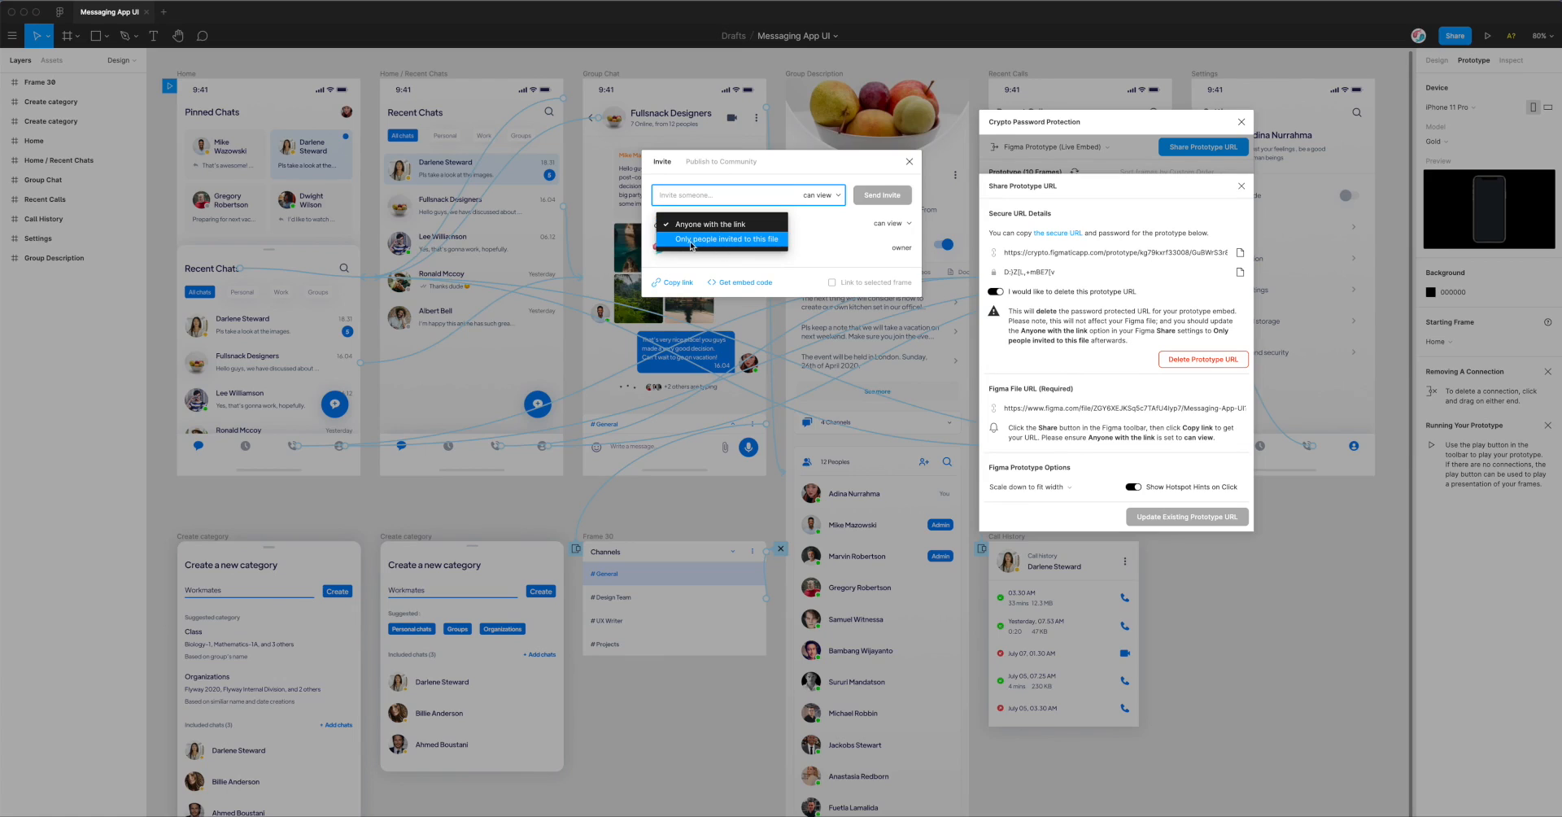
mouse_move(724, 245)
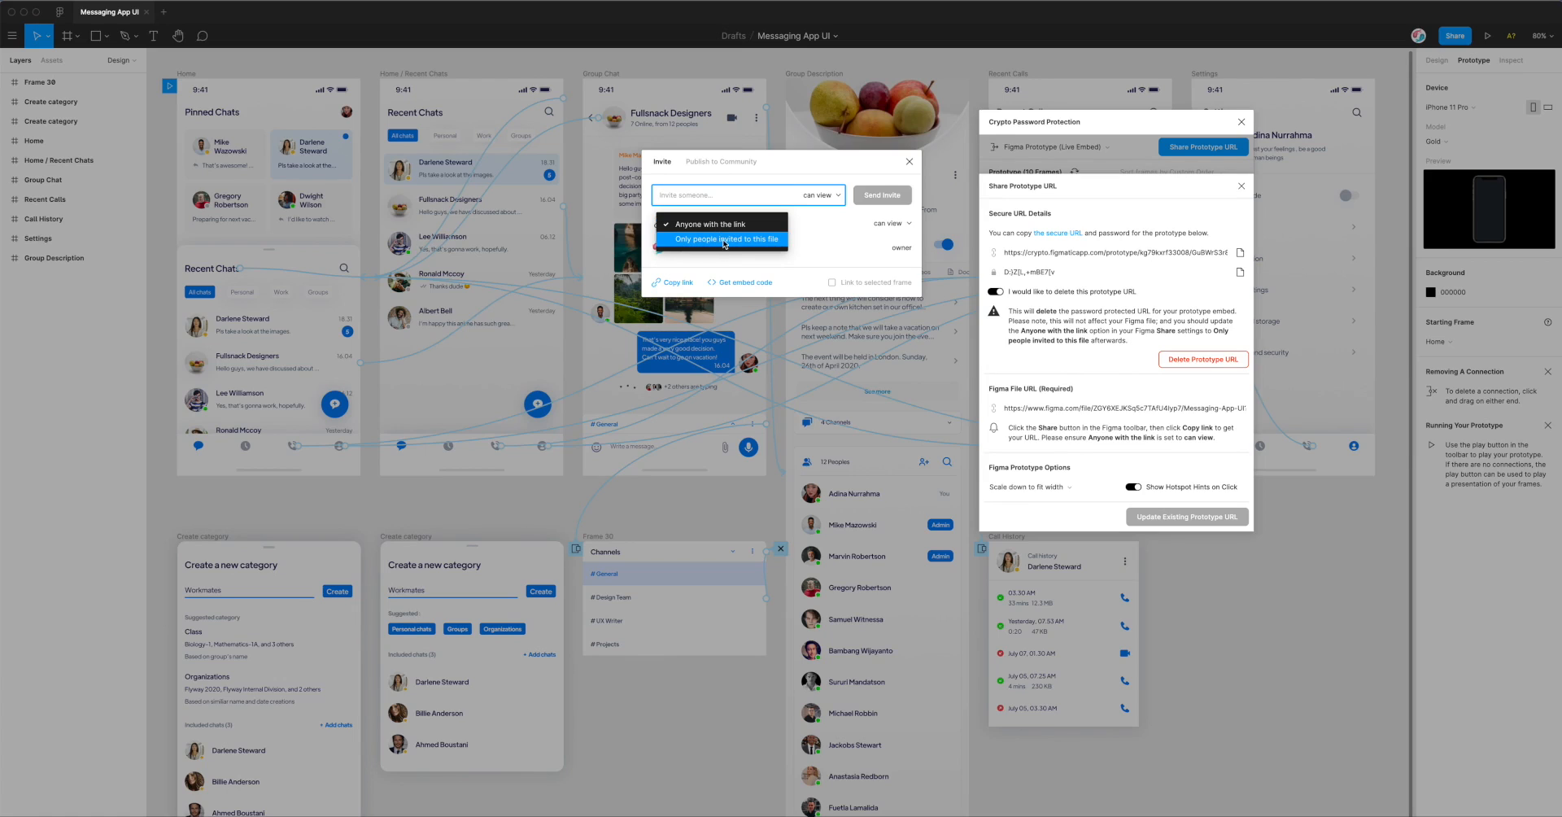
click(721, 238)
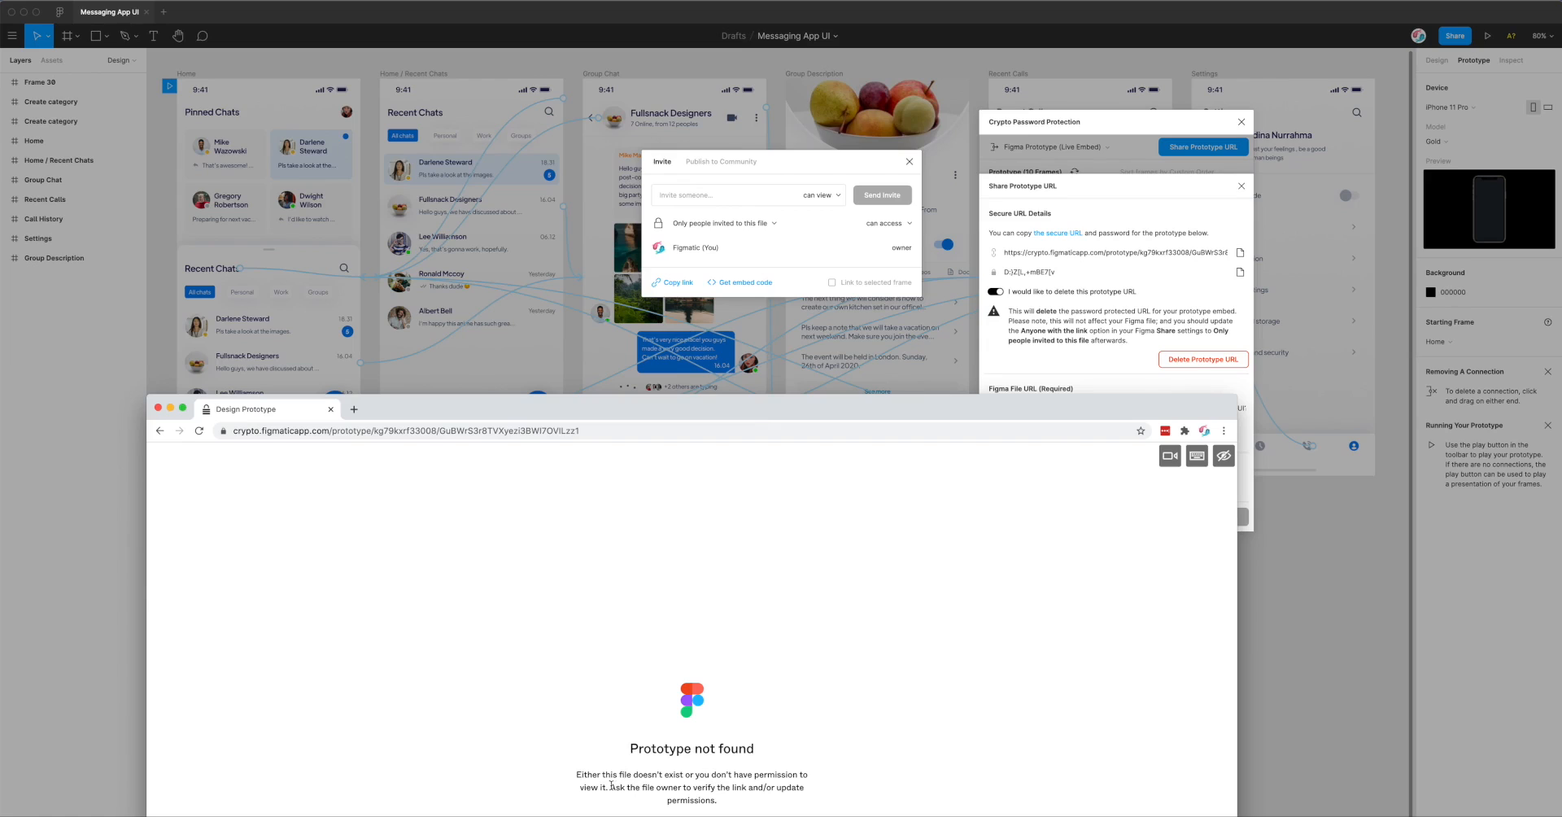
mouse_move(732, 231)
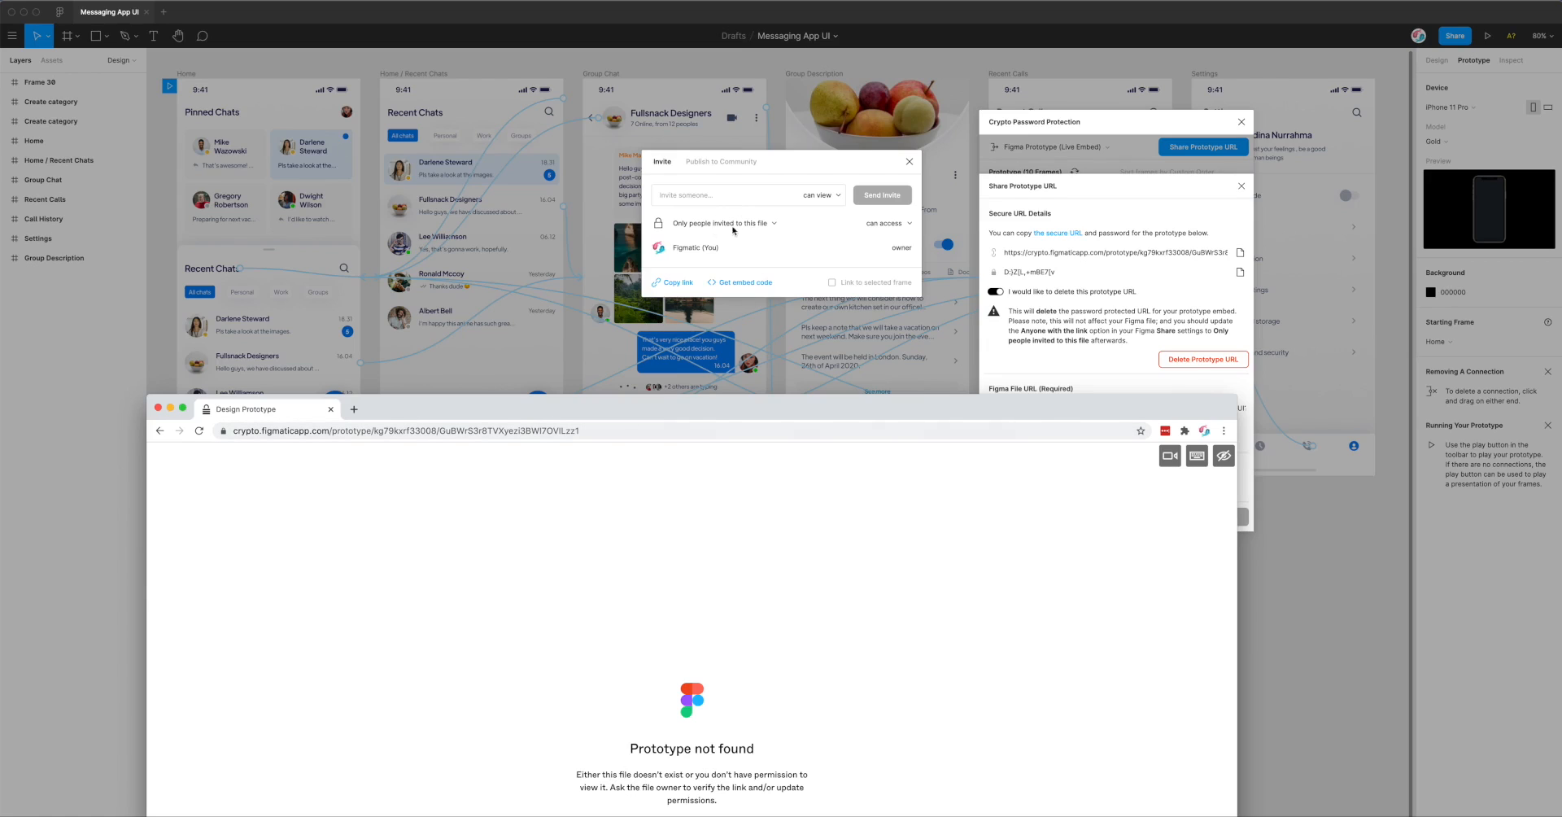
mouse_move(732, 230)
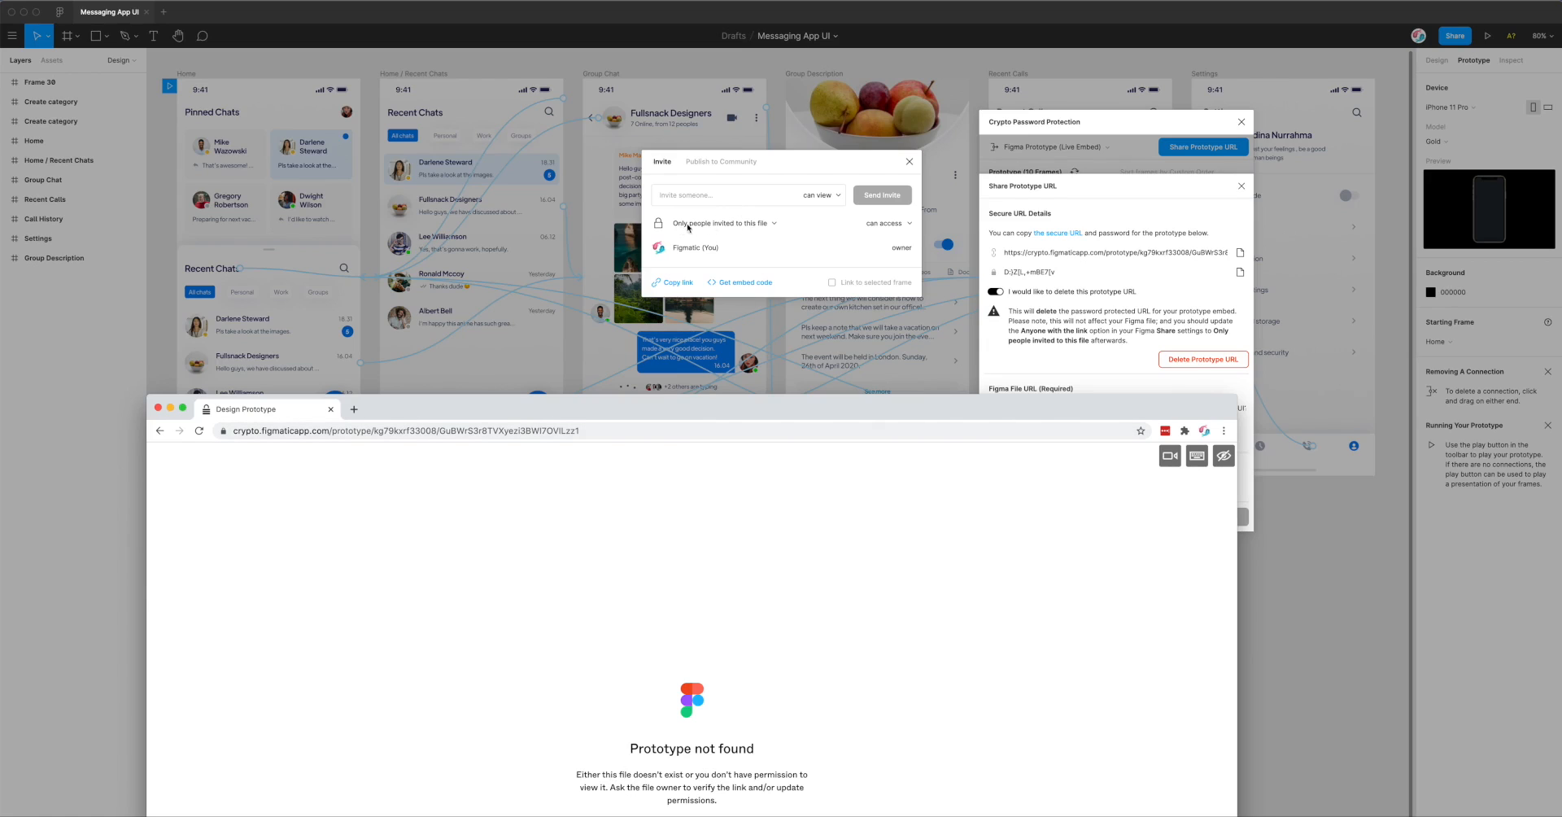
mouse_move(723, 228)
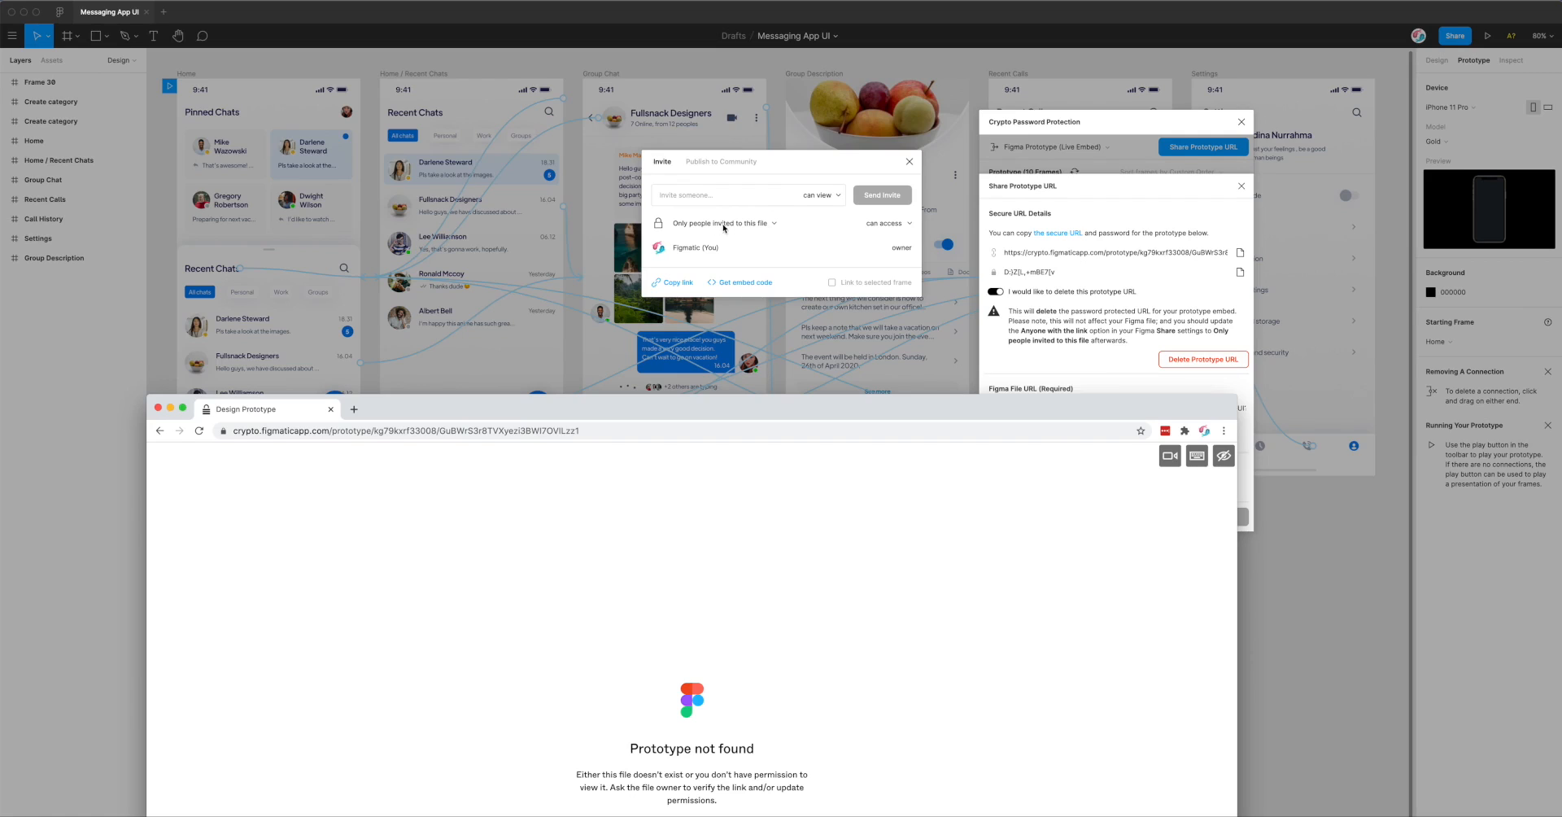
mouse_move(726, 226)
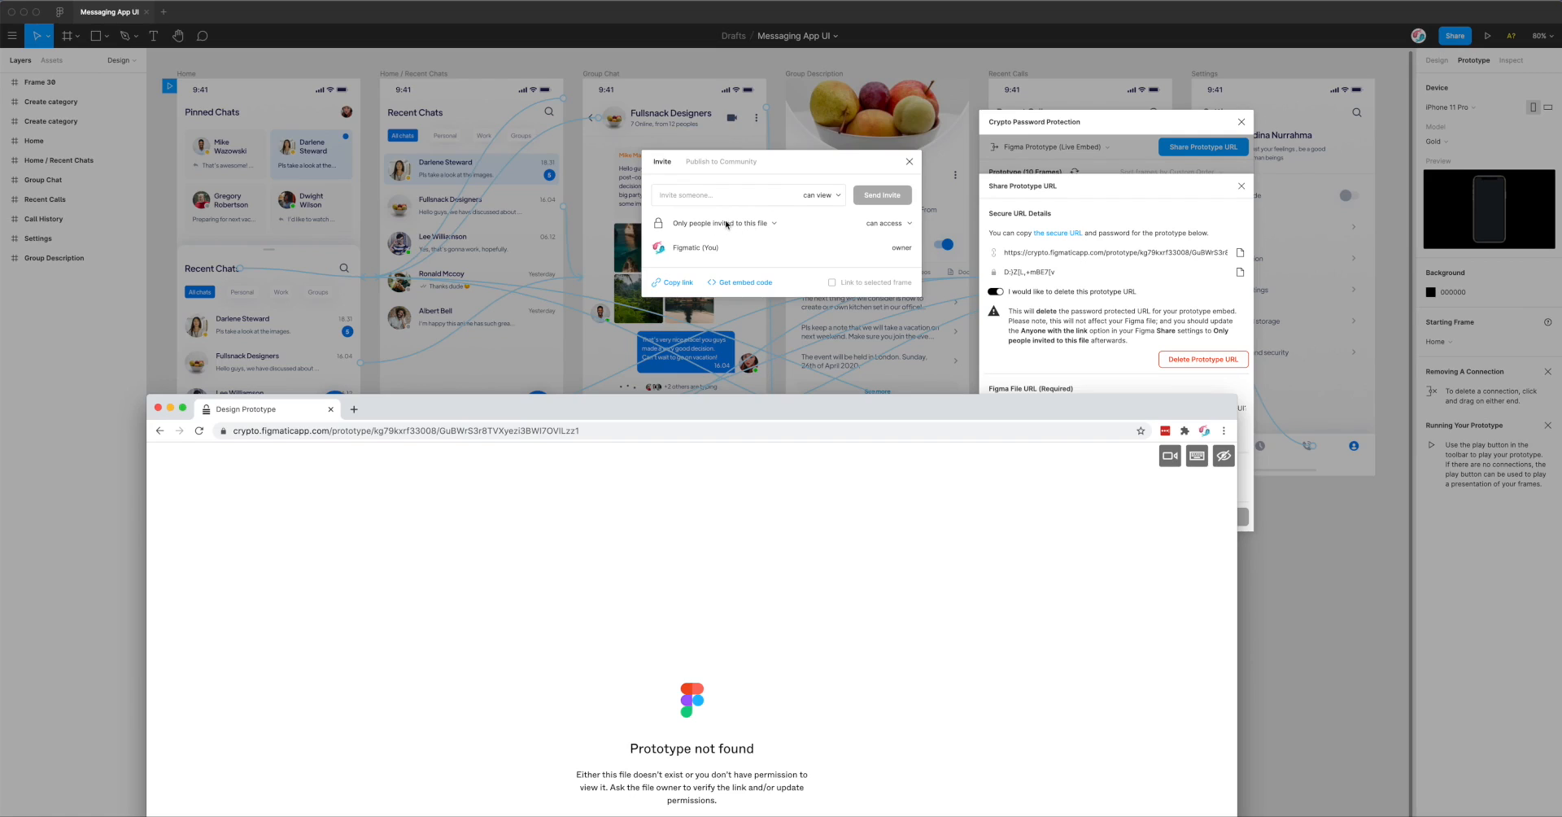
mouse_move(719, 280)
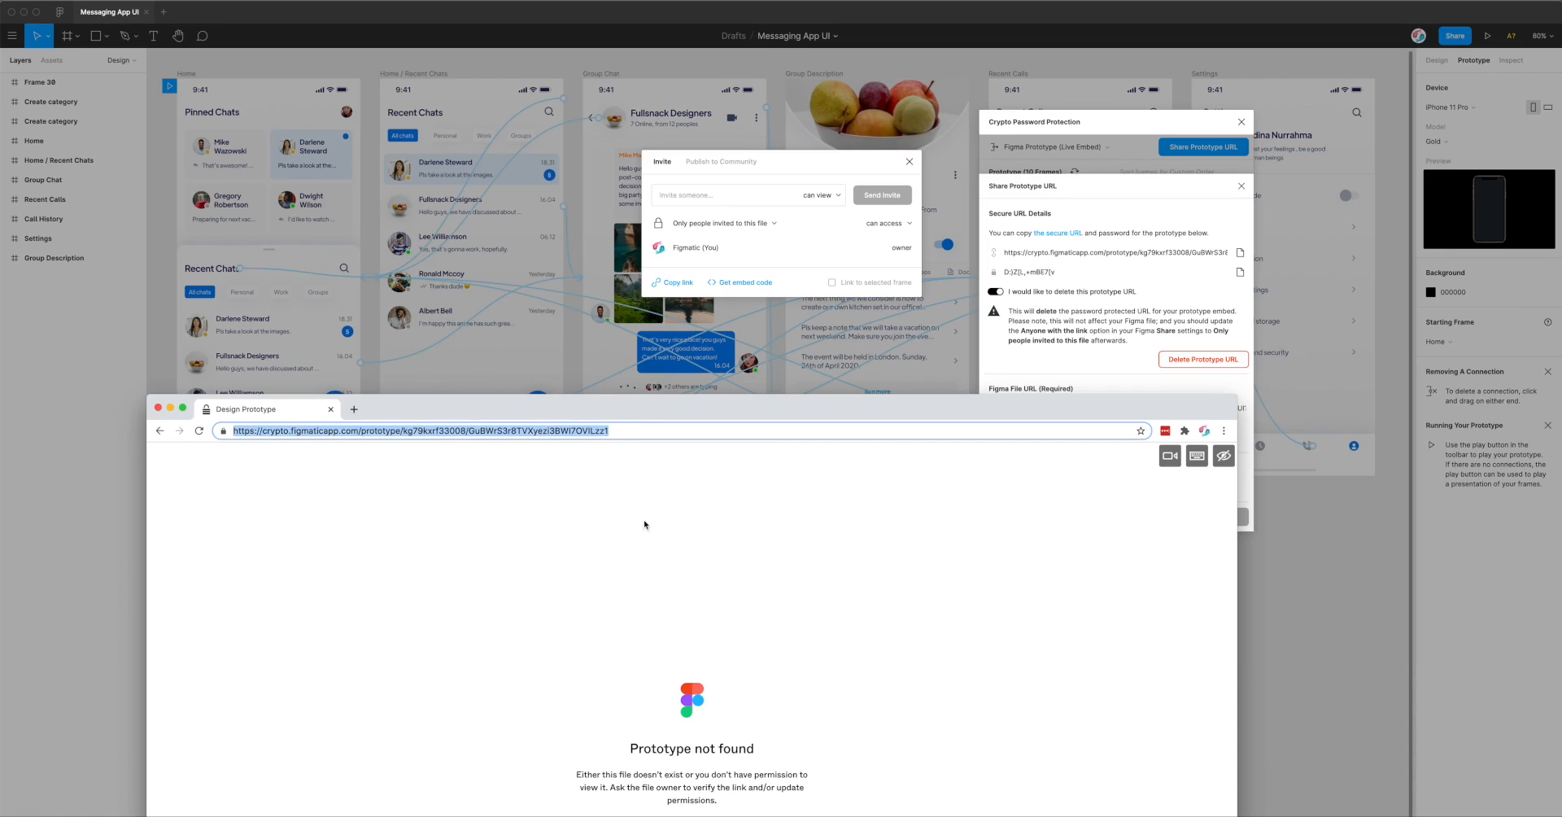
mouse_move(693, 418)
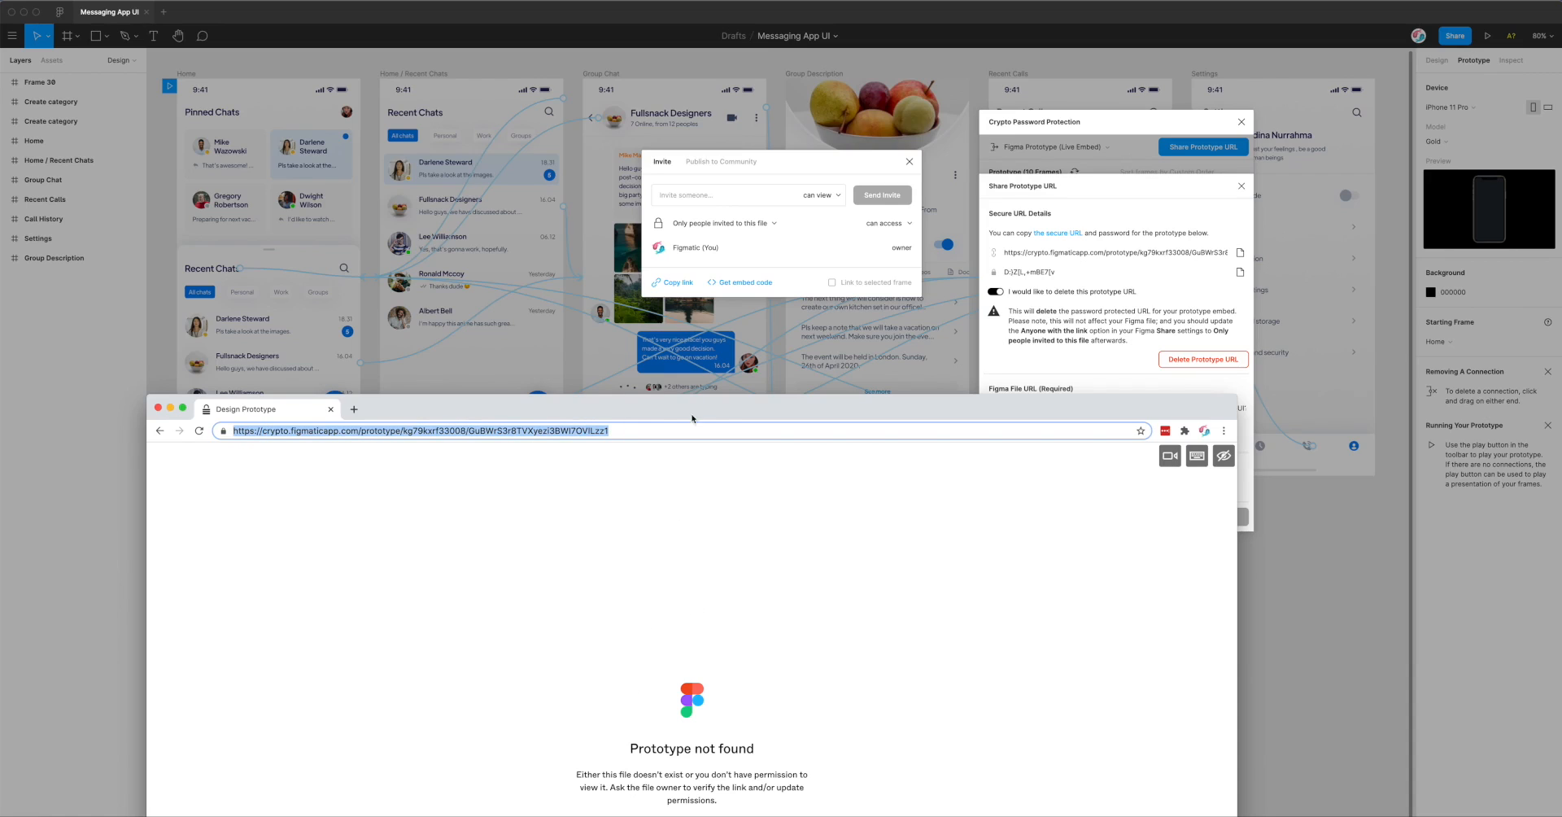
mouse_move(719, 228)
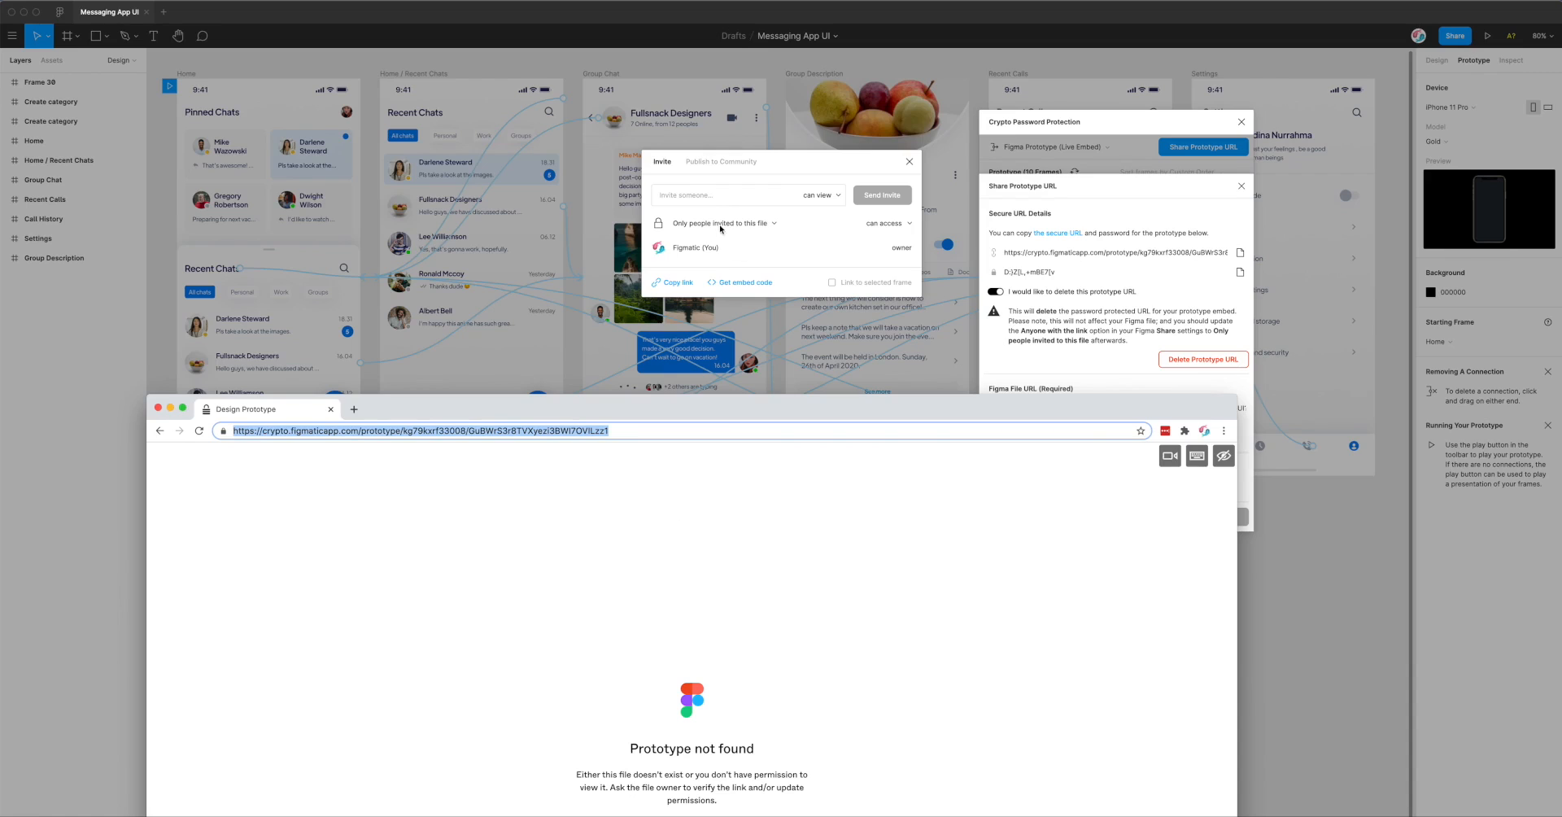
click(718, 223)
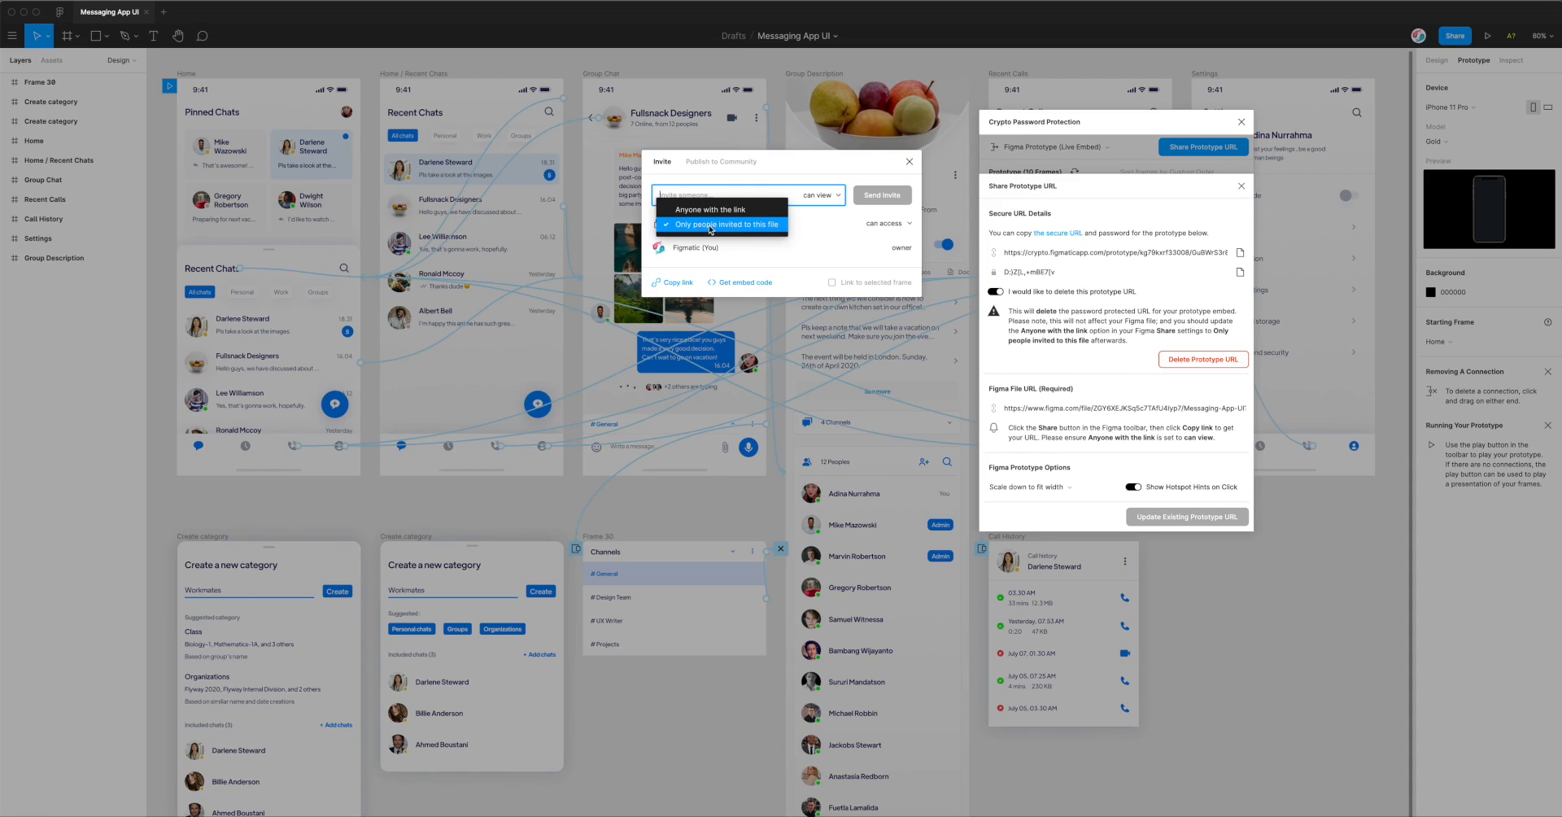
Delete the prototype URL and confirm the crypto link shows 'Prototype not found' in Chrome.
click(711, 225)
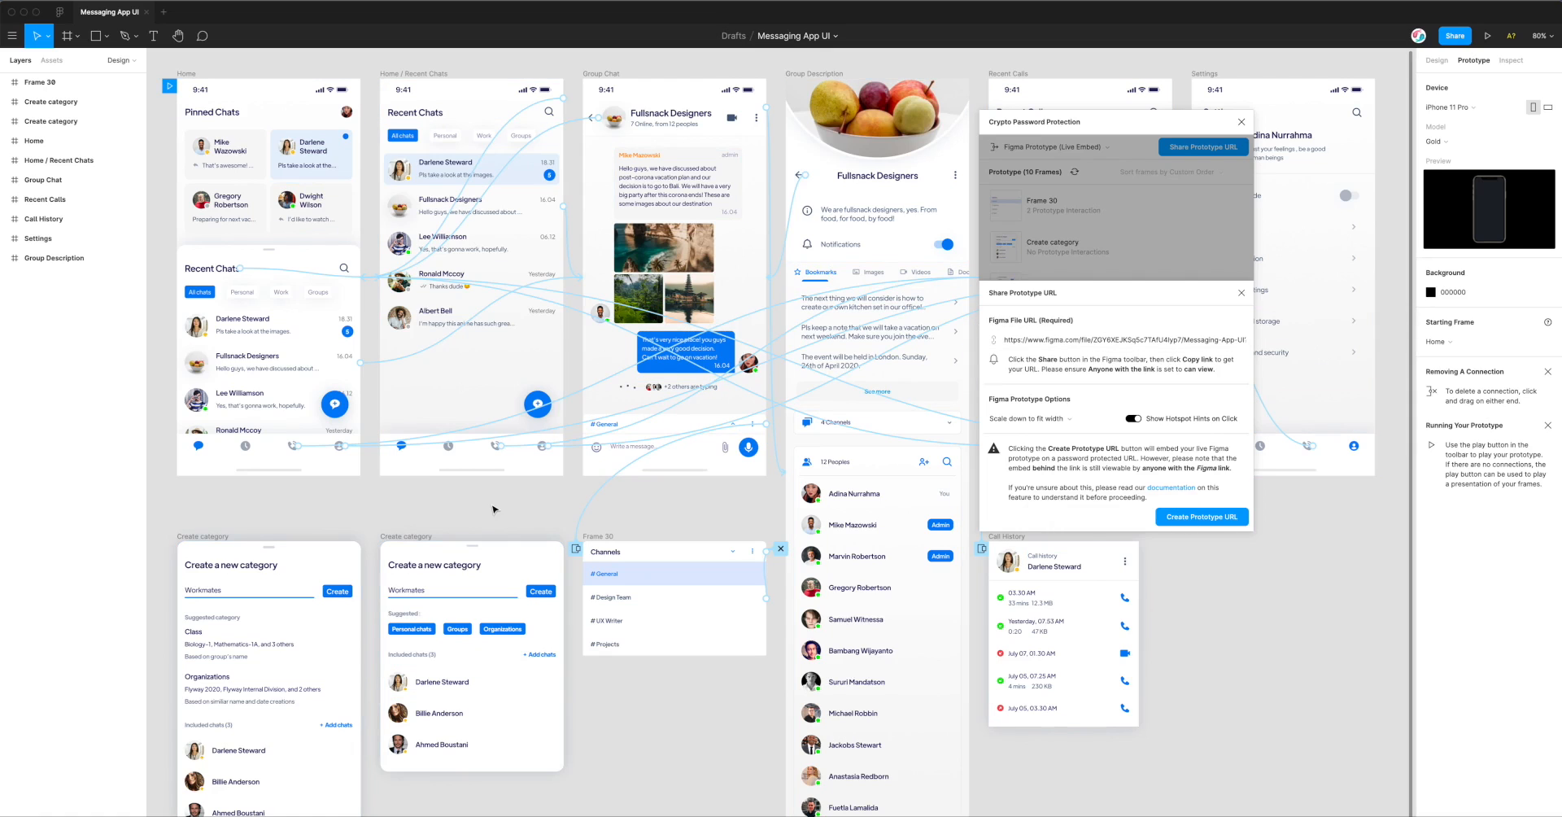
click(1201, 516)
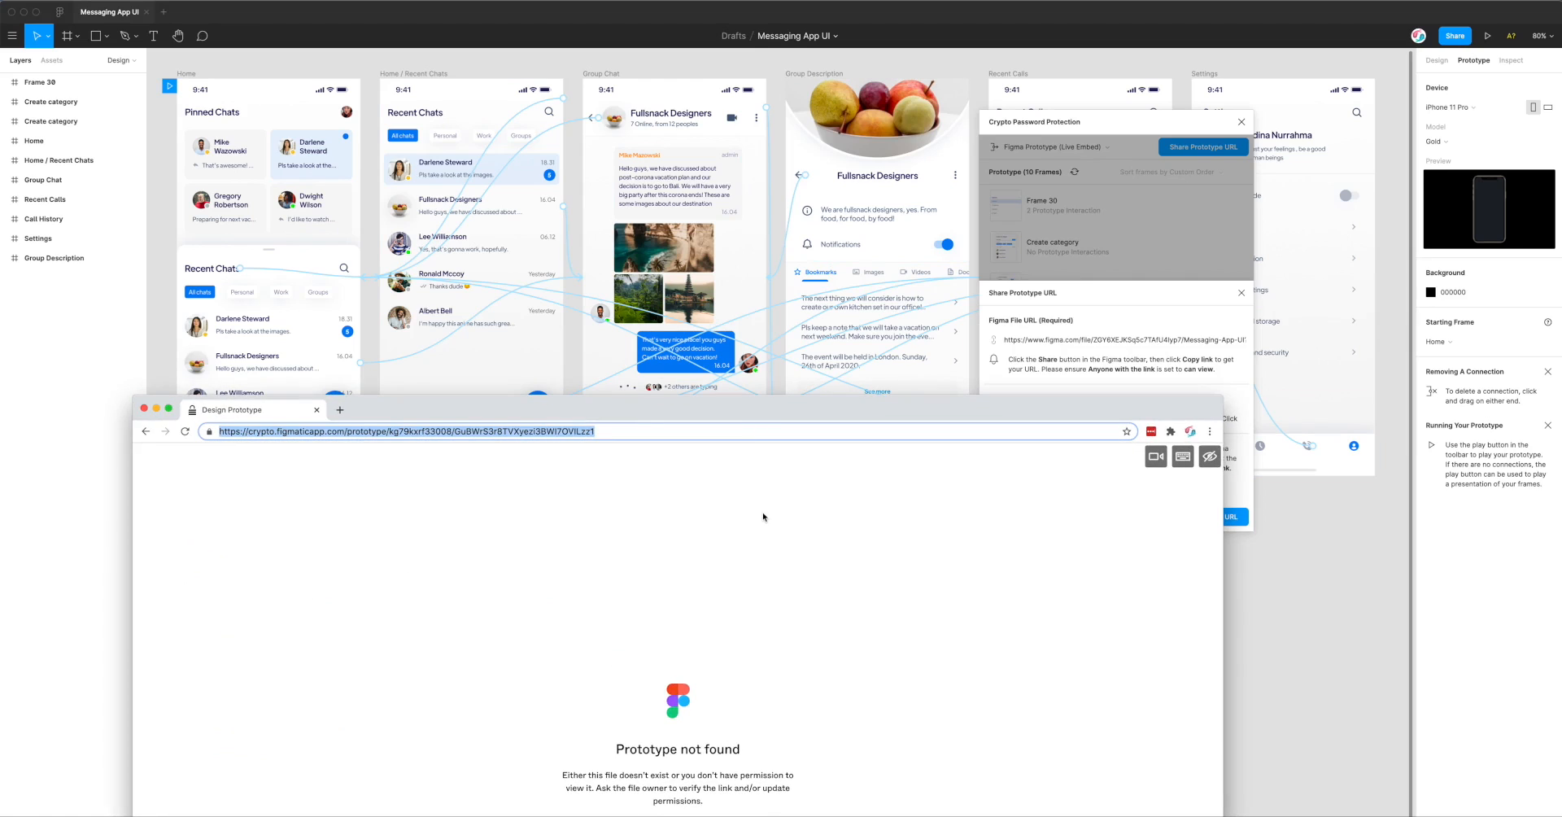
mouse_move(735, 519)
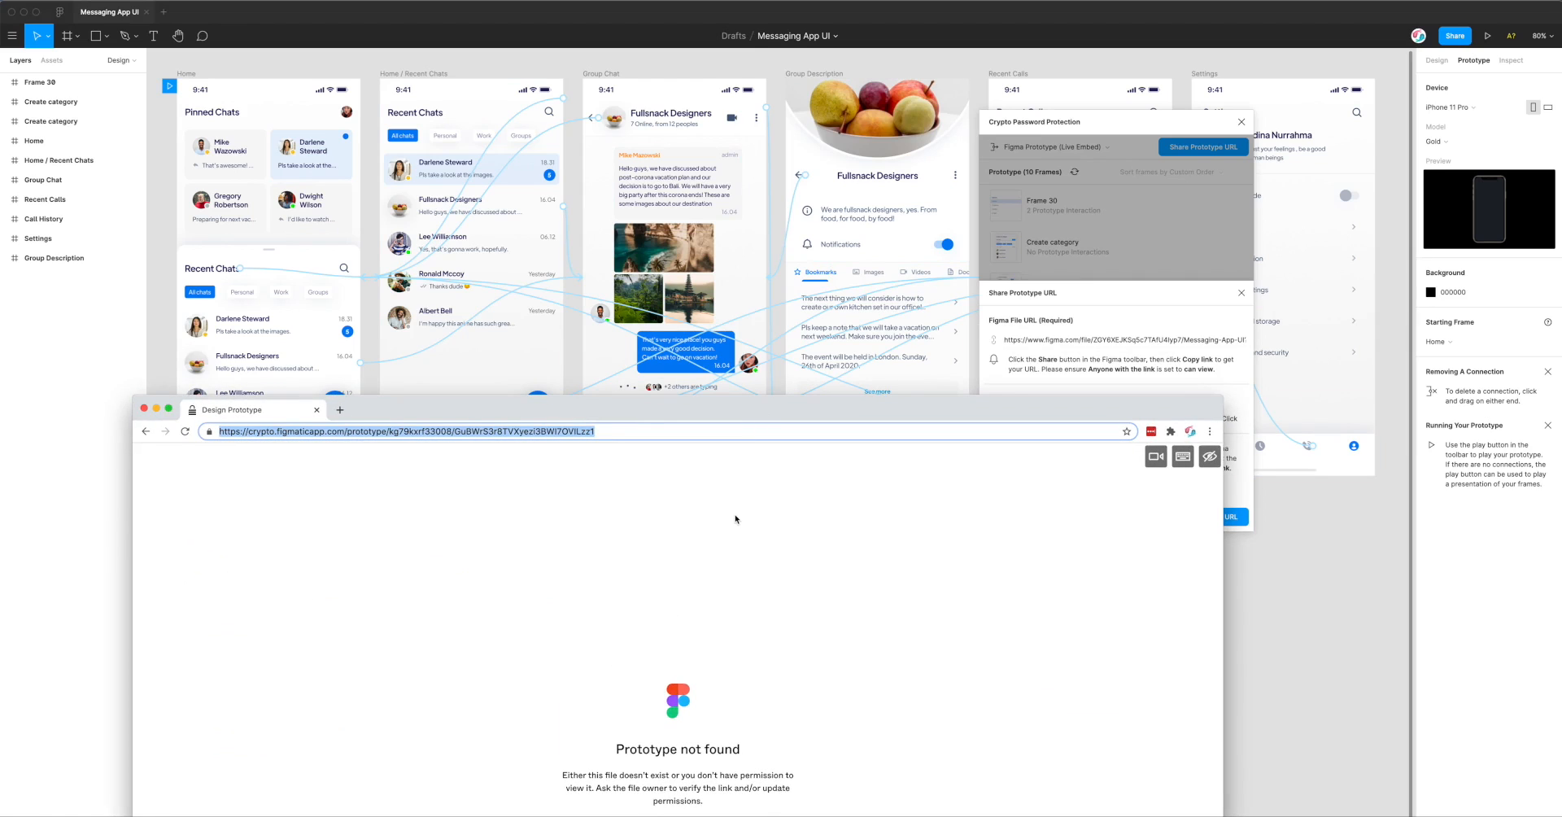
click(183, 430)
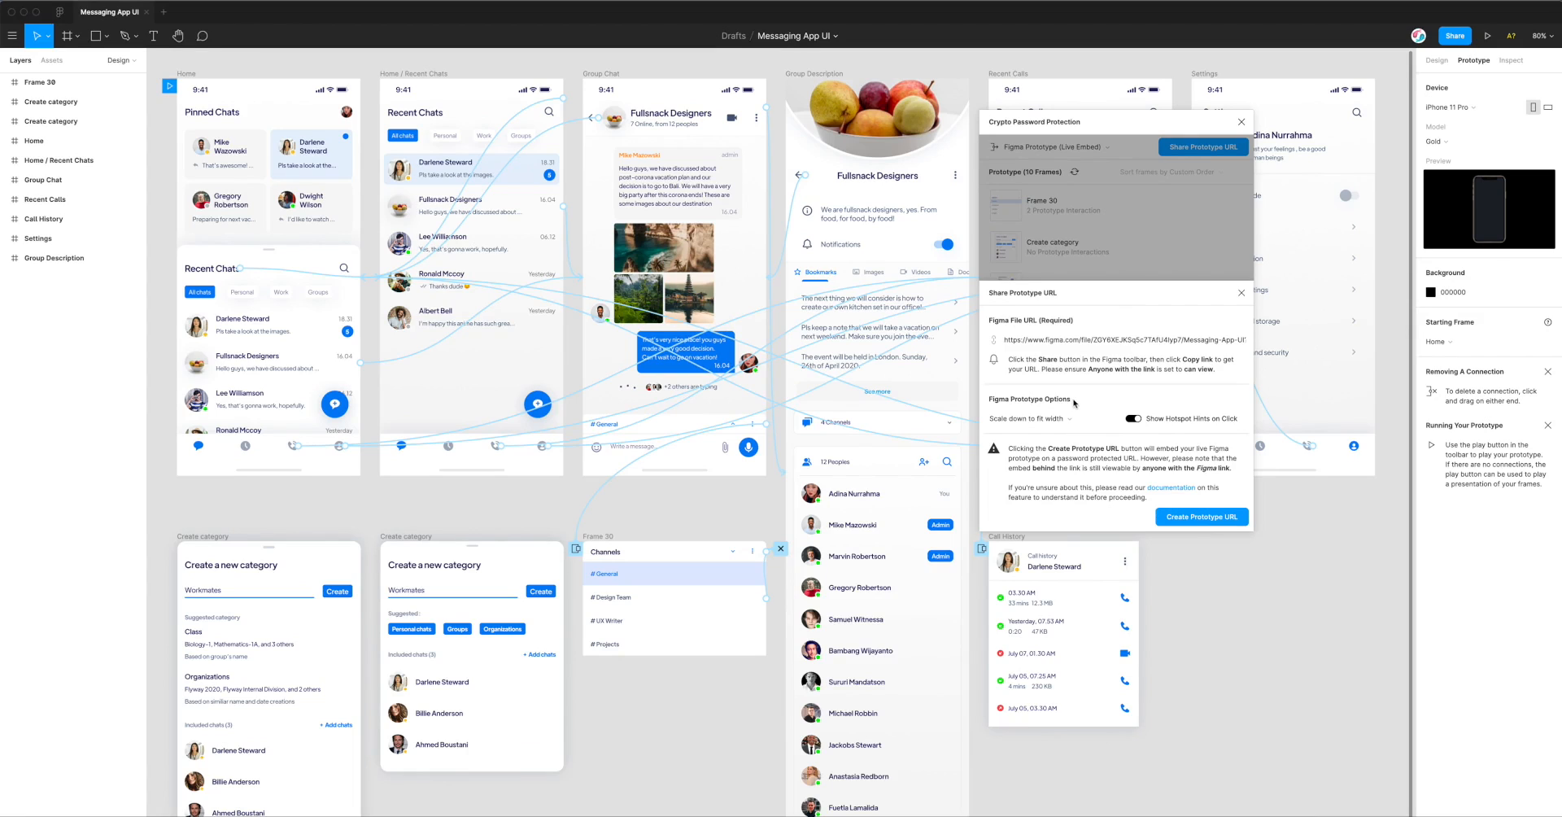
mouse_move(1075, 401)
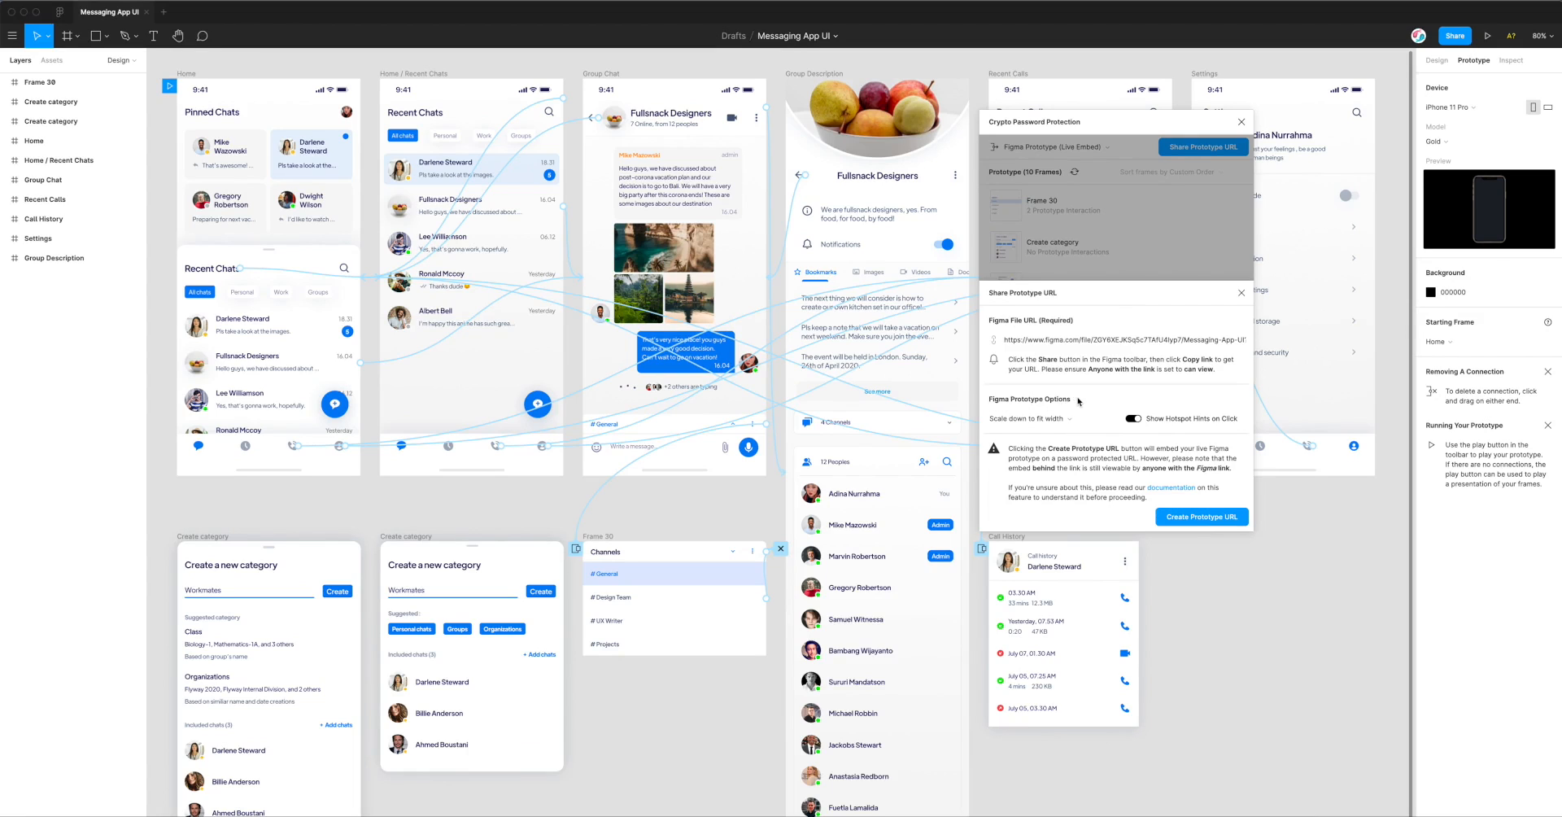
mouse_move(1103, 274)
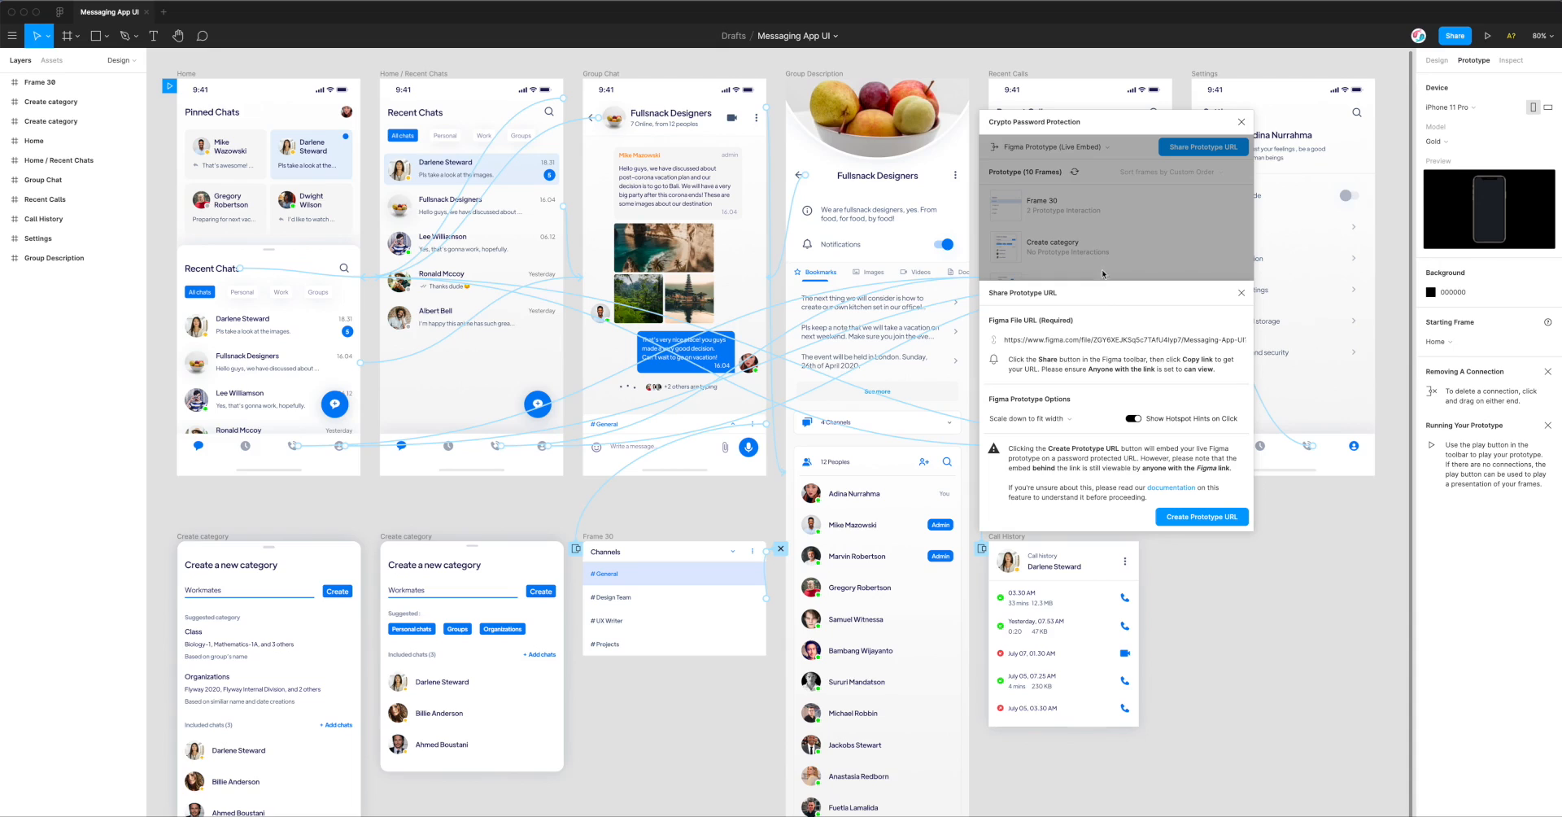
mouse_move(1103, 239)
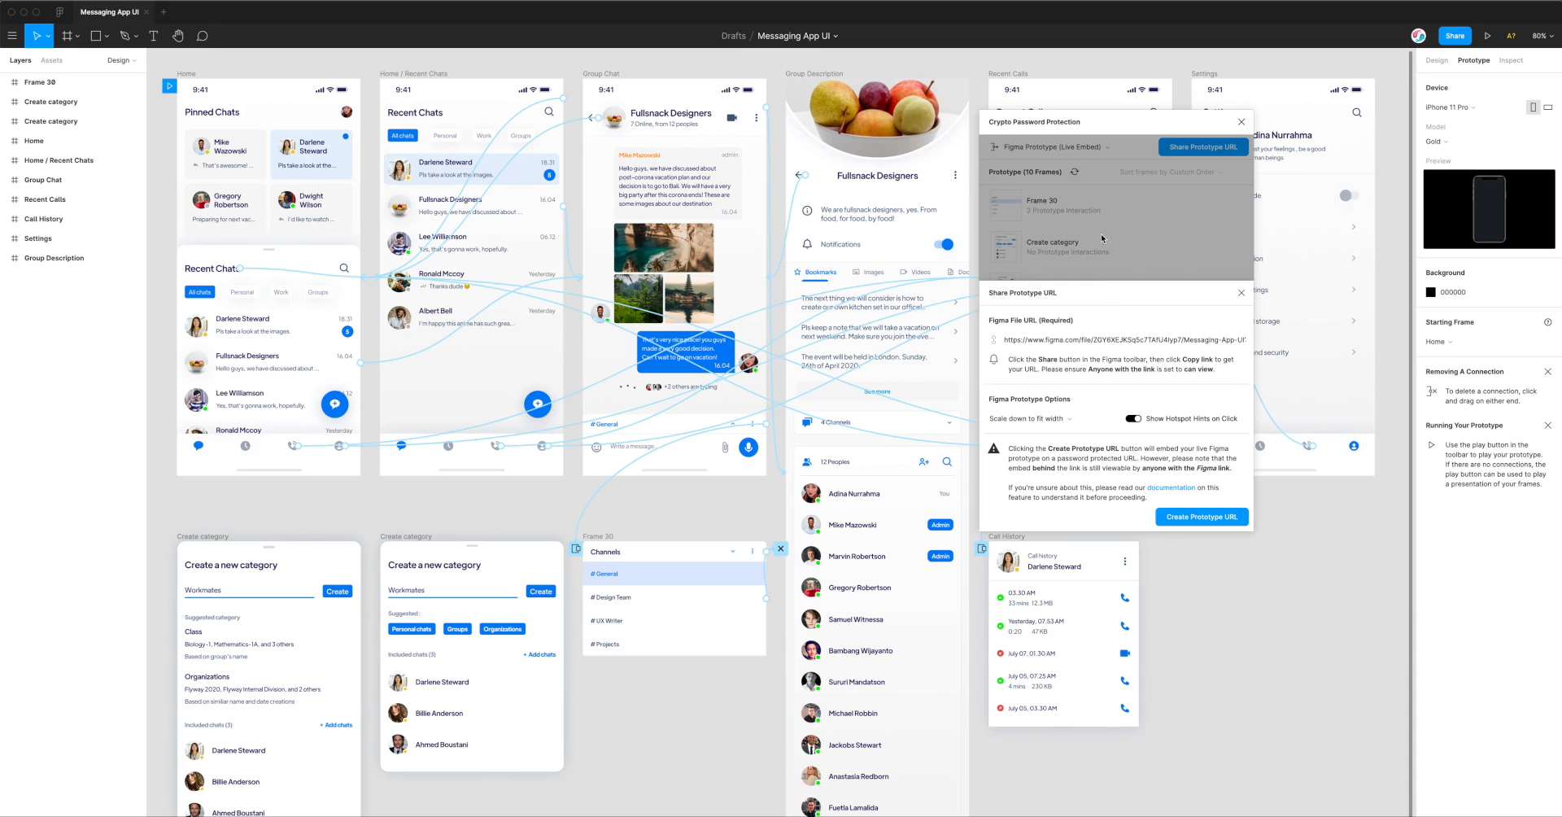
mouse_move(1154, 493)
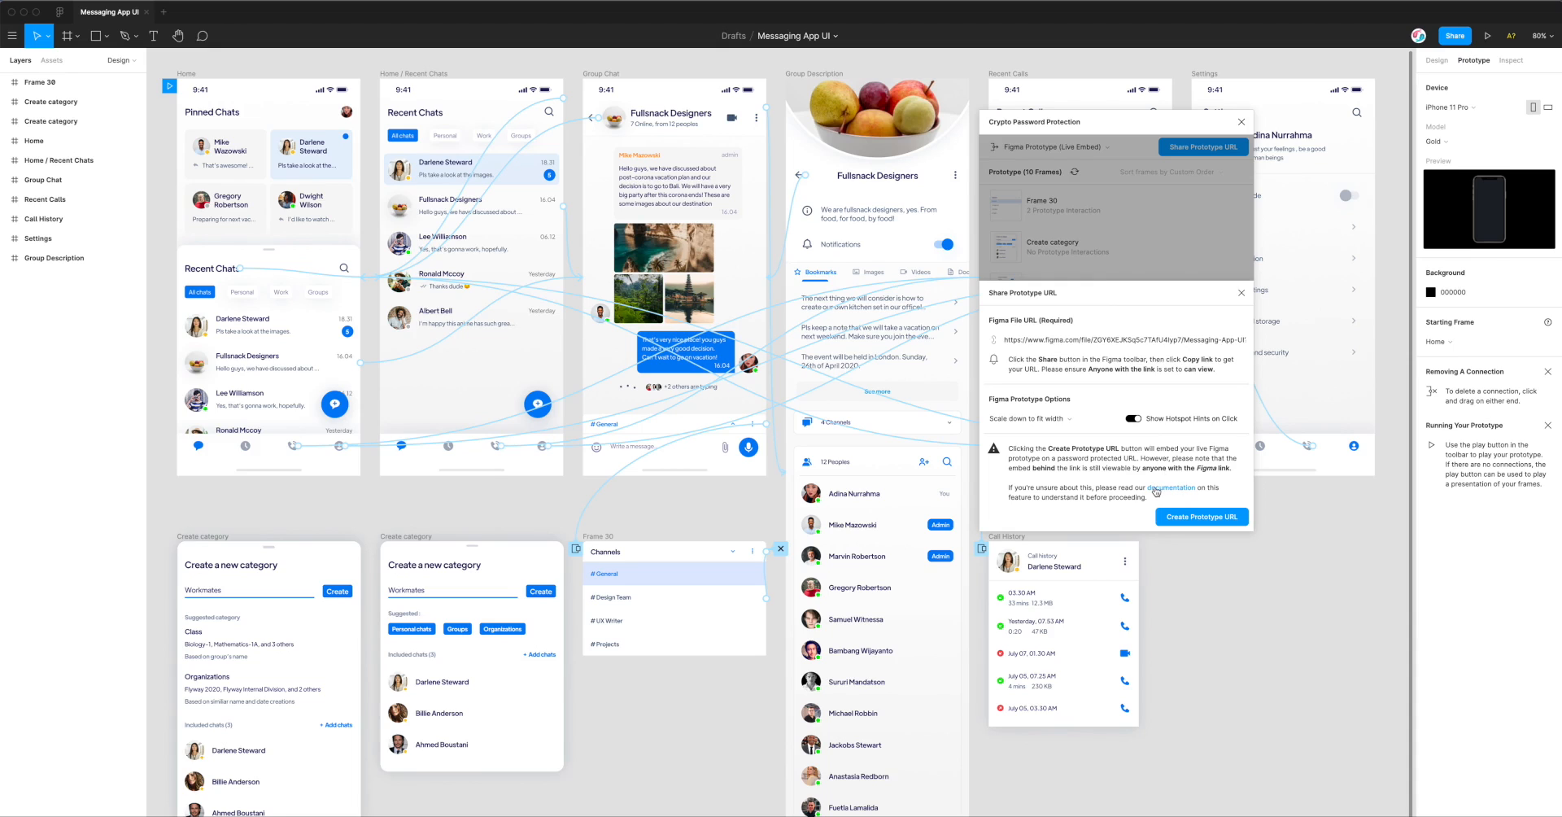
mouse_move(1156, 491)
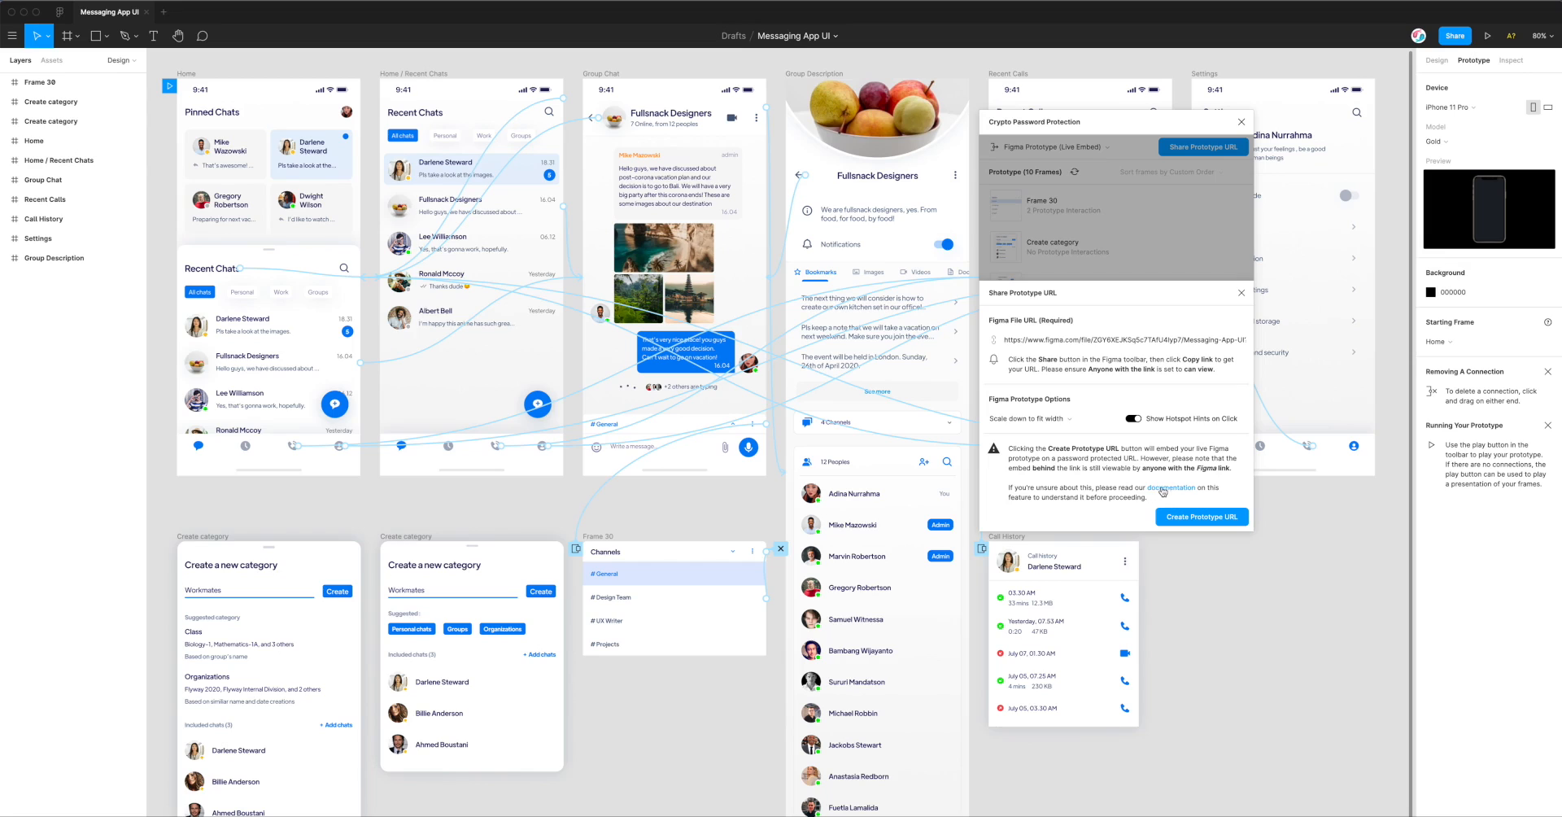
mouse_move(1173, 490)
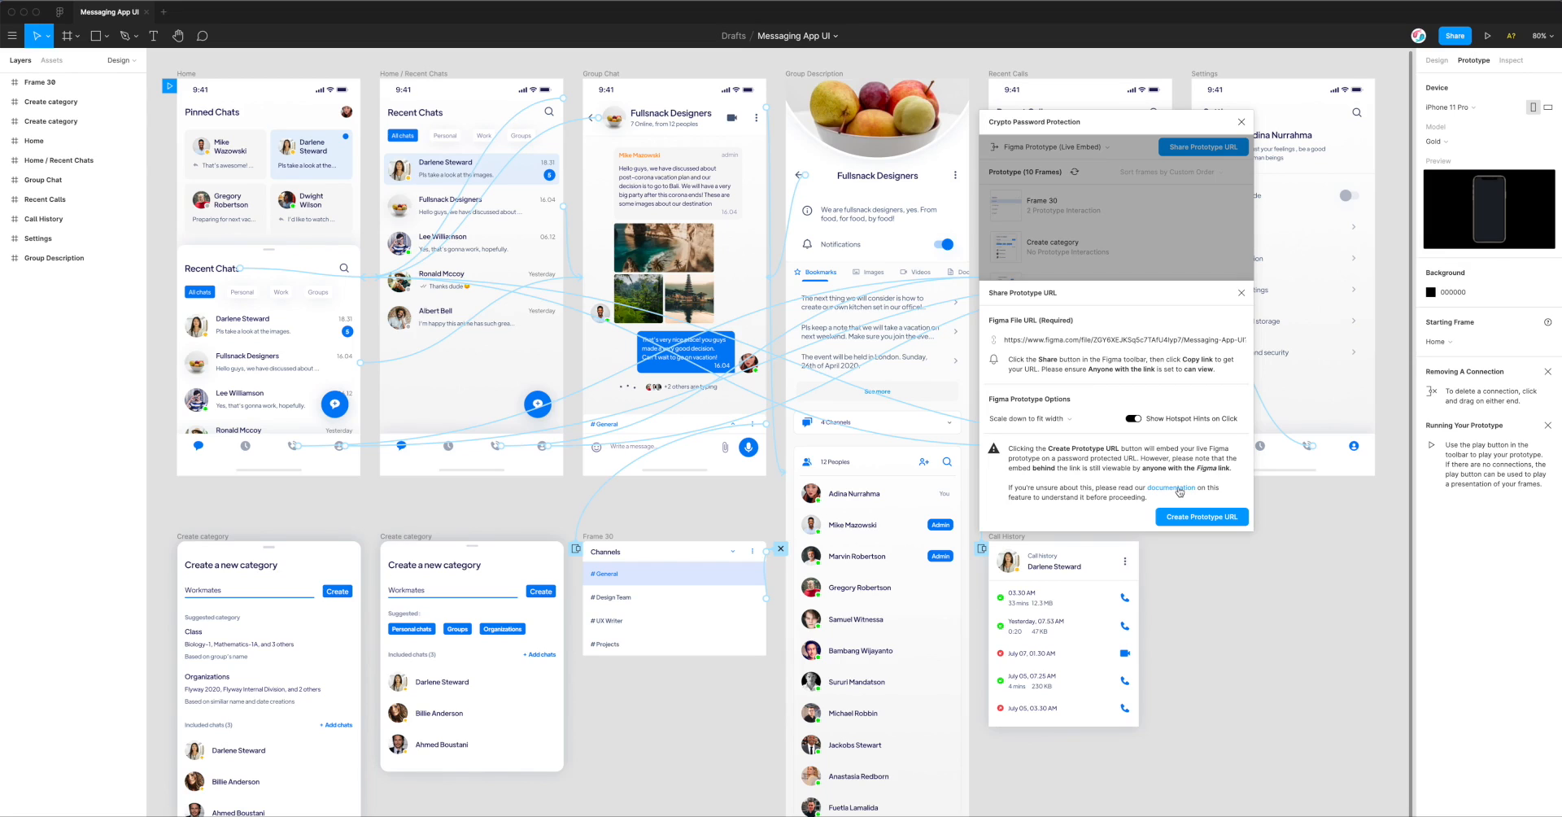
mouse_move(1179, 491)
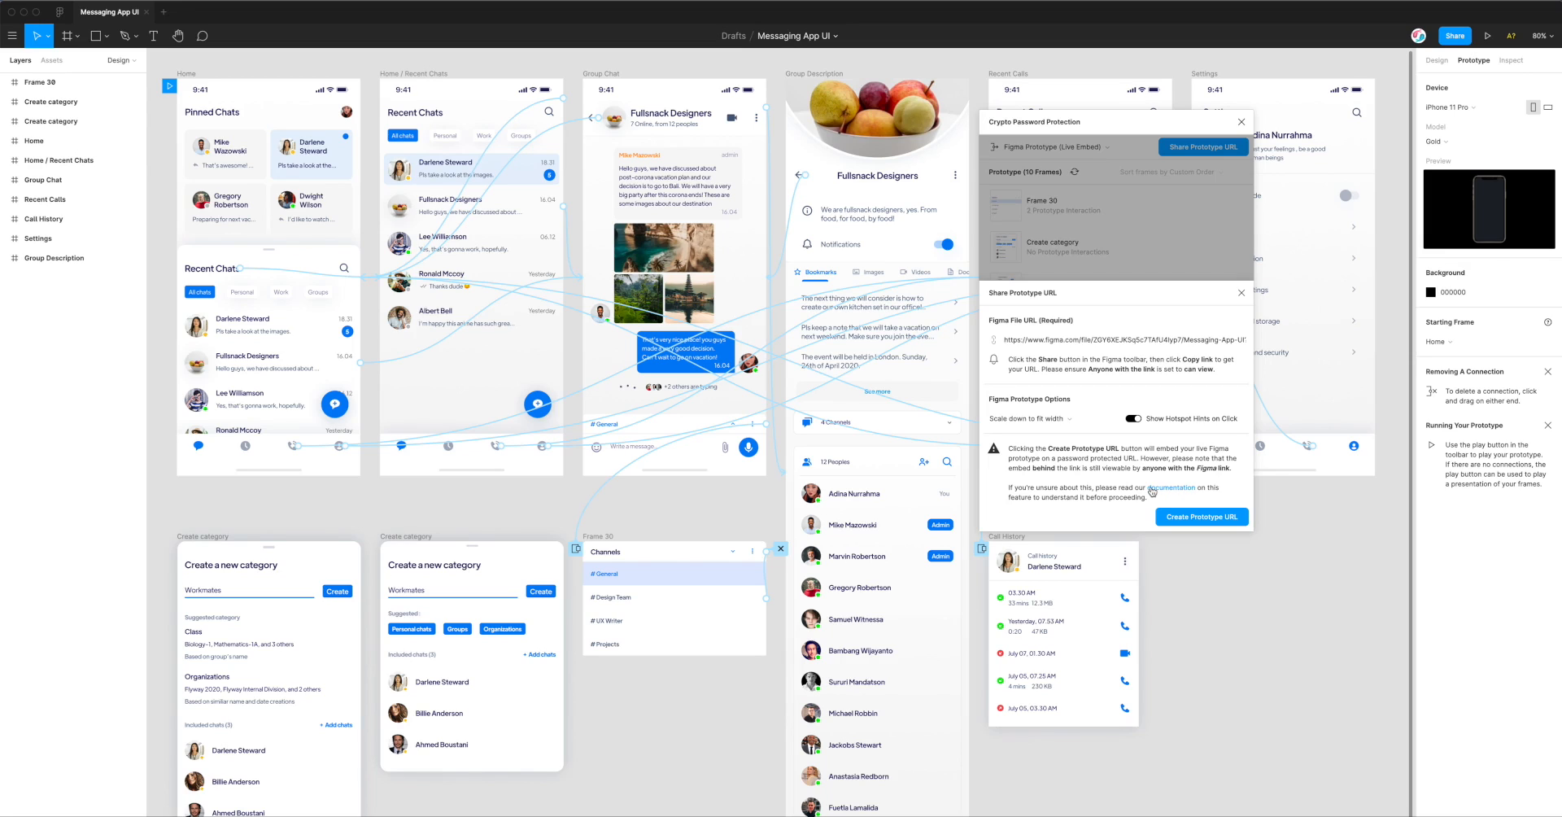
mouse_move(1118, 473)
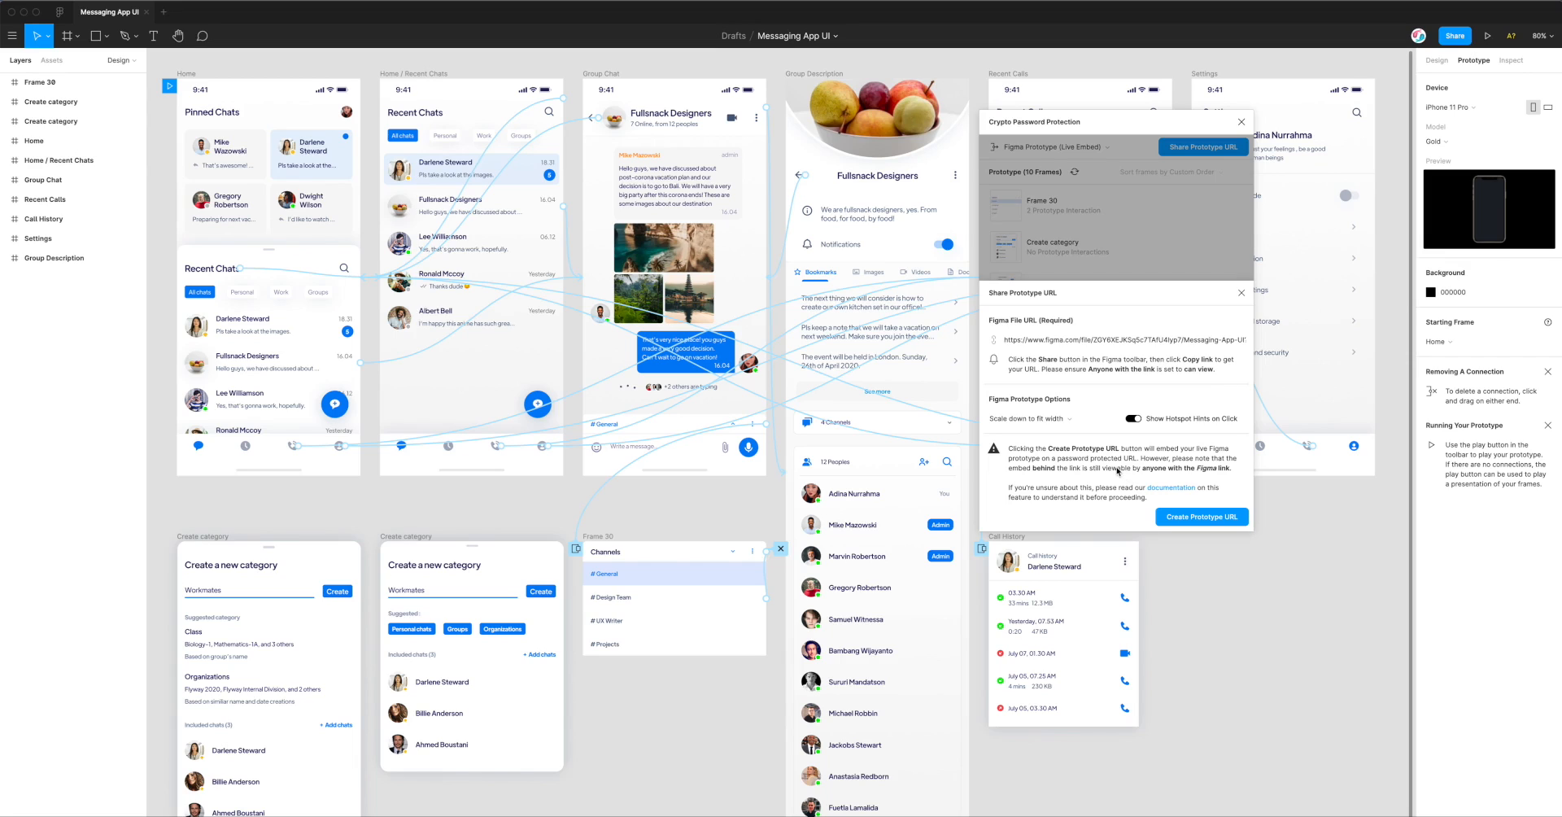
mouse_move(1096, 402)
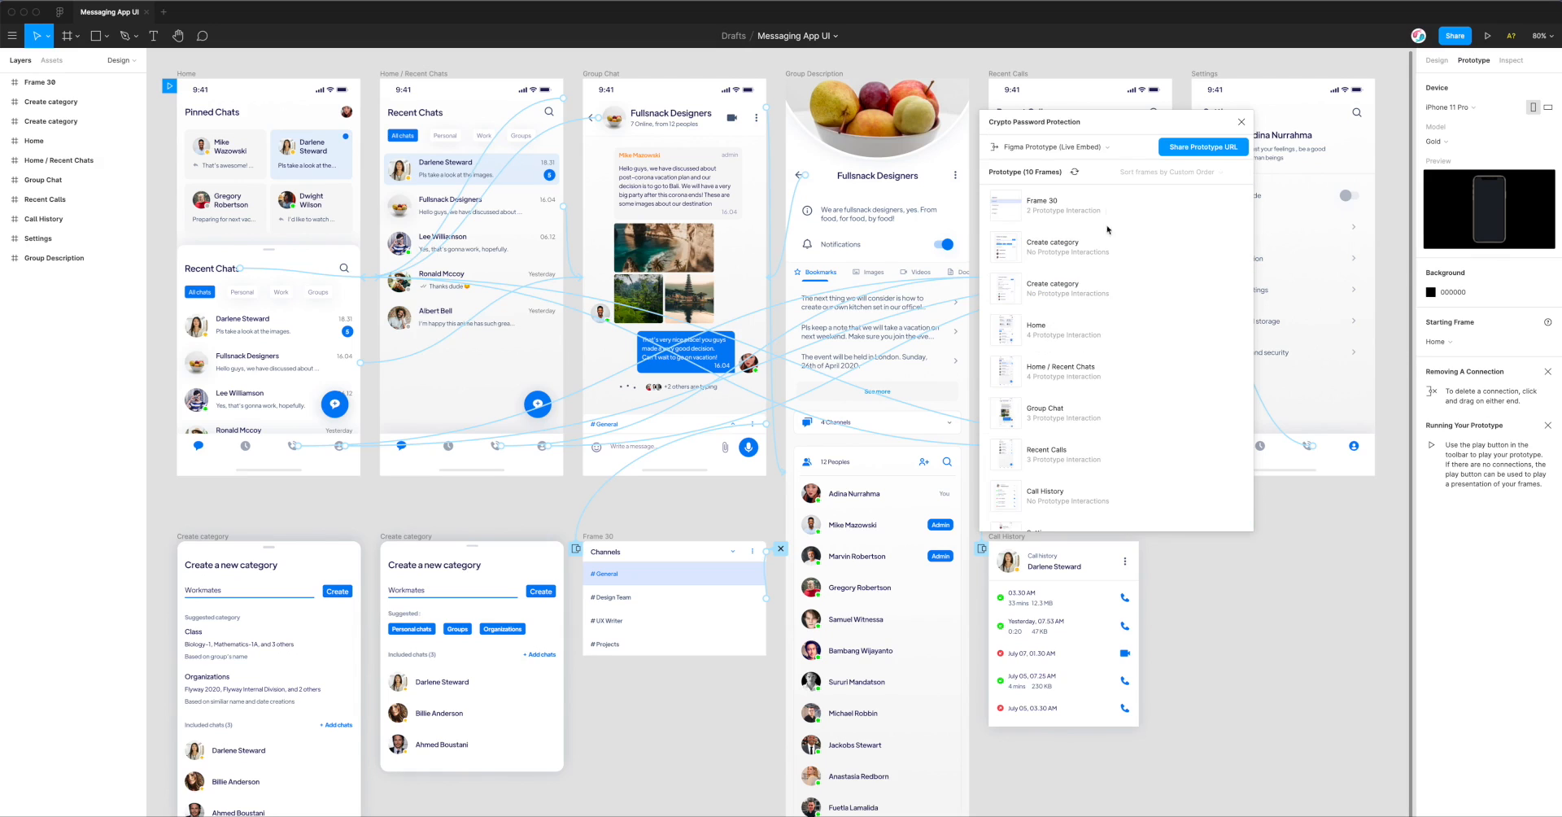
mouse_move(1115, 122)
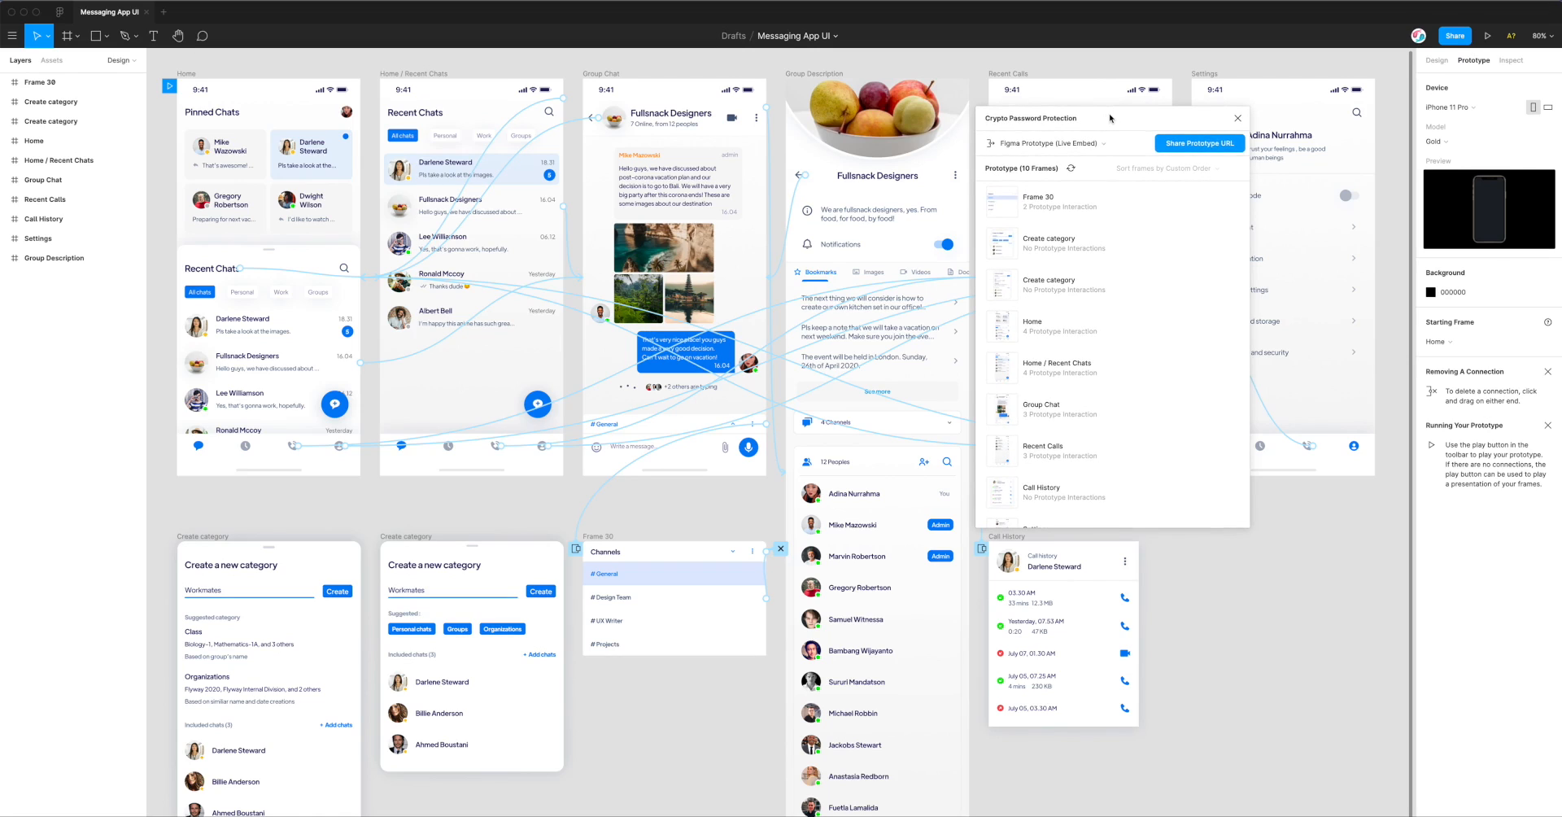
mouse_move(1153, 127)
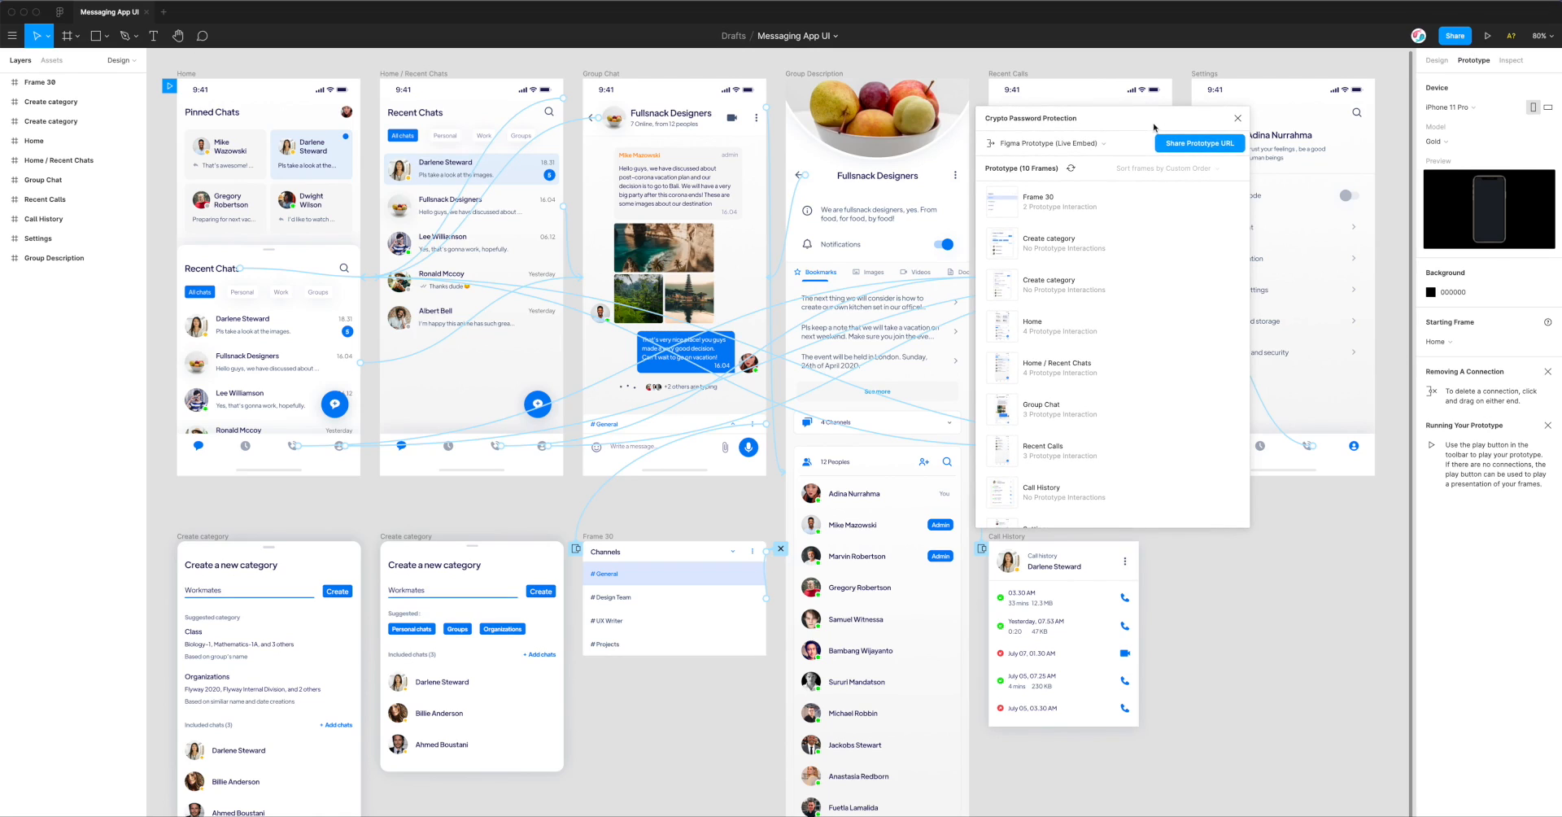